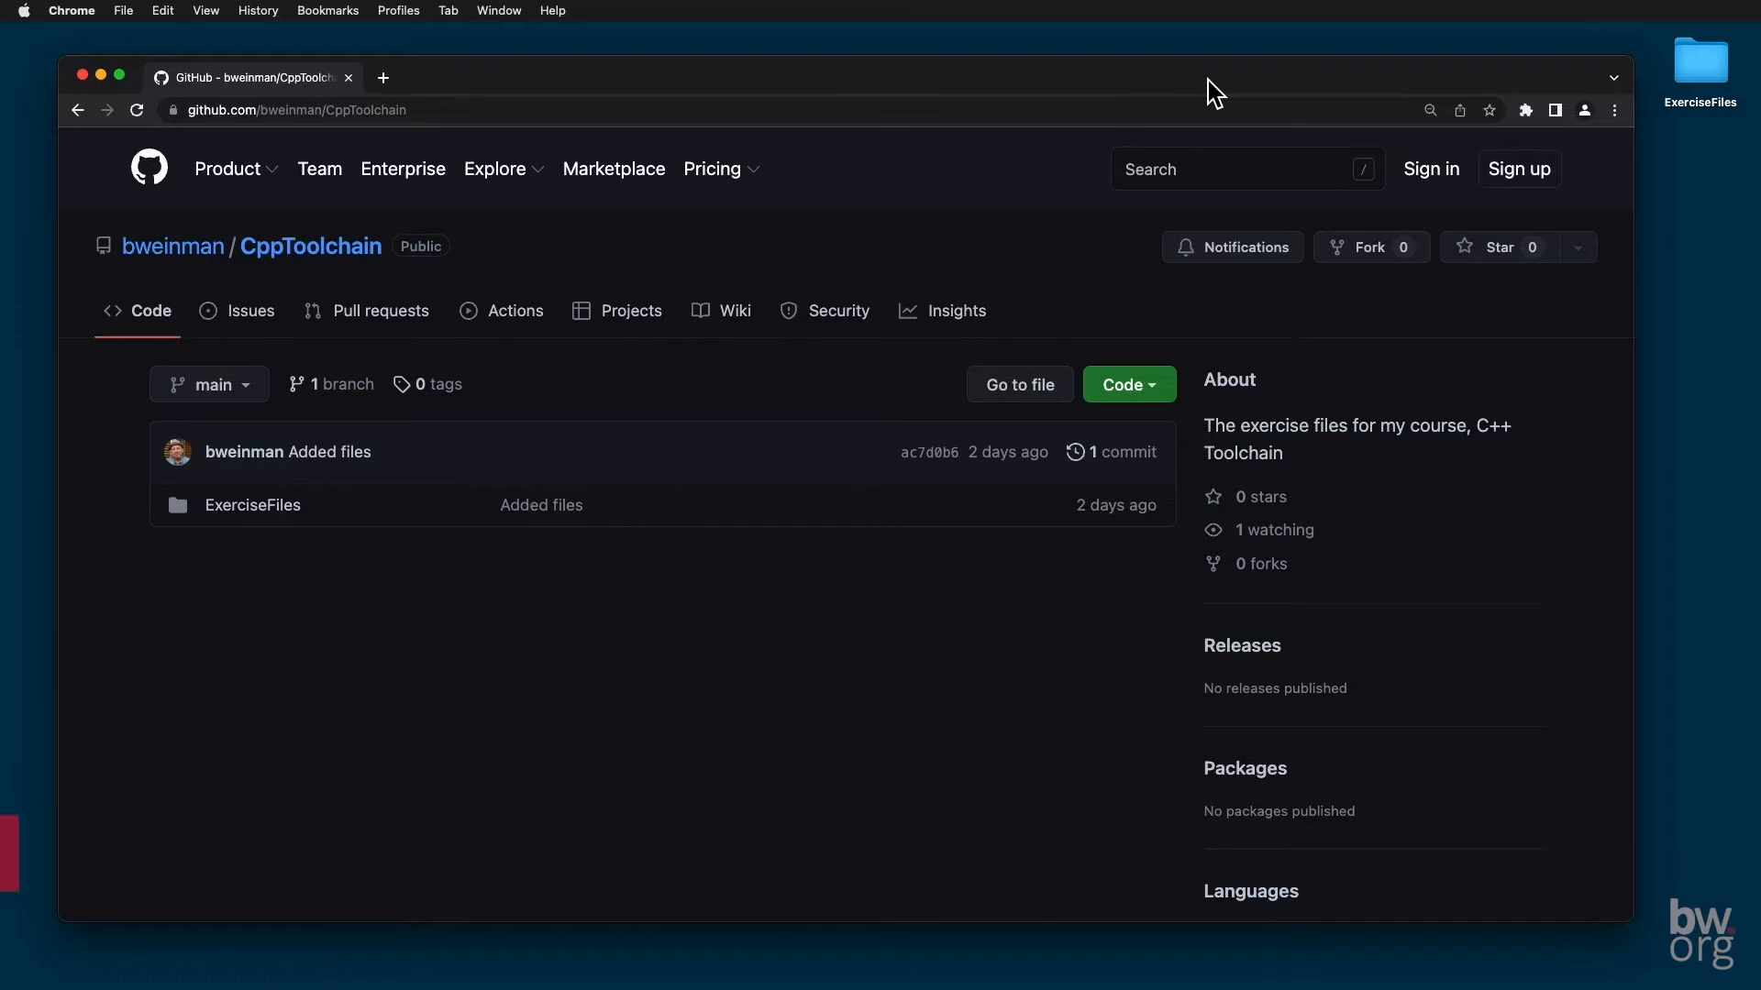
Step: Close the GitHub repository page in the browser and launch Xcode from the Dock
click(1126, 383)
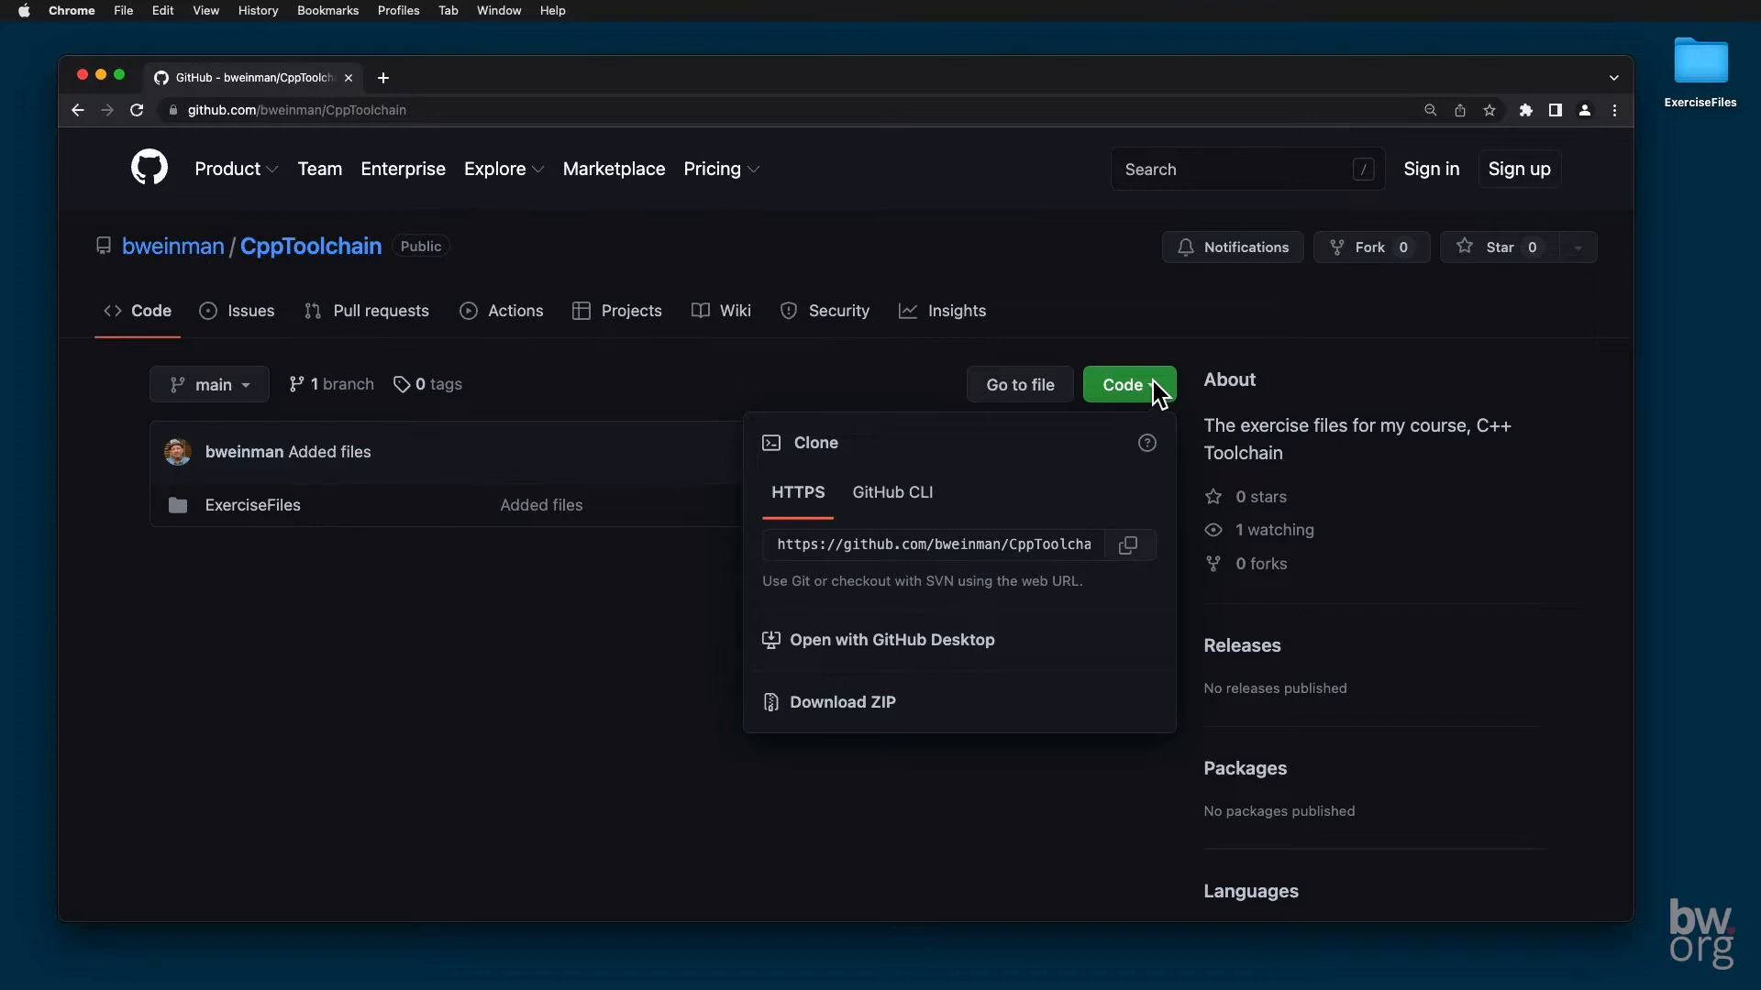
mouse_move(937, 710)
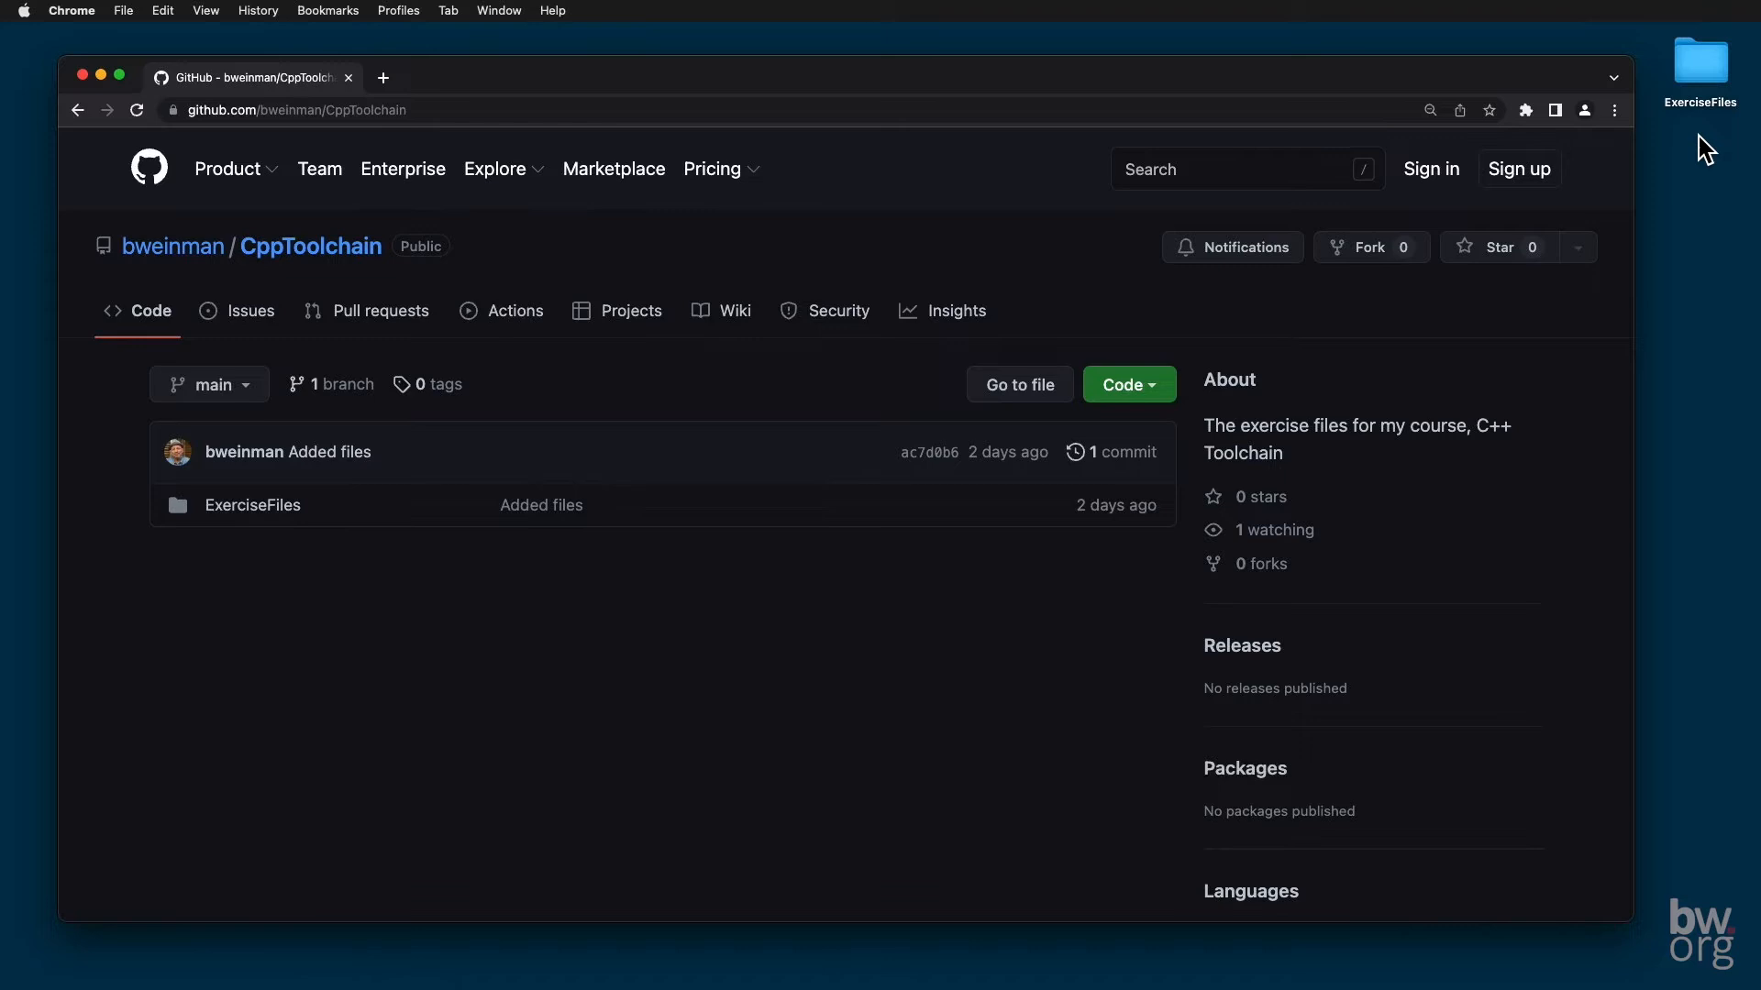
mouse_move(109, 88)
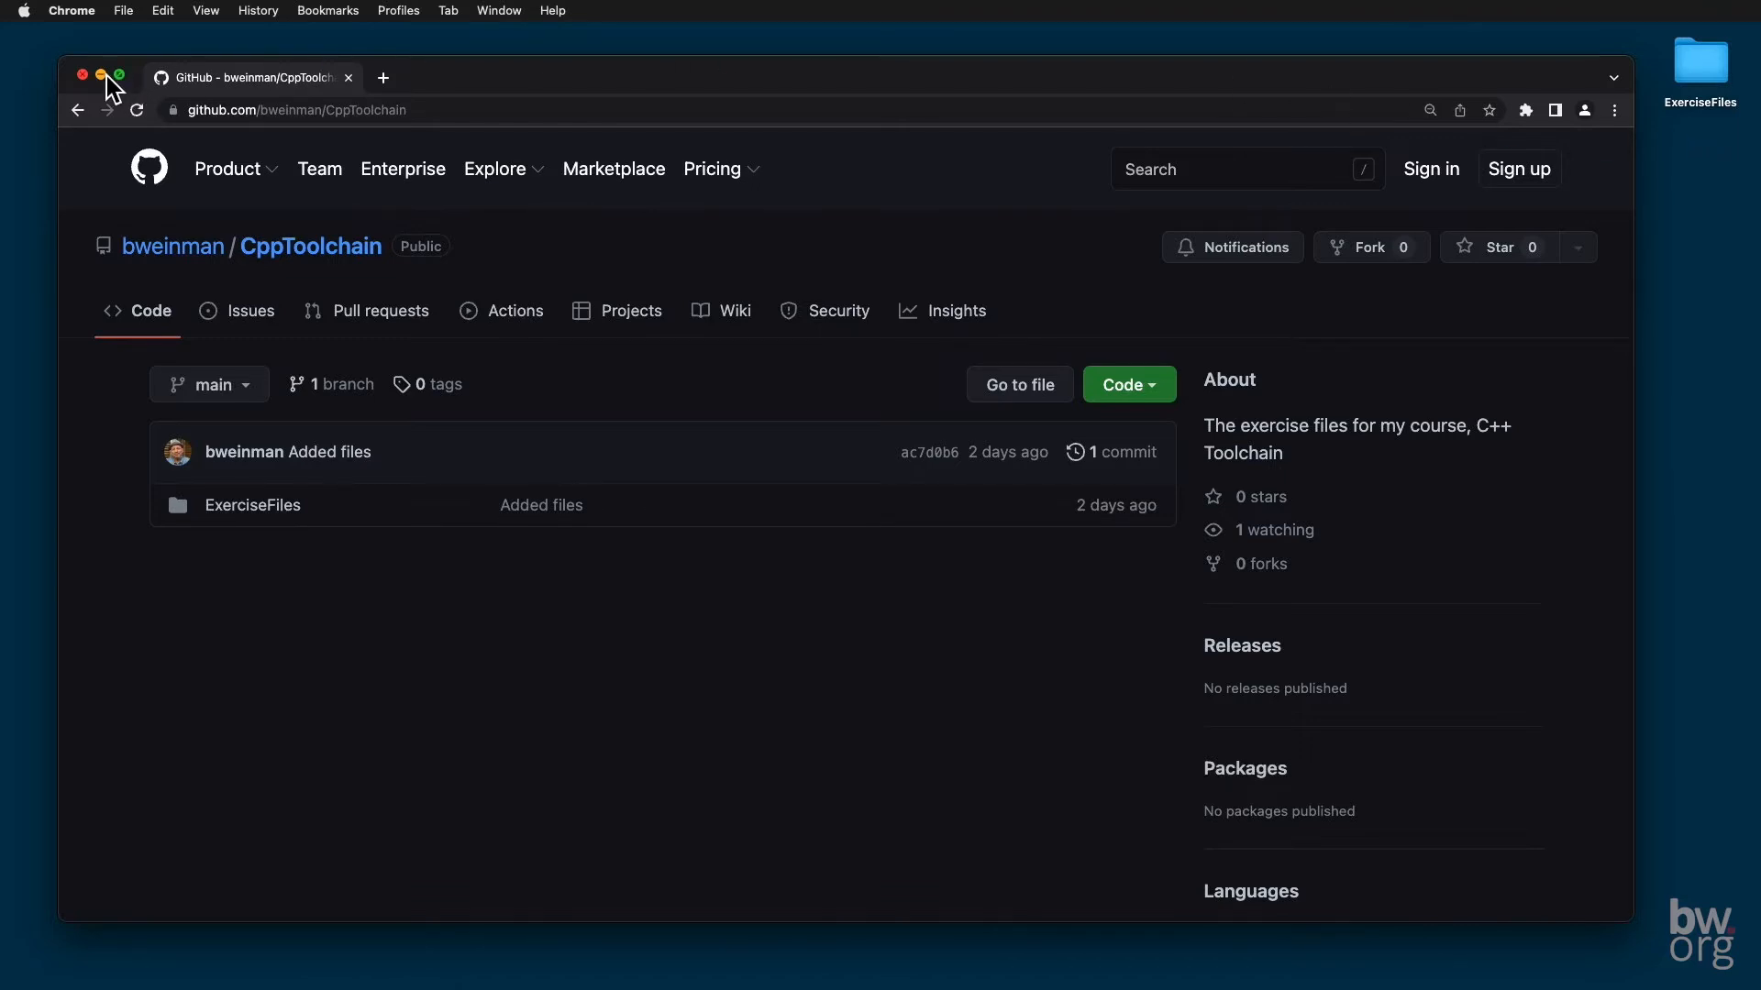
click(82, 76)
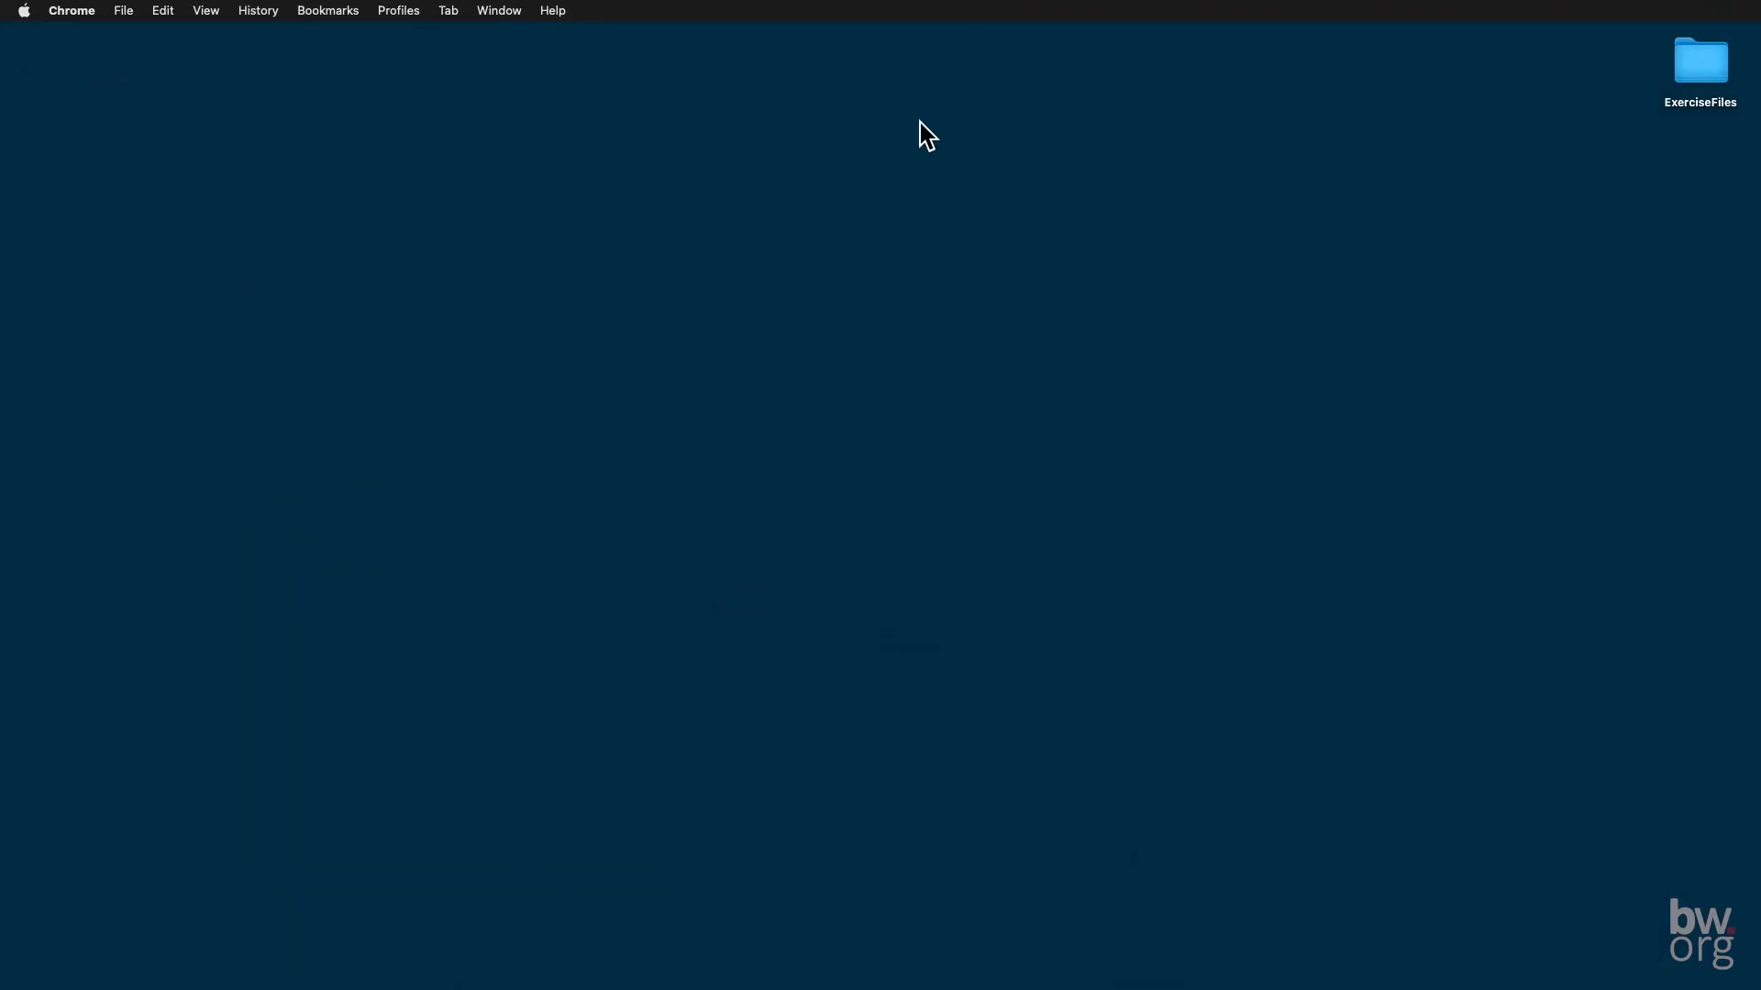
mouse_move(745, 988)
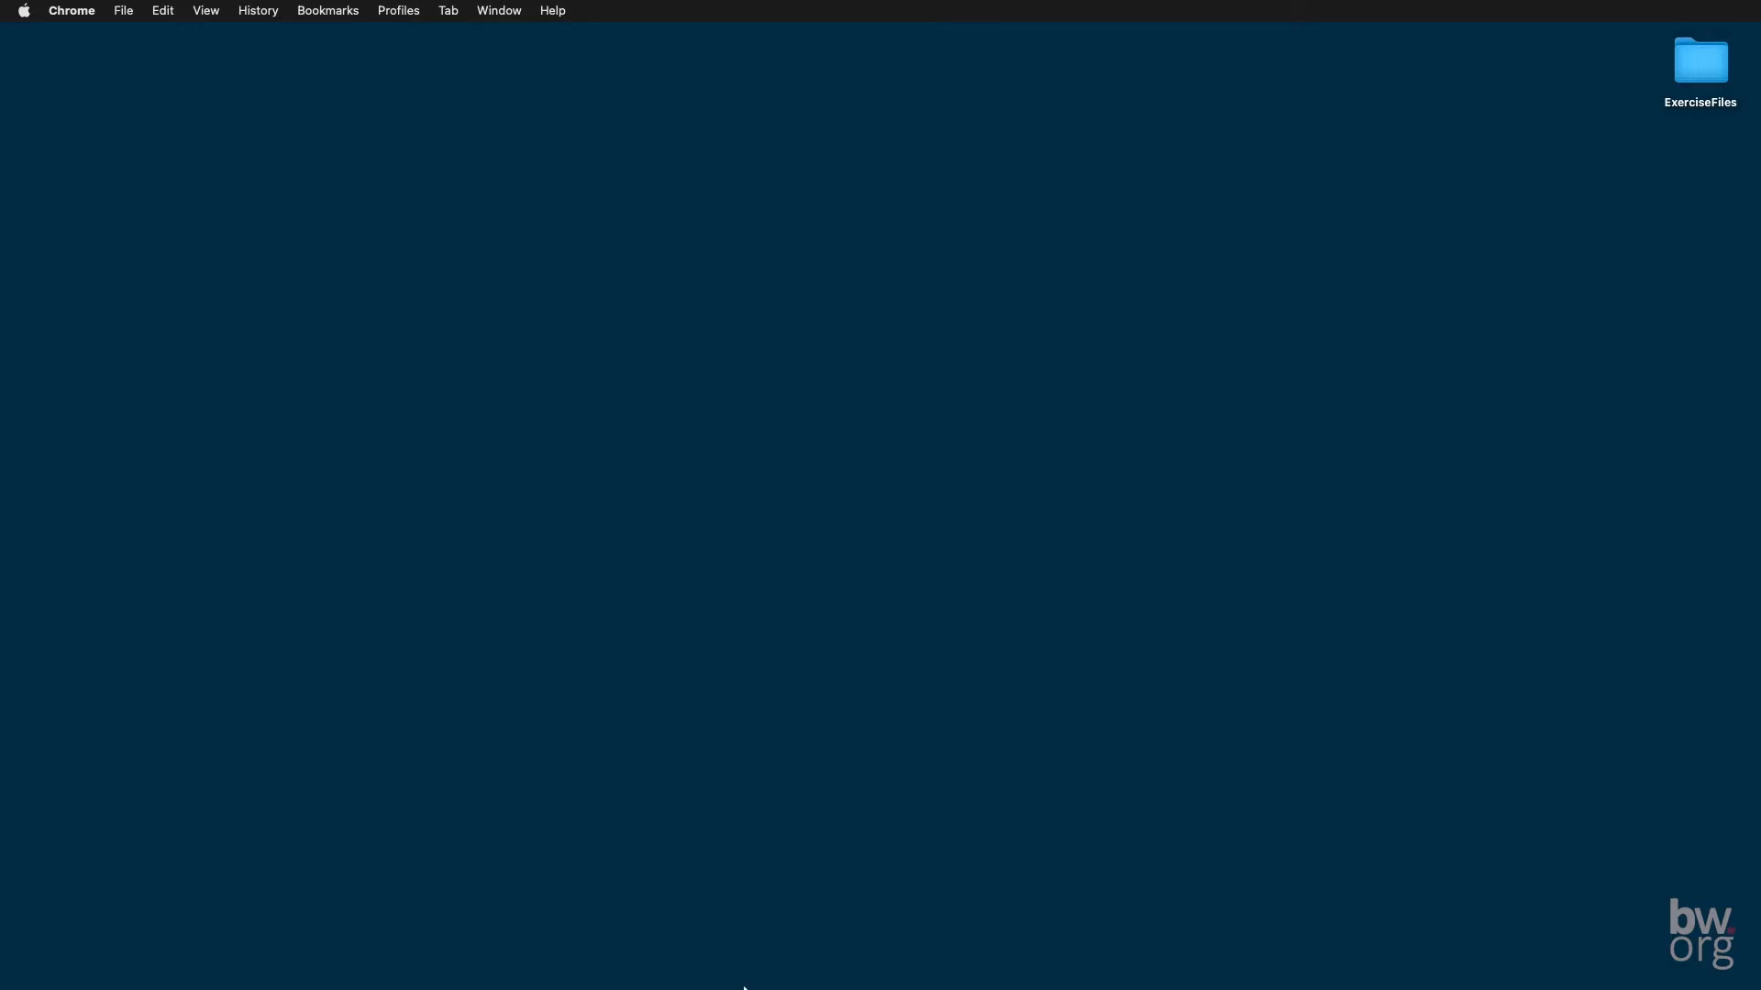
click(741, 946)
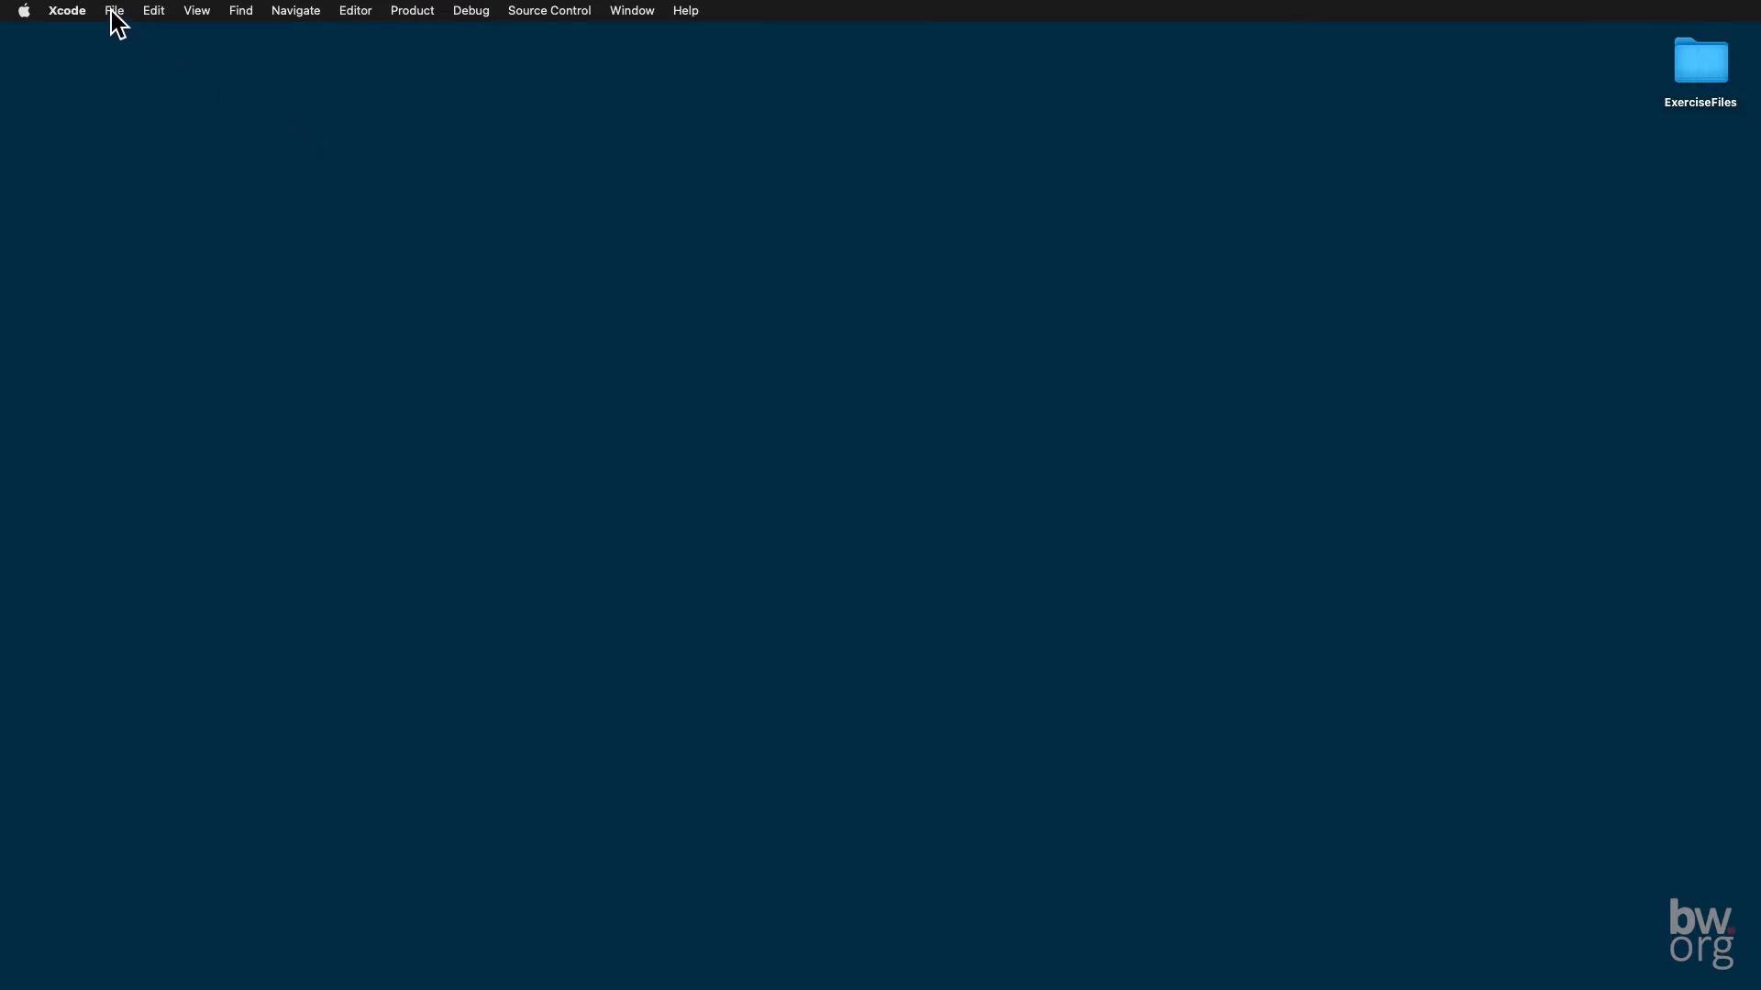
Step: Start a new workspace and create an Xcode folder in the home folder for it
click(114, 11)
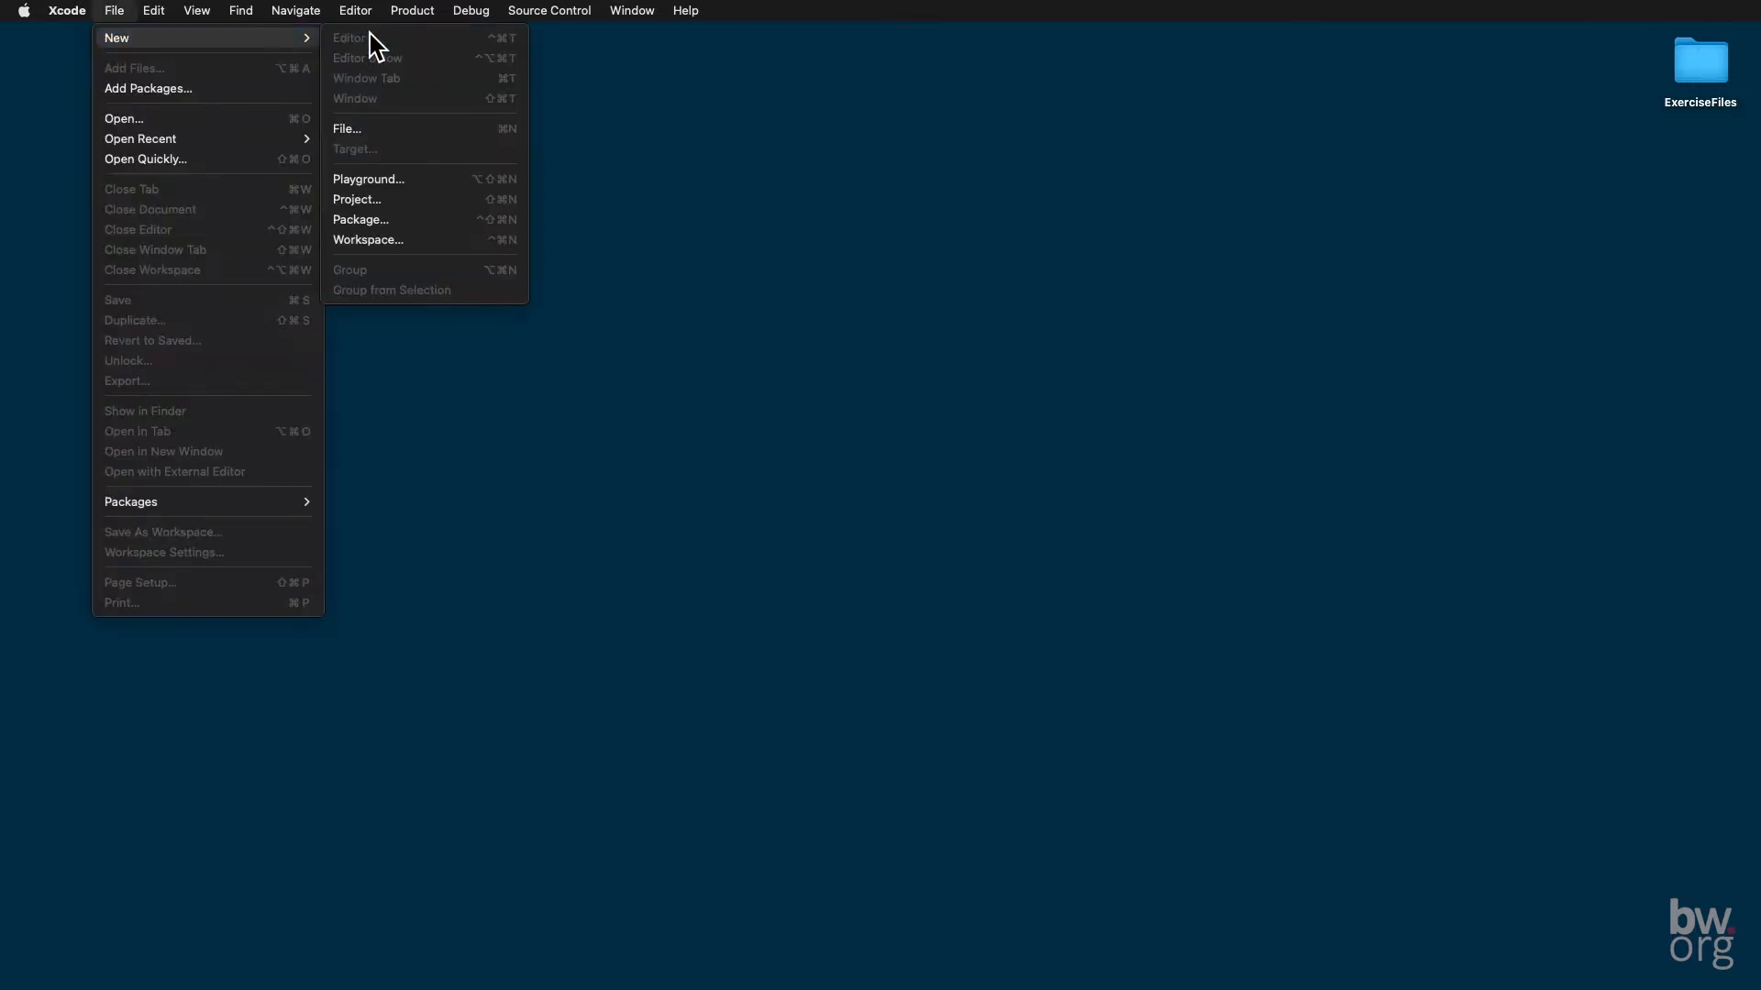
click(367, 240)
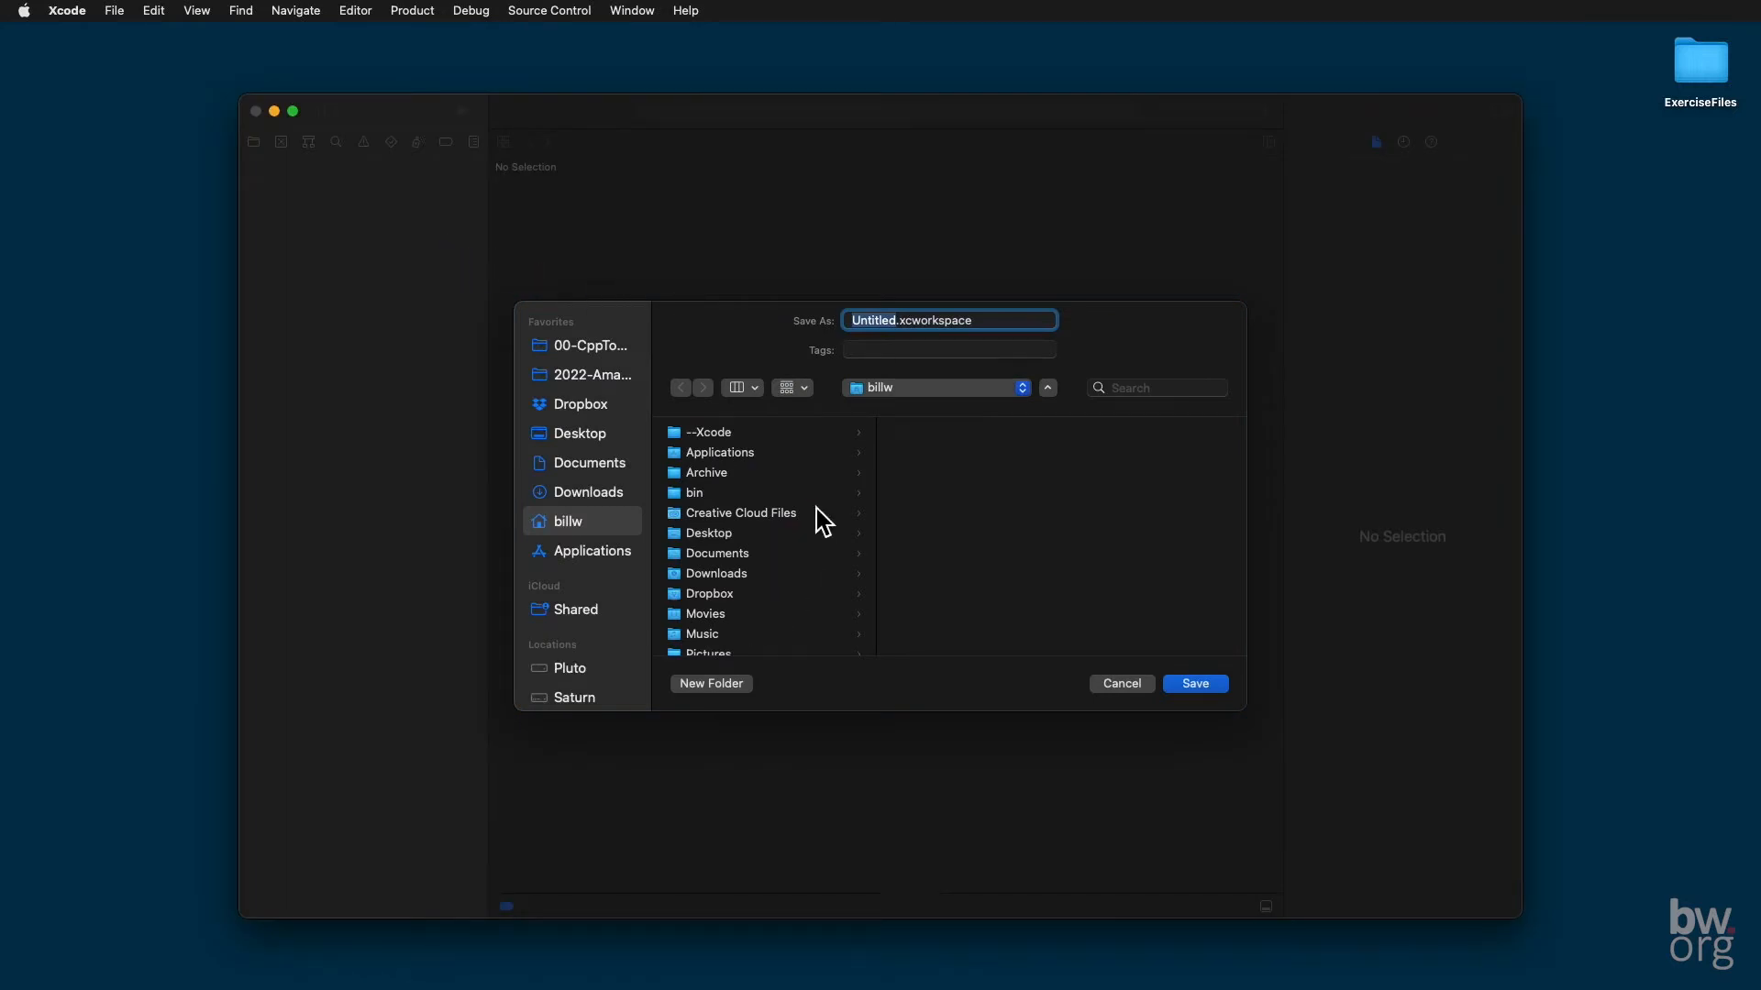
mouse_move(908, 404)
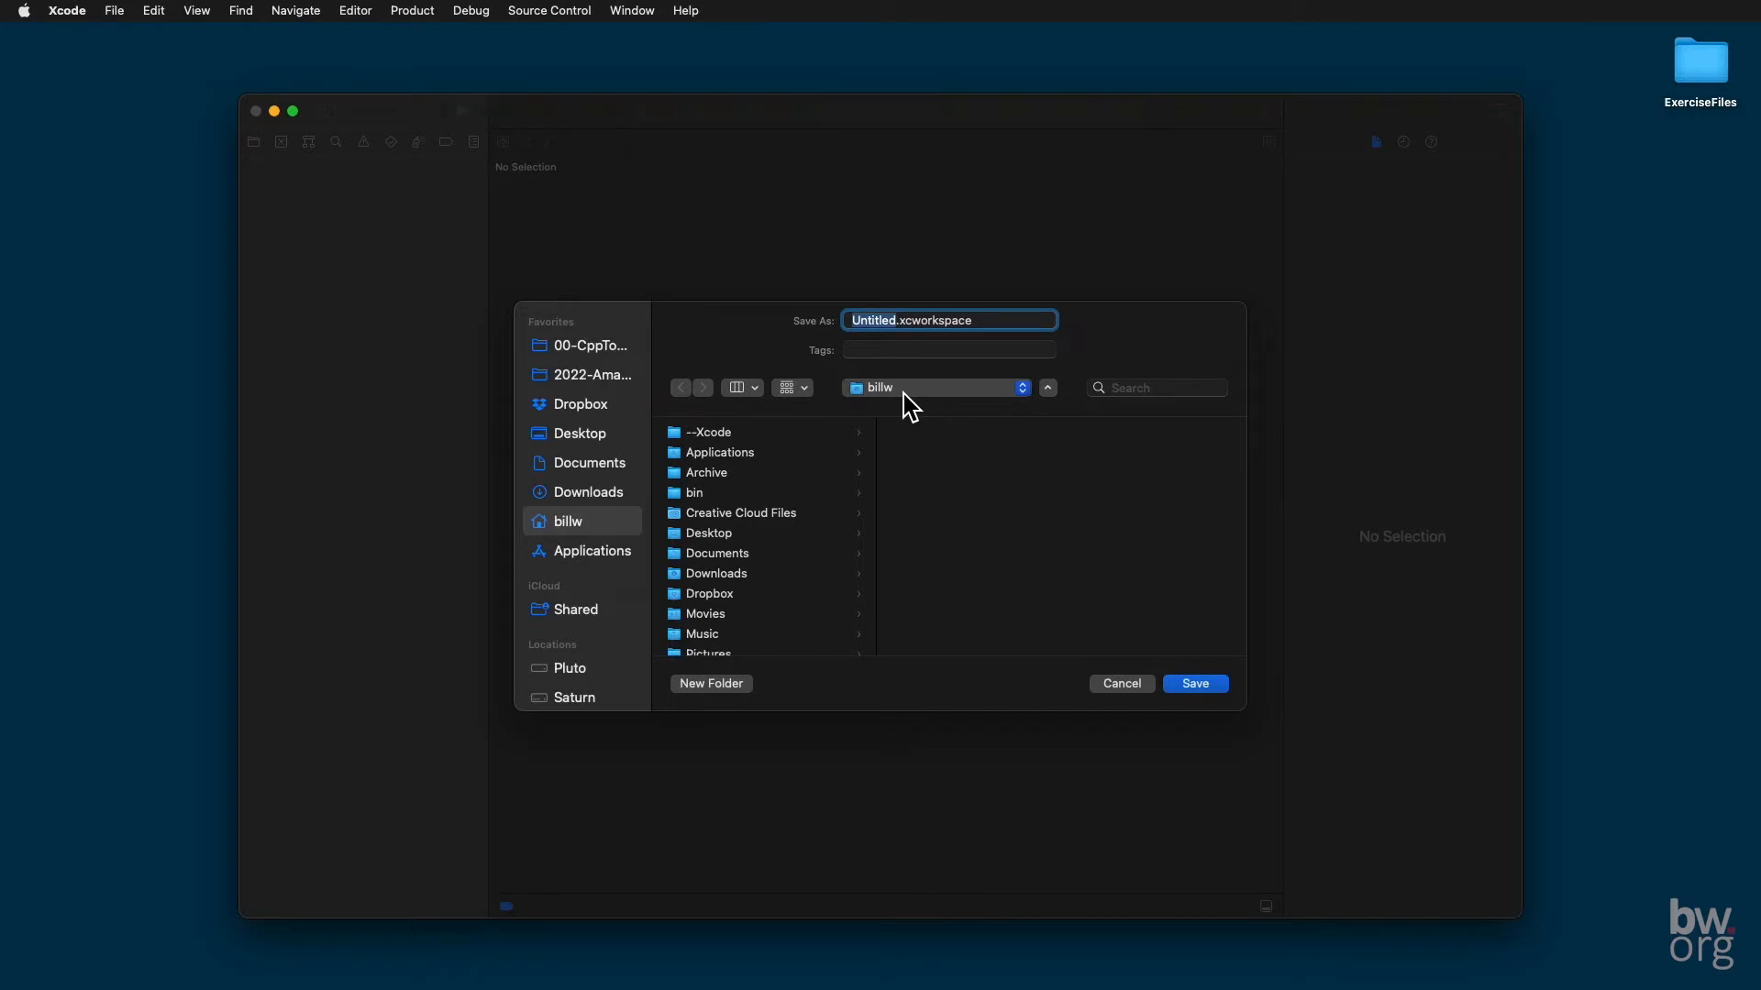
mouse_move(895, 424)
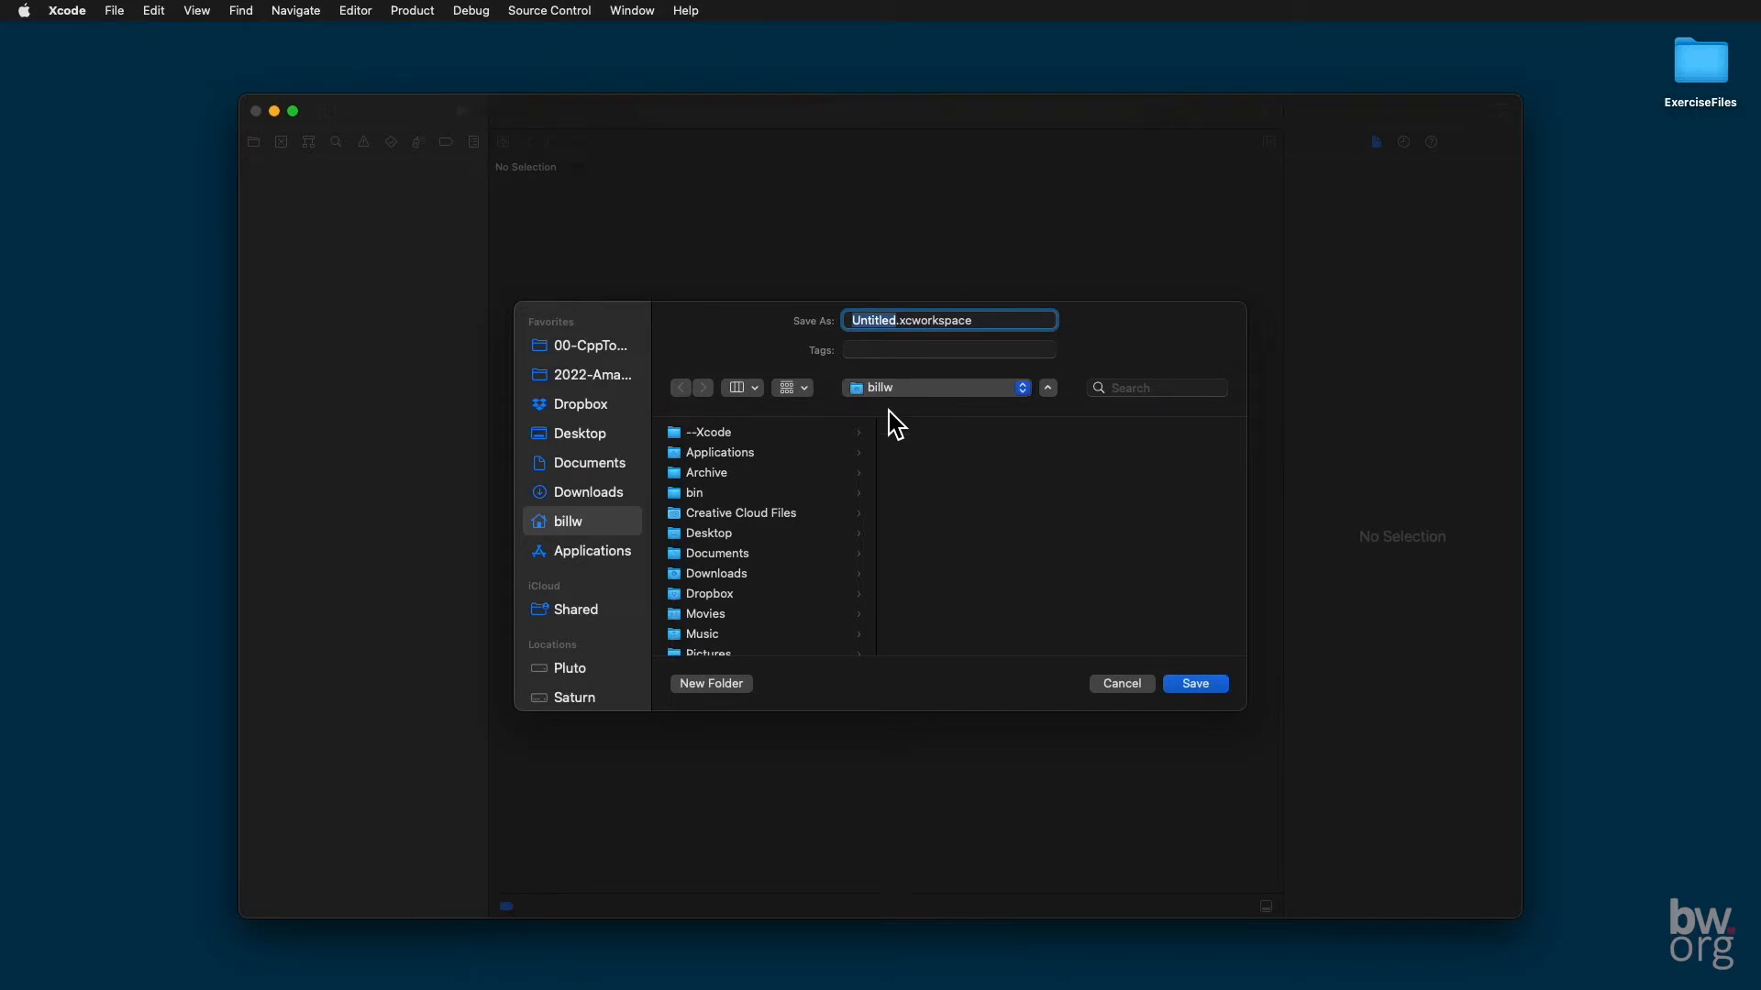
click(712, 682)
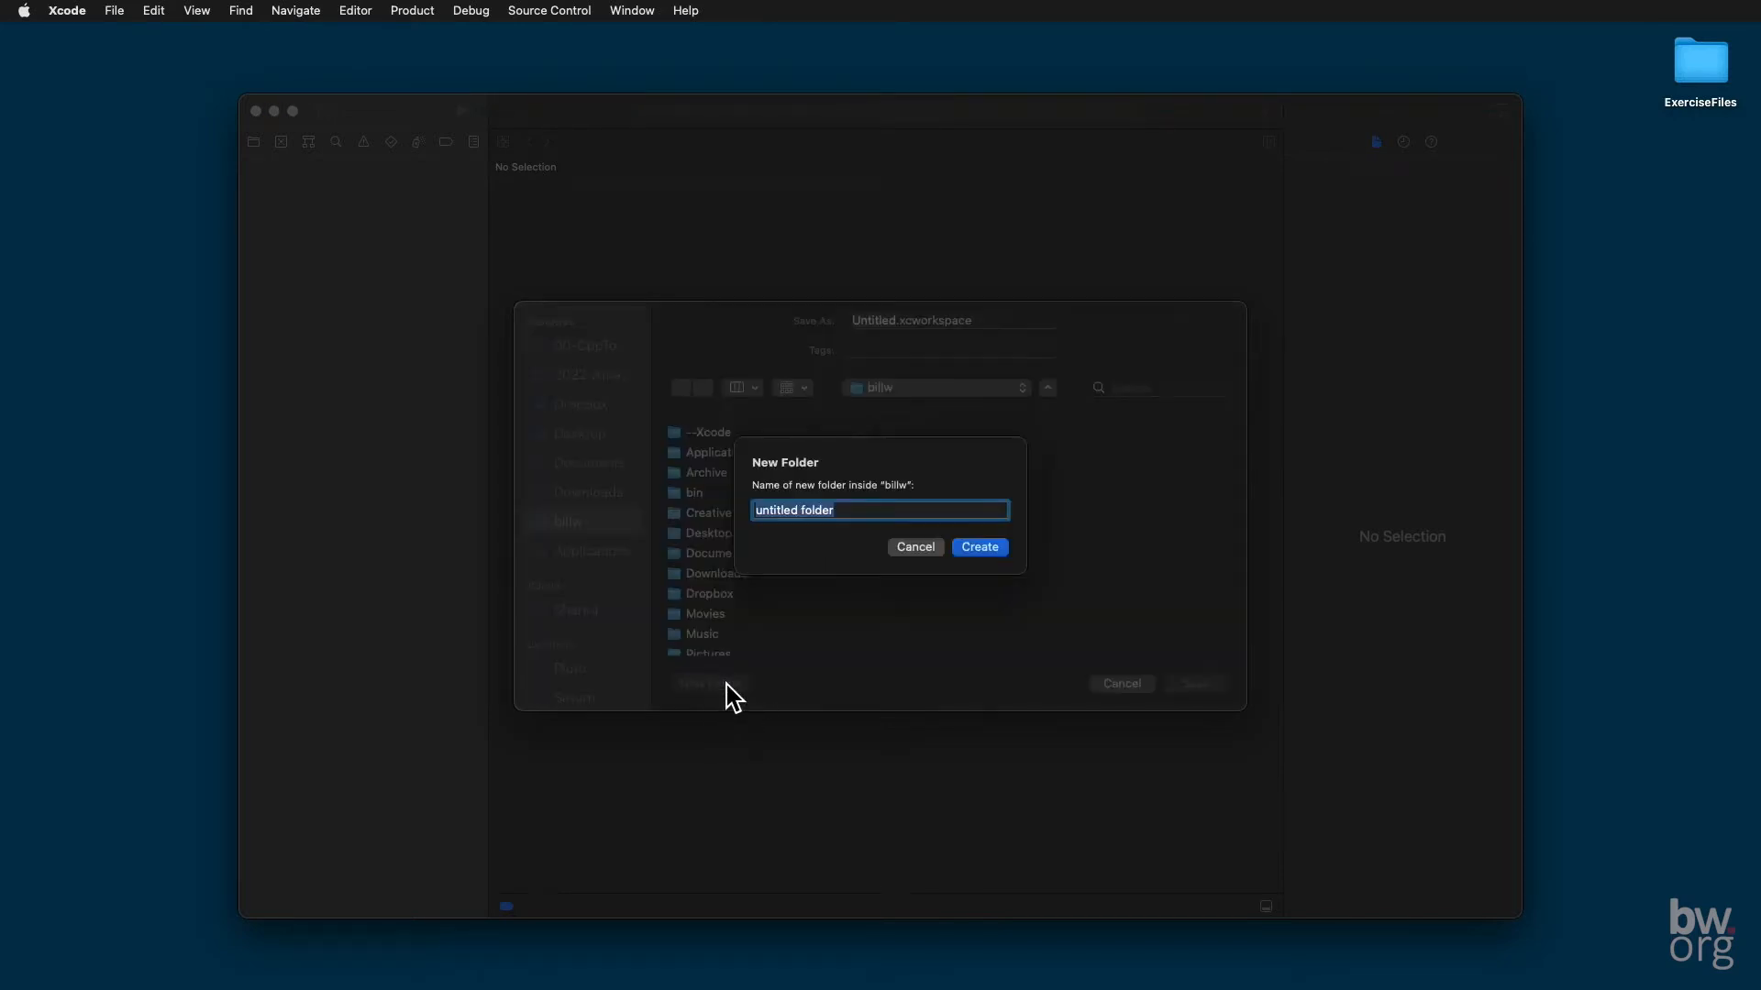
text(Xc)
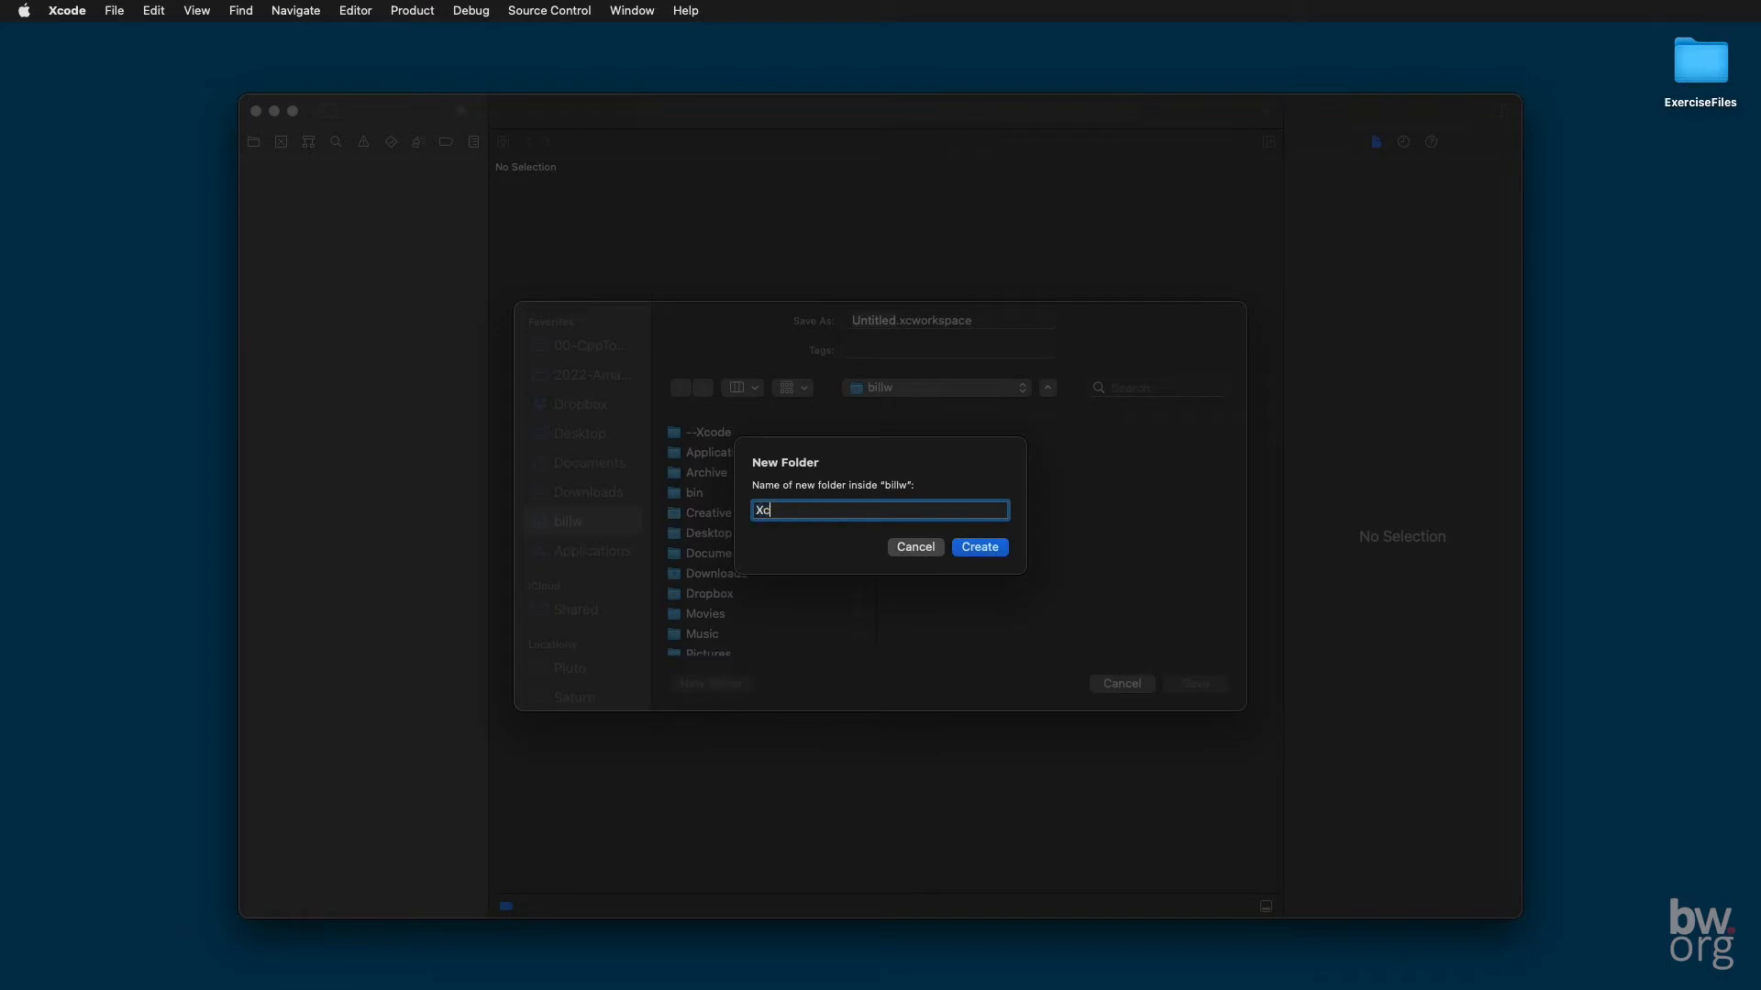
click(978, 546)
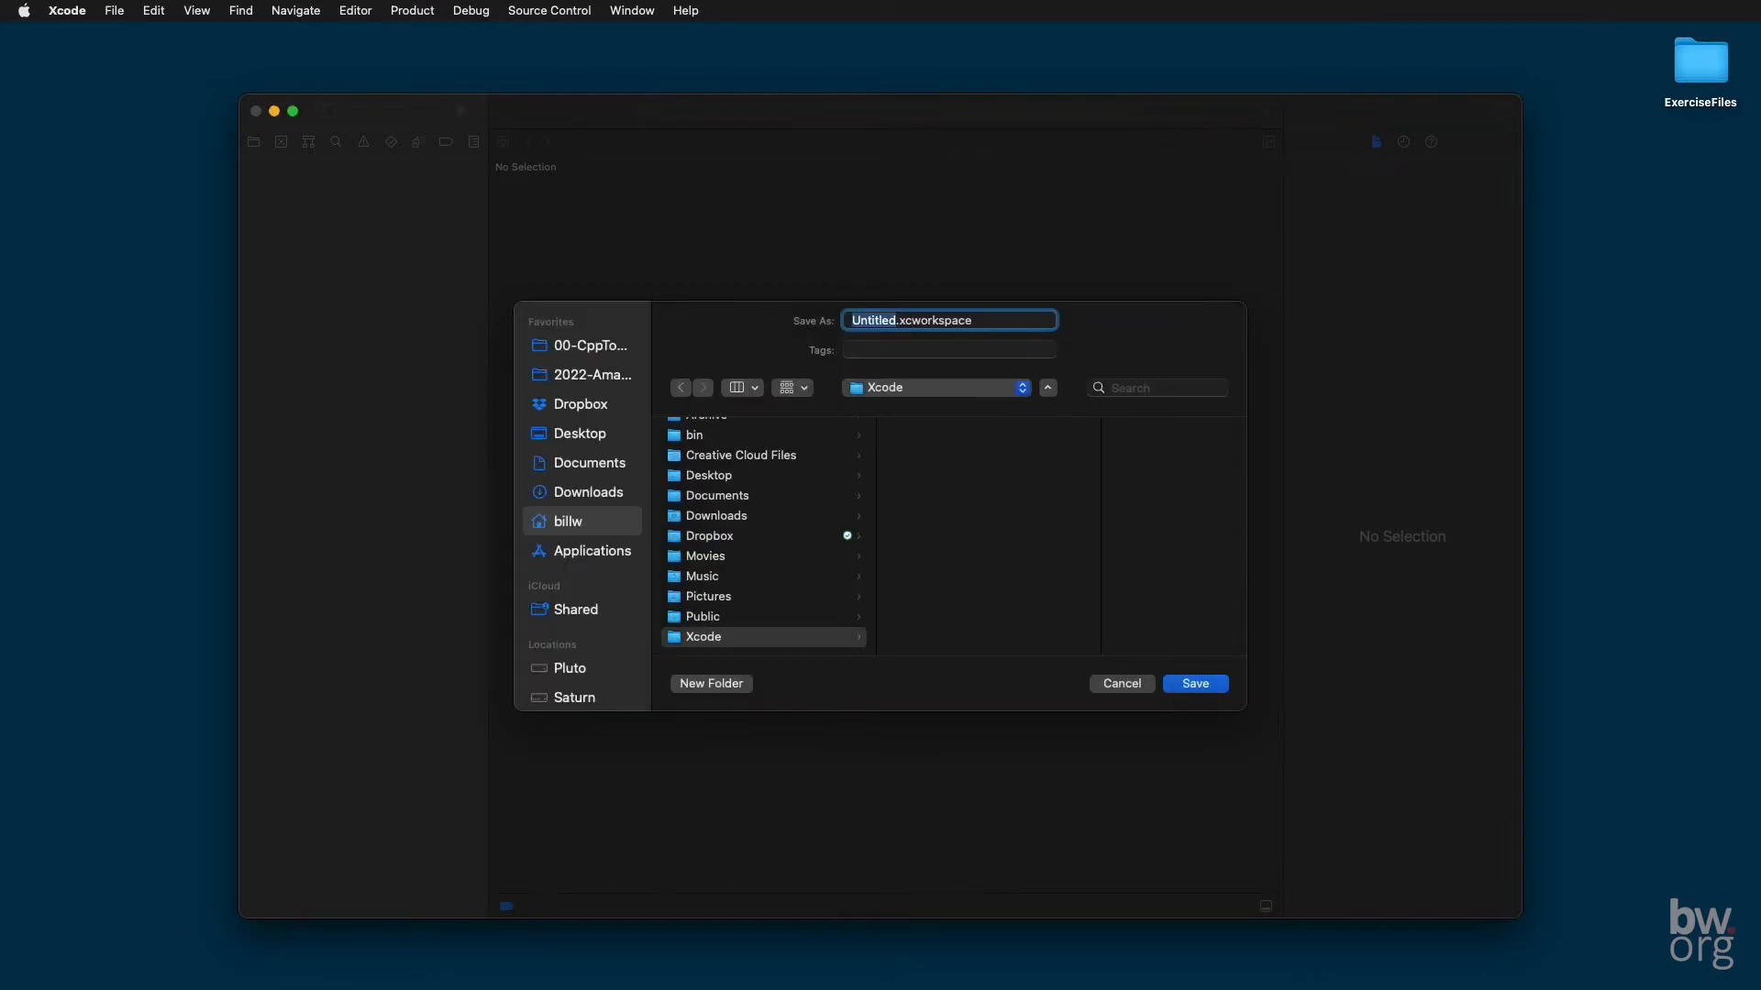
mouse_move(756, 367)
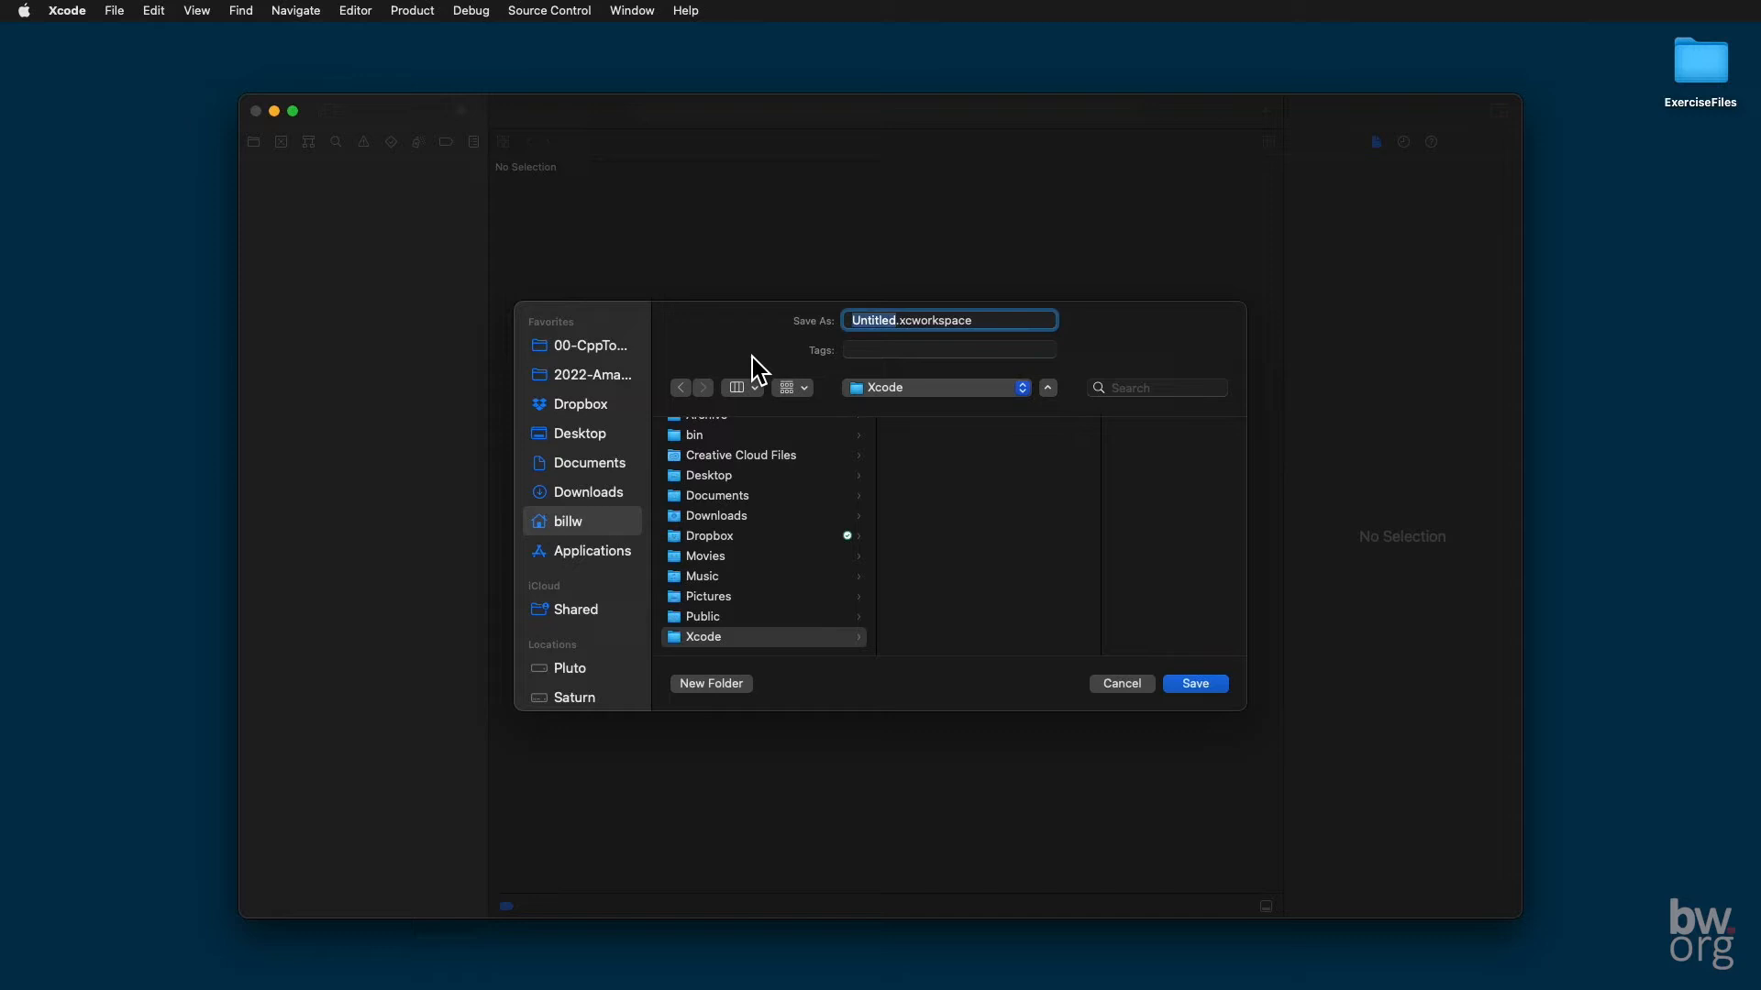
Step: Name the workspace CppWorking and save it inside the Xcode folder
text(CppWorking)
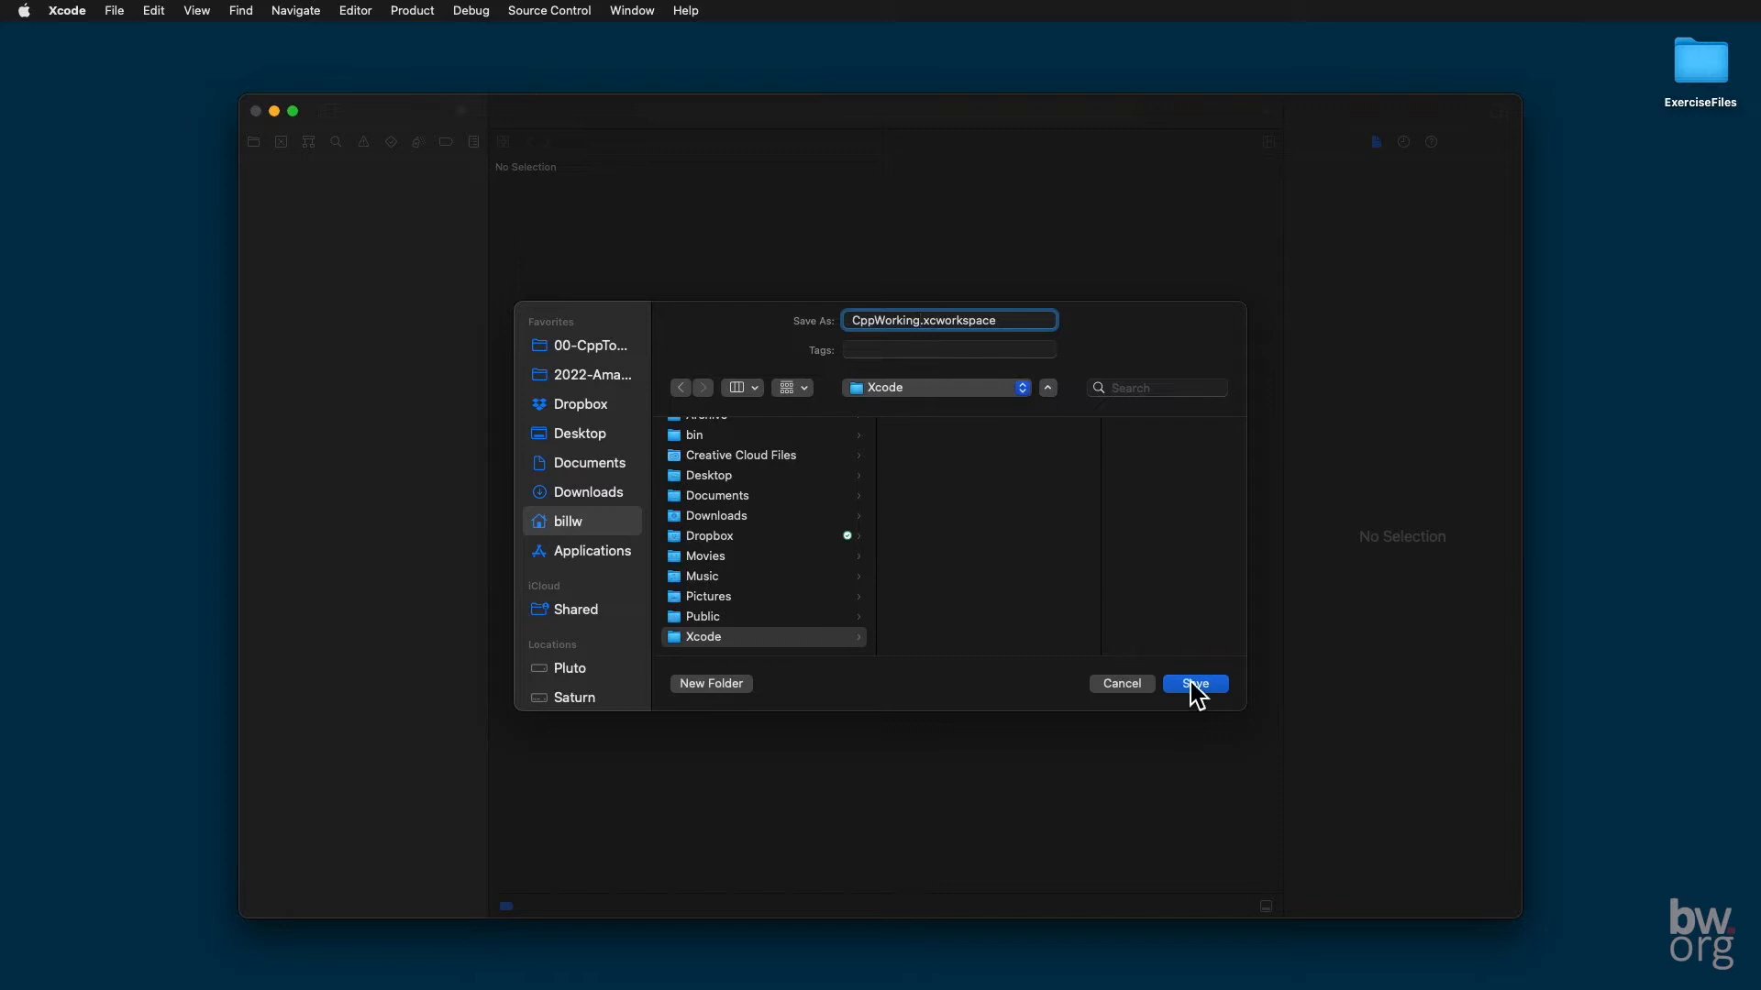
click(1194, 684)
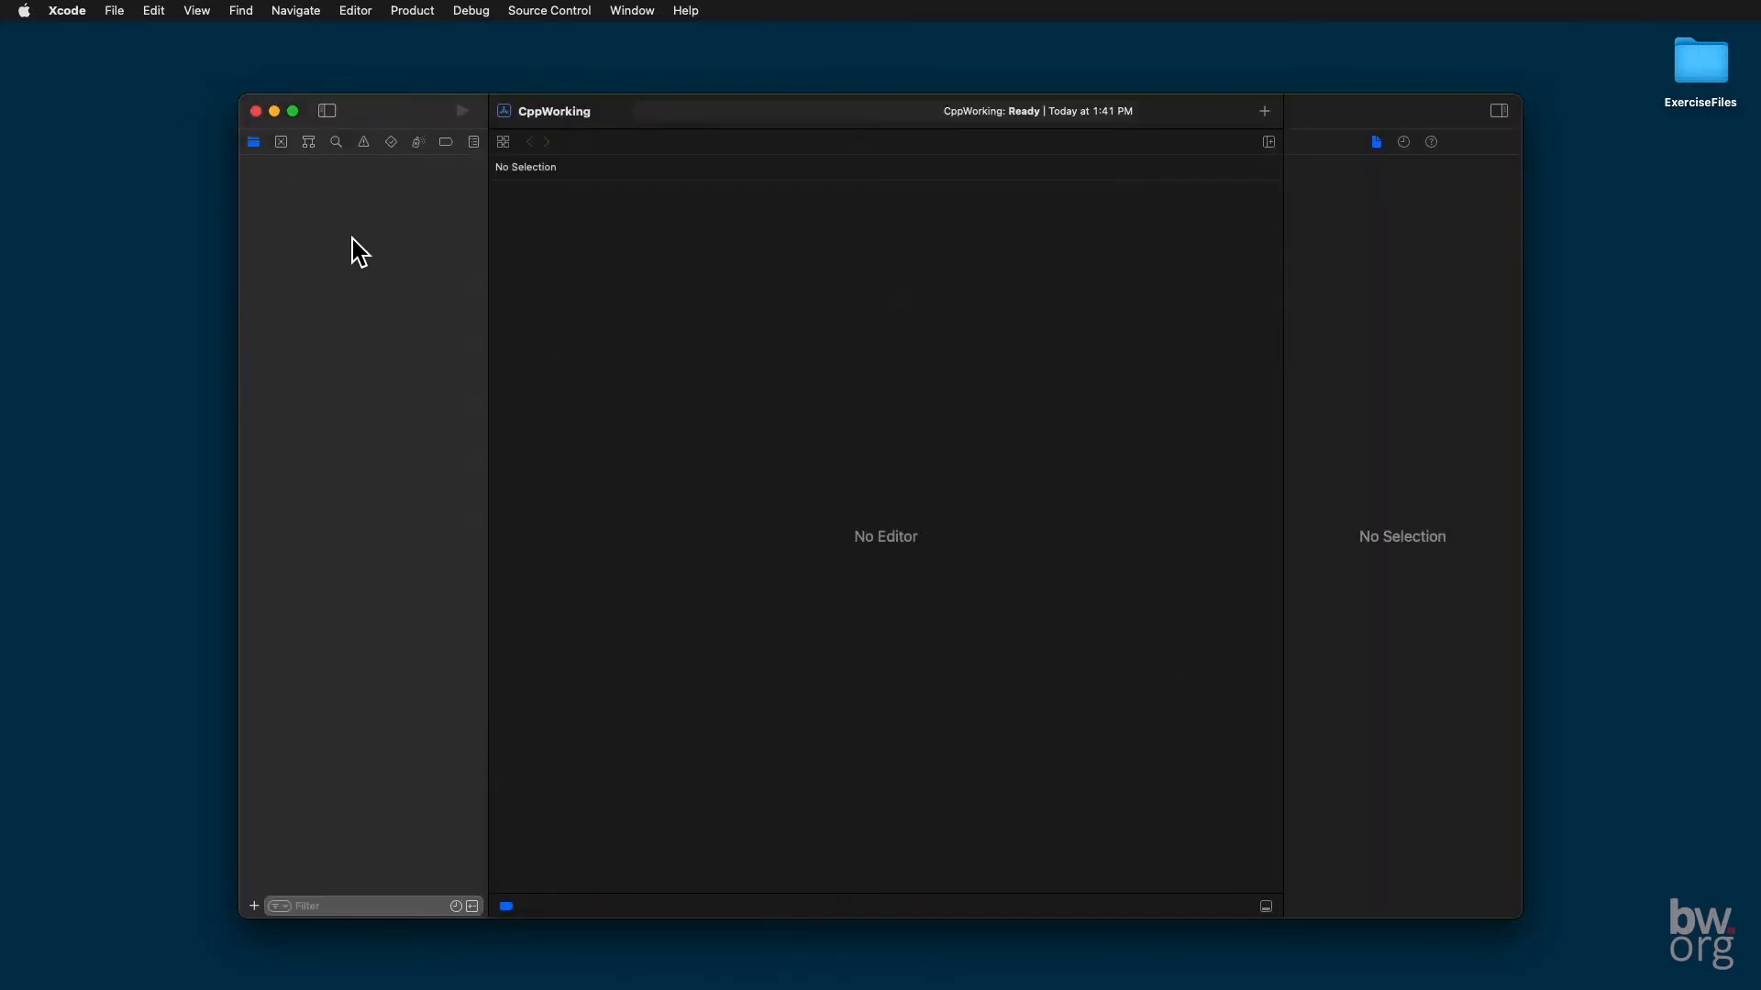
mouse_move(453, 189)
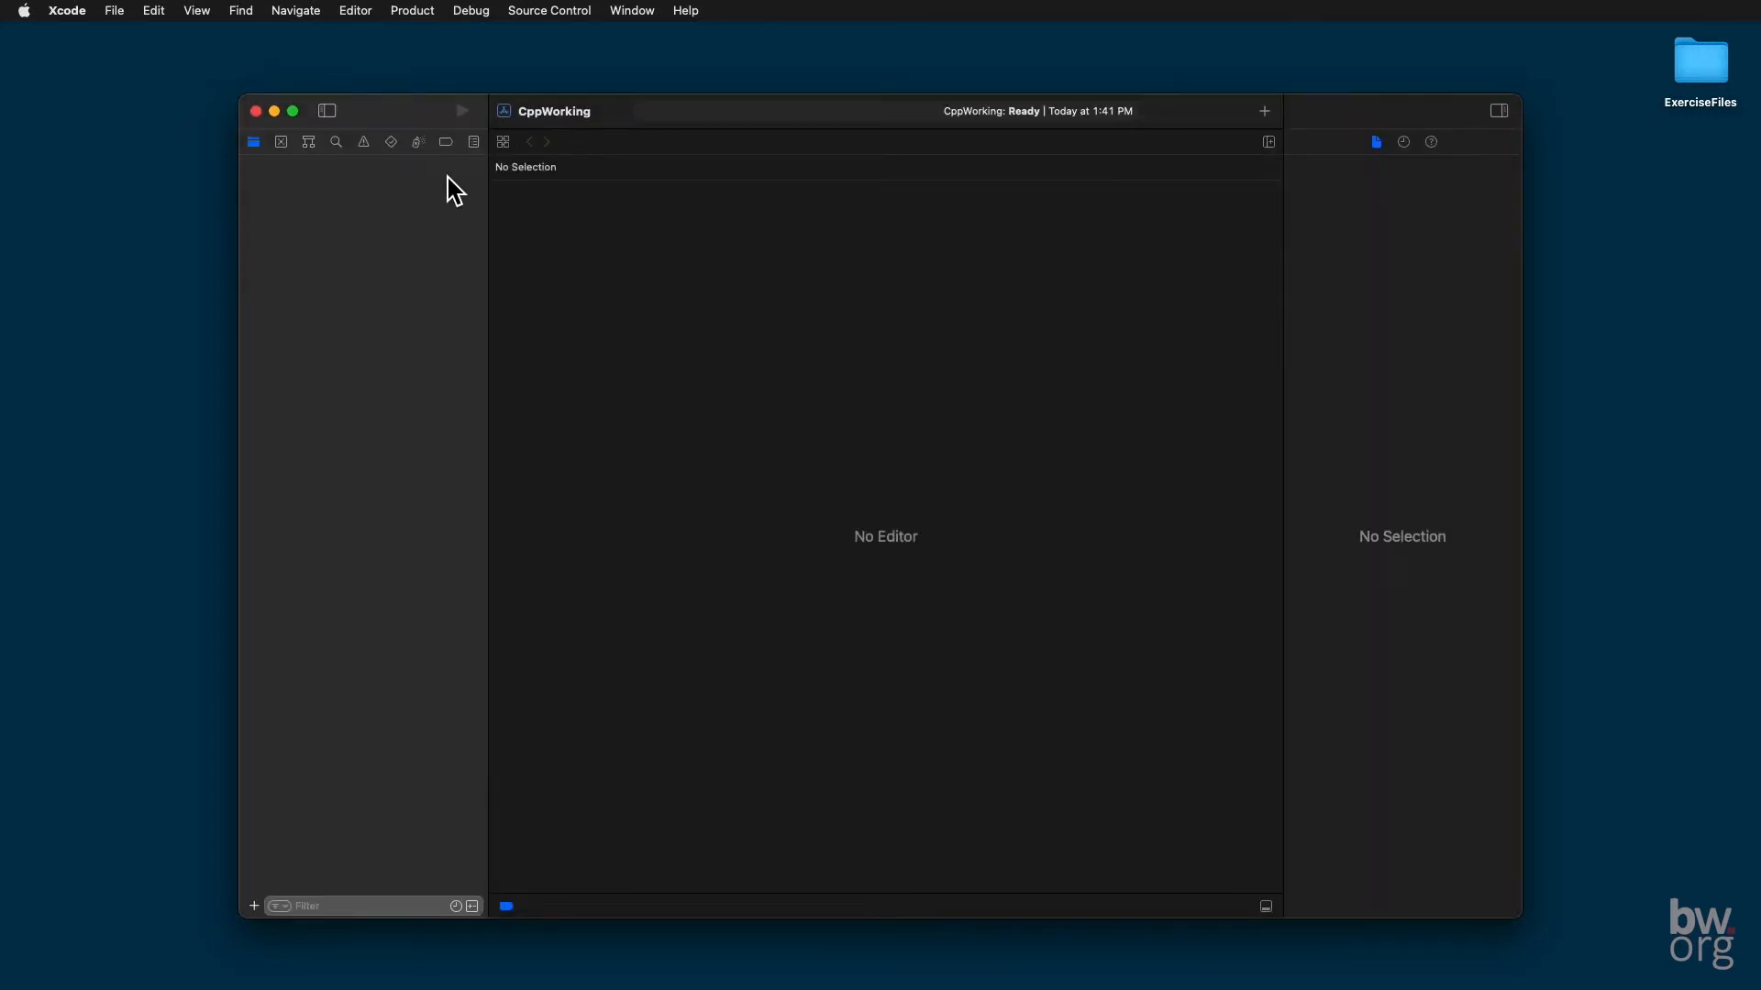
mouse_move(354, 314)
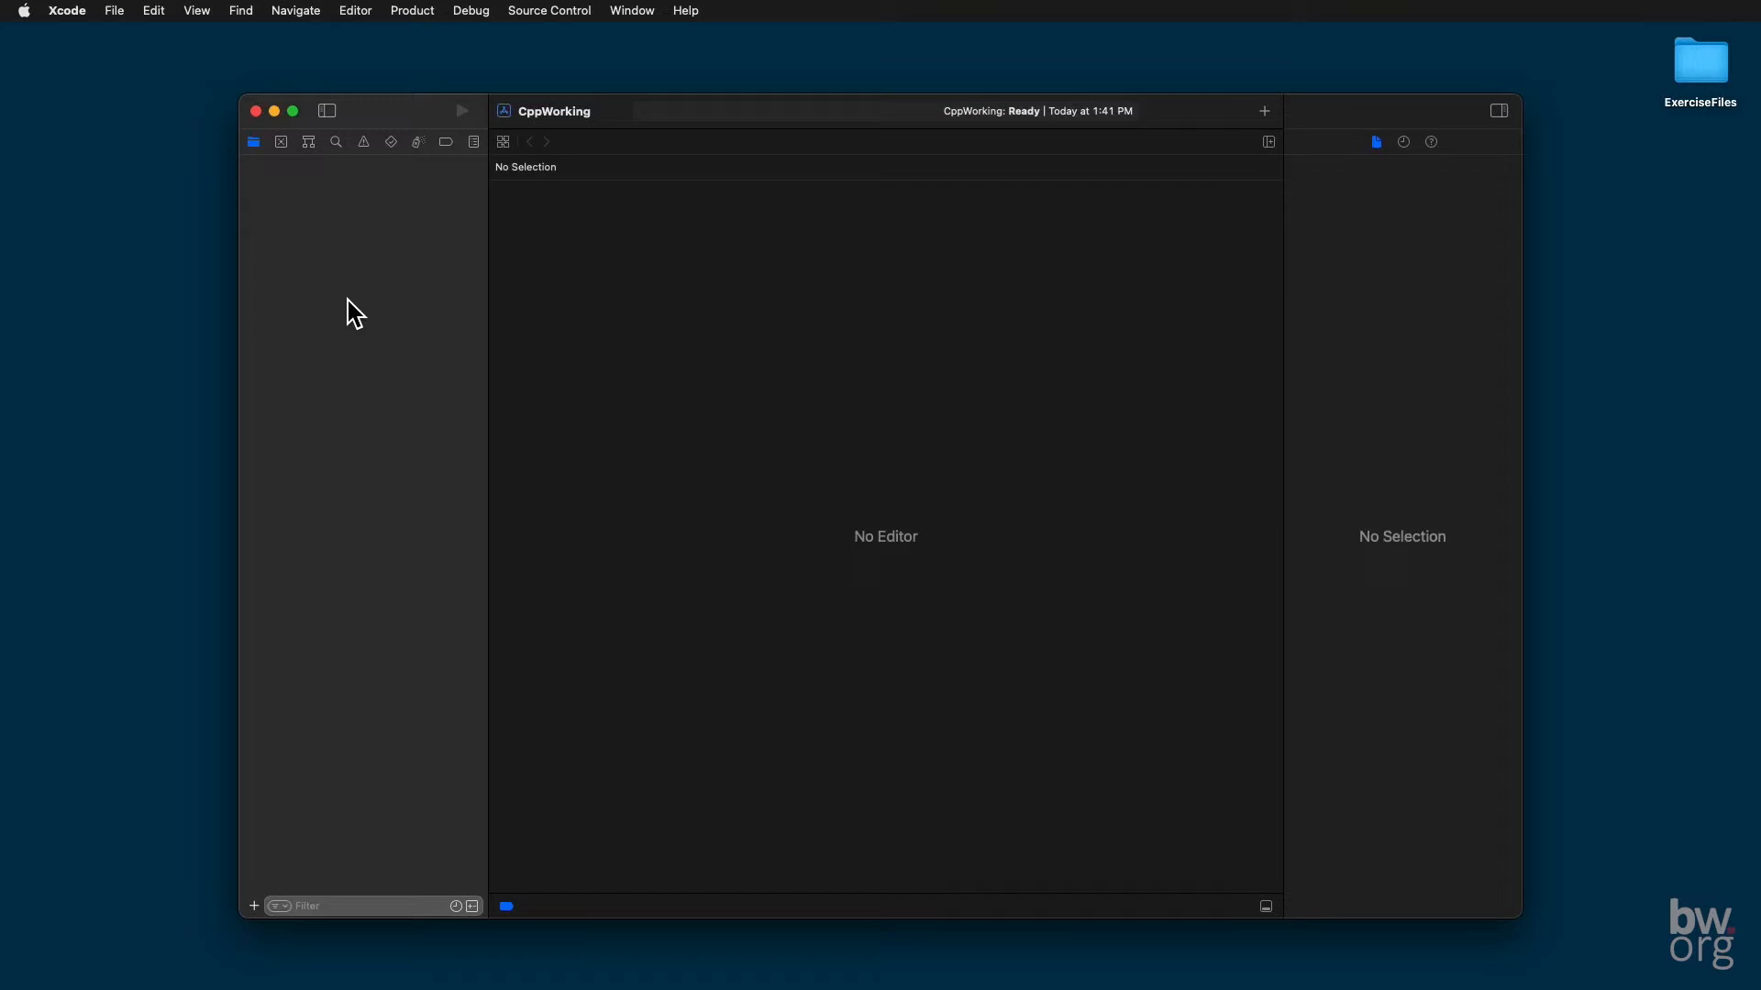
Step: Begin a new macOS Command Line Tool project and continue to its options form
click(114, 11)
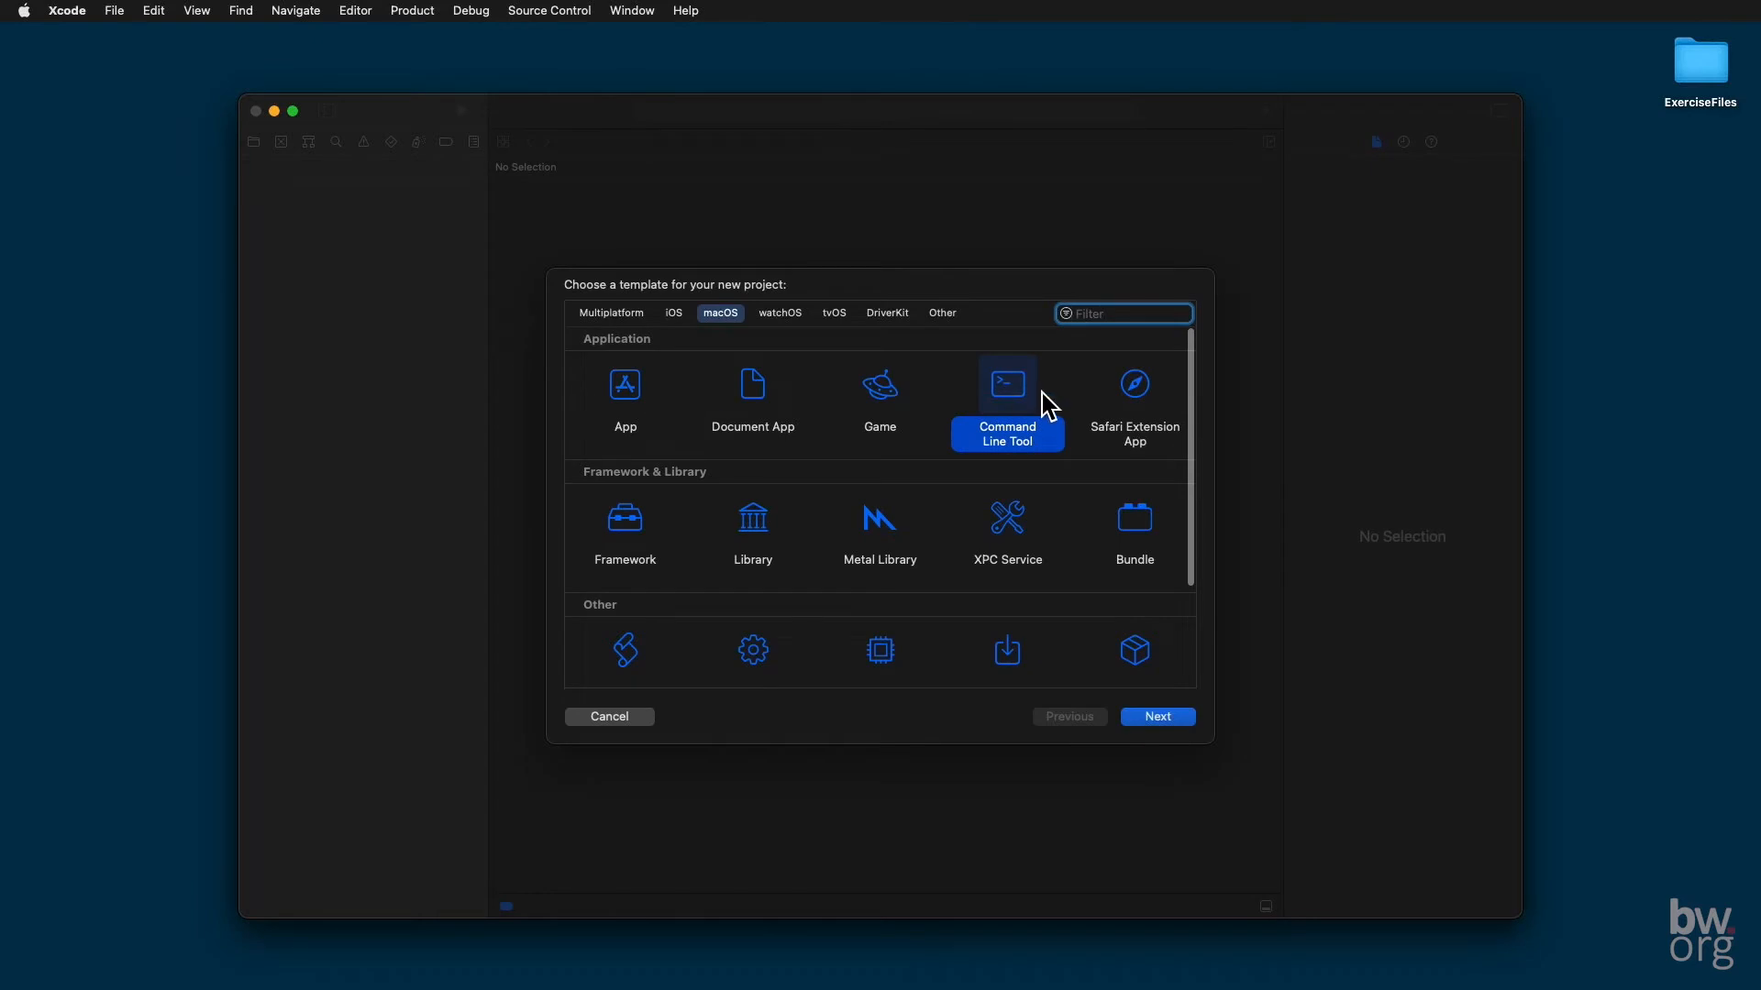
mouse_move(818, 374)
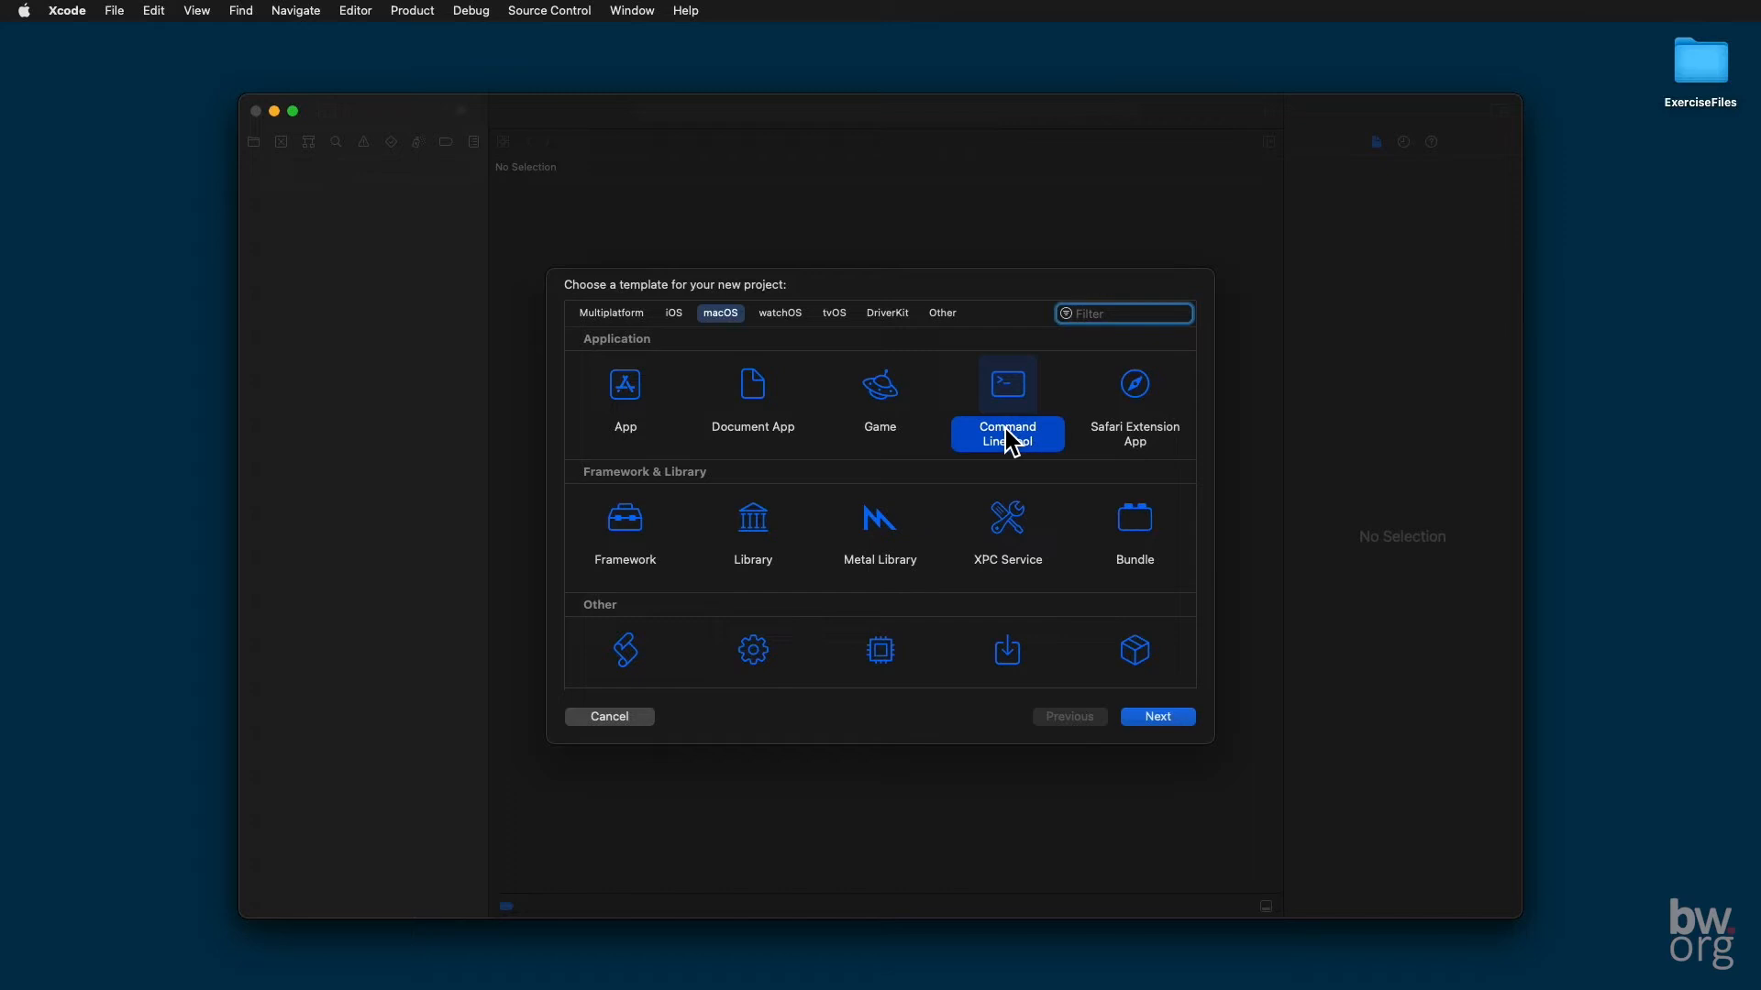
mouse_move(1172, 697)
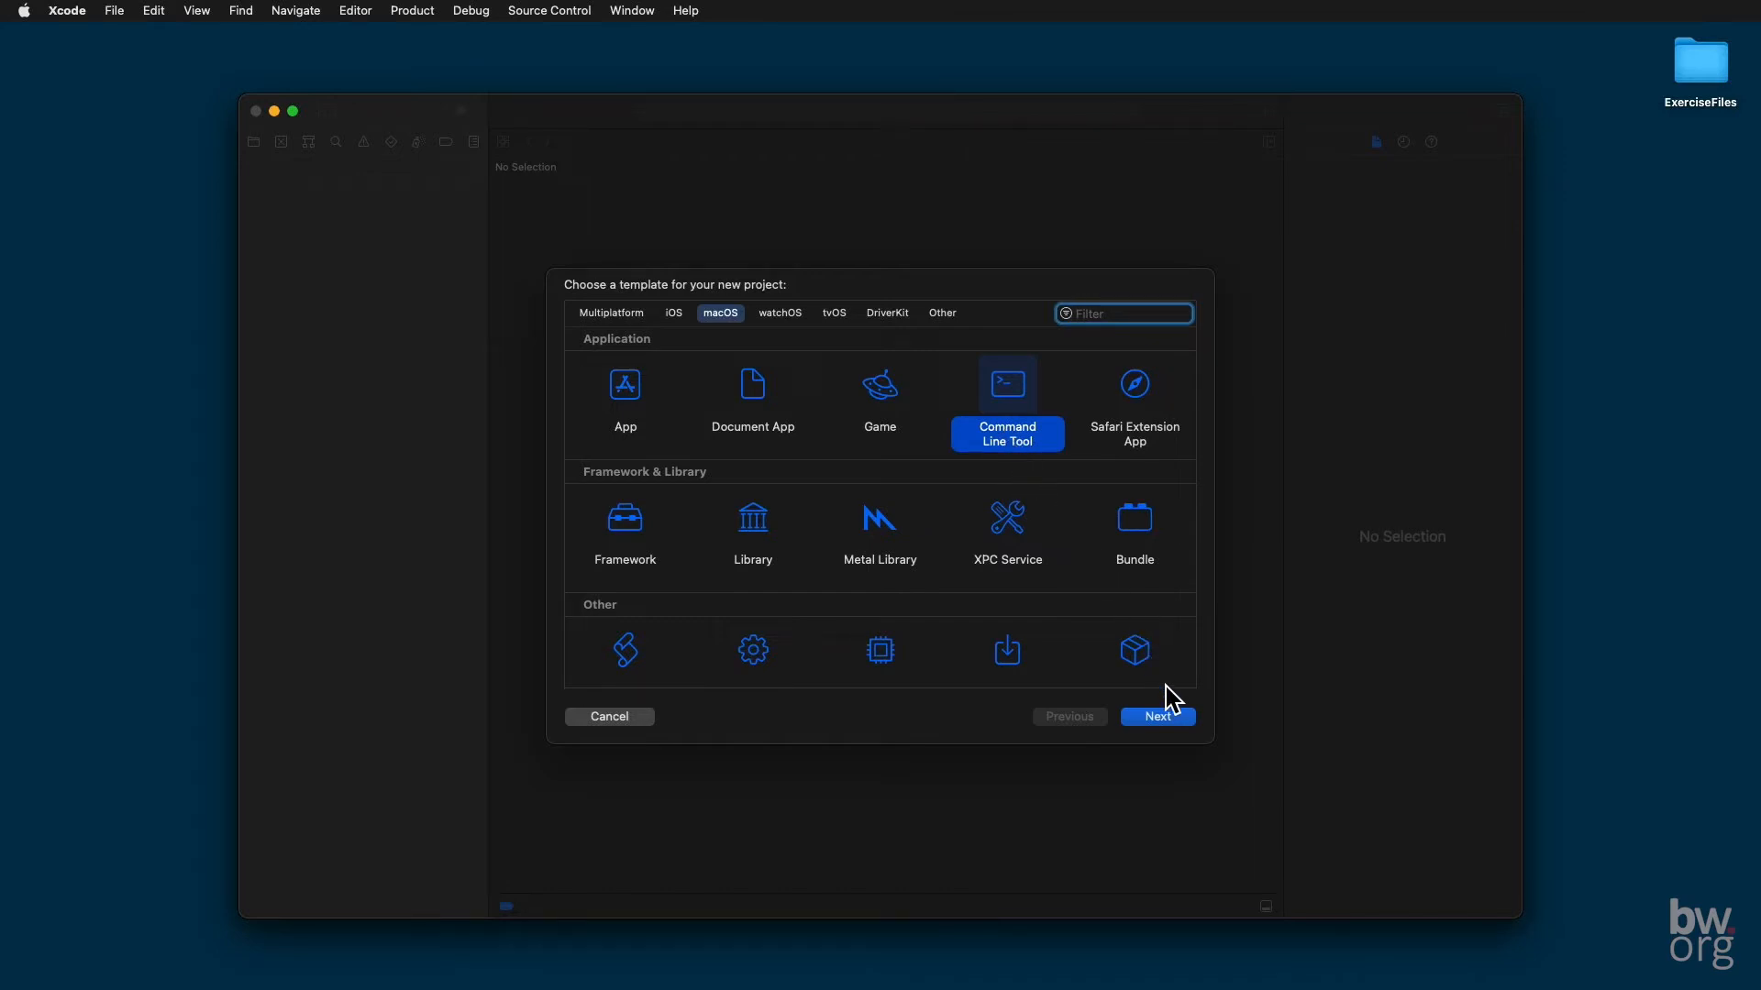
click(1157, 717)
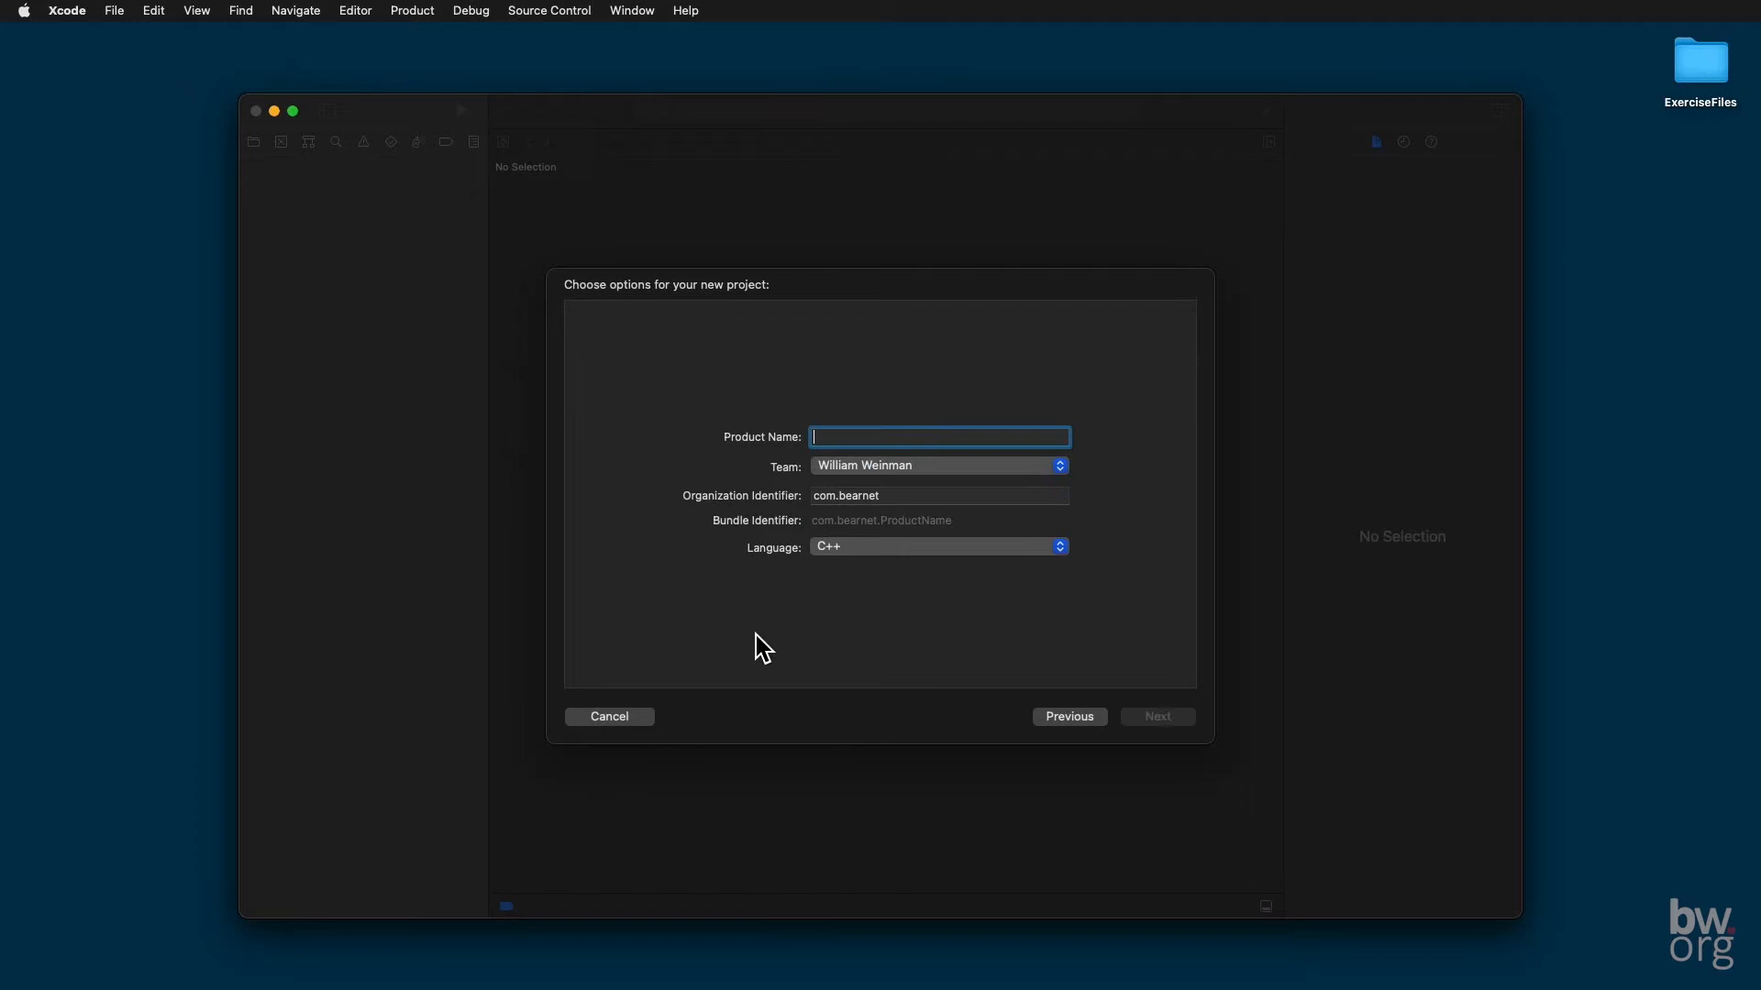
Step: Name the product Working, keep C++ as the language, and continue to the save location
text(Working)
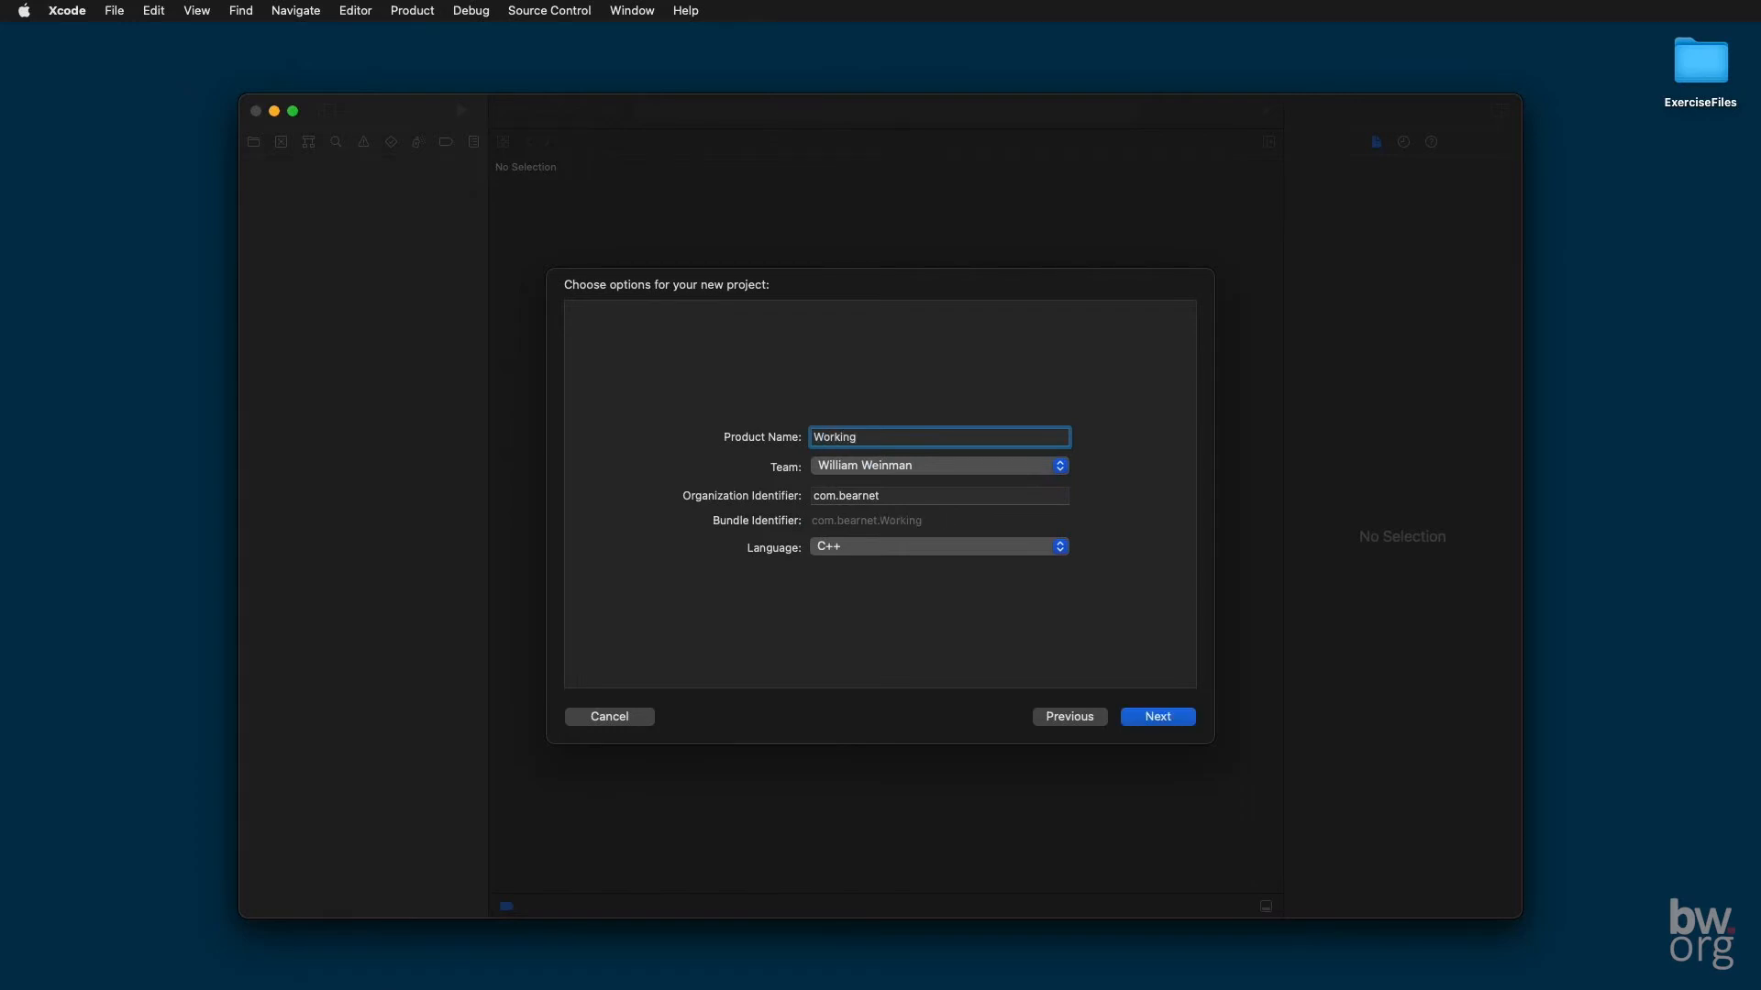
mouse_move(743, 459)
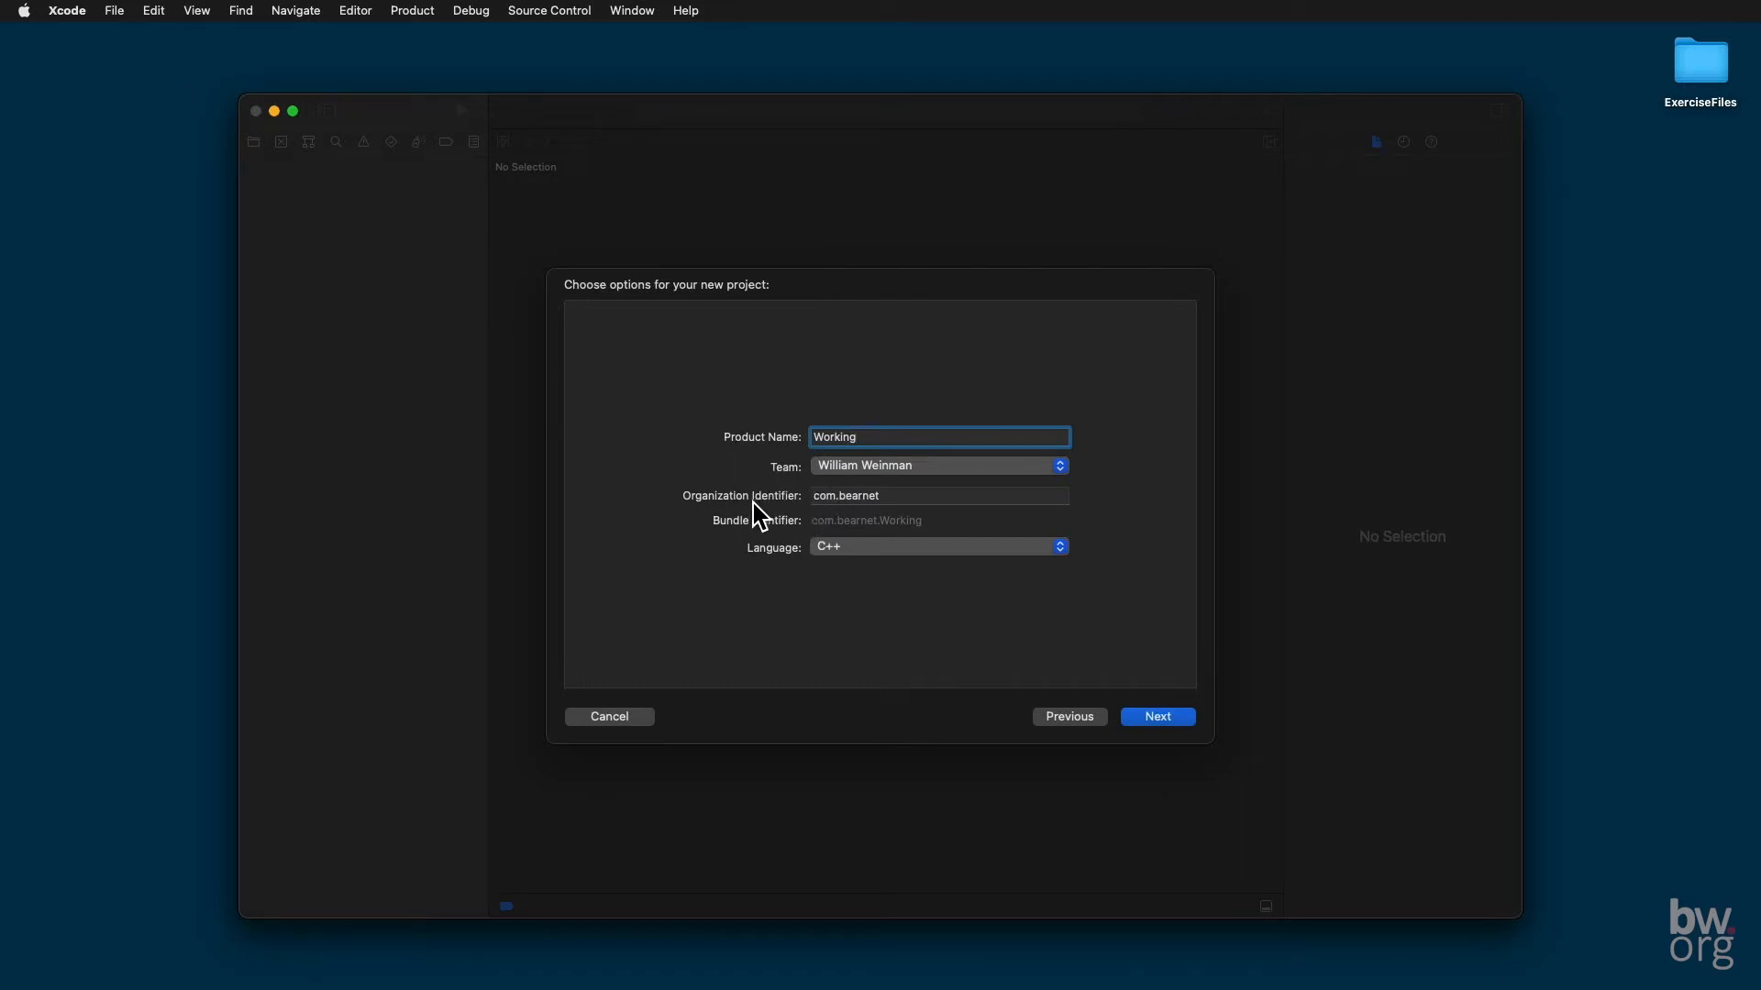
mouse_move(767, 530)
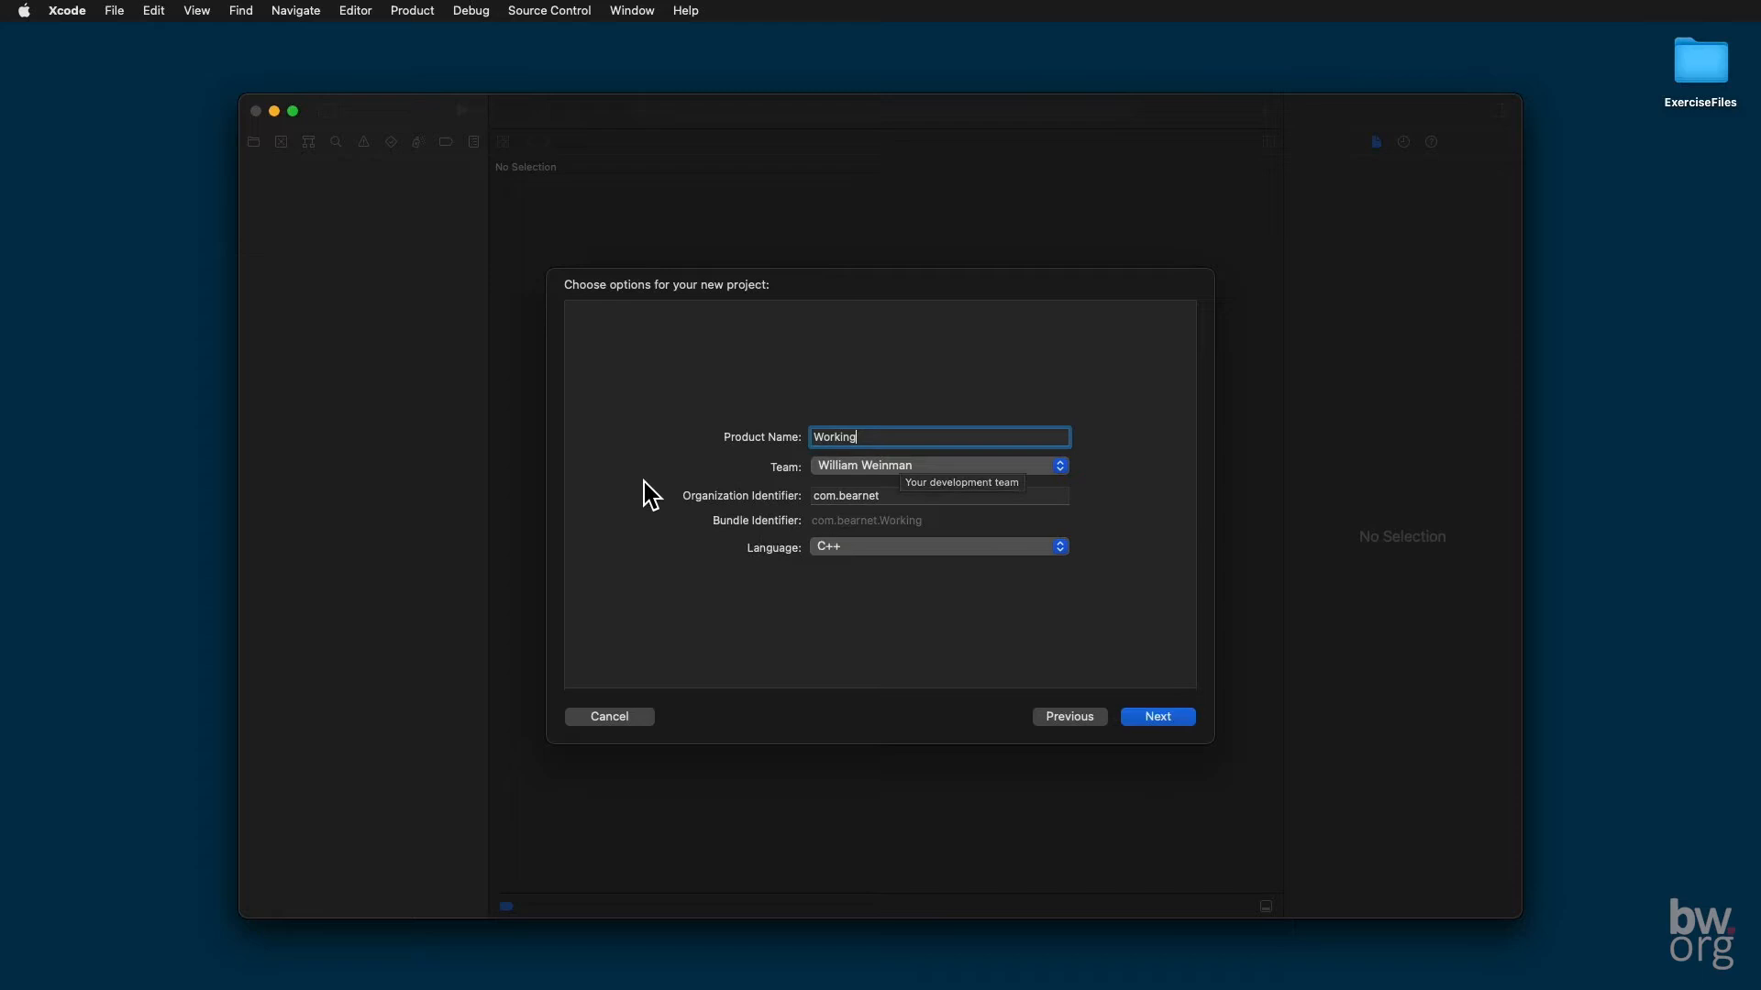
mouse_move(648, 518)
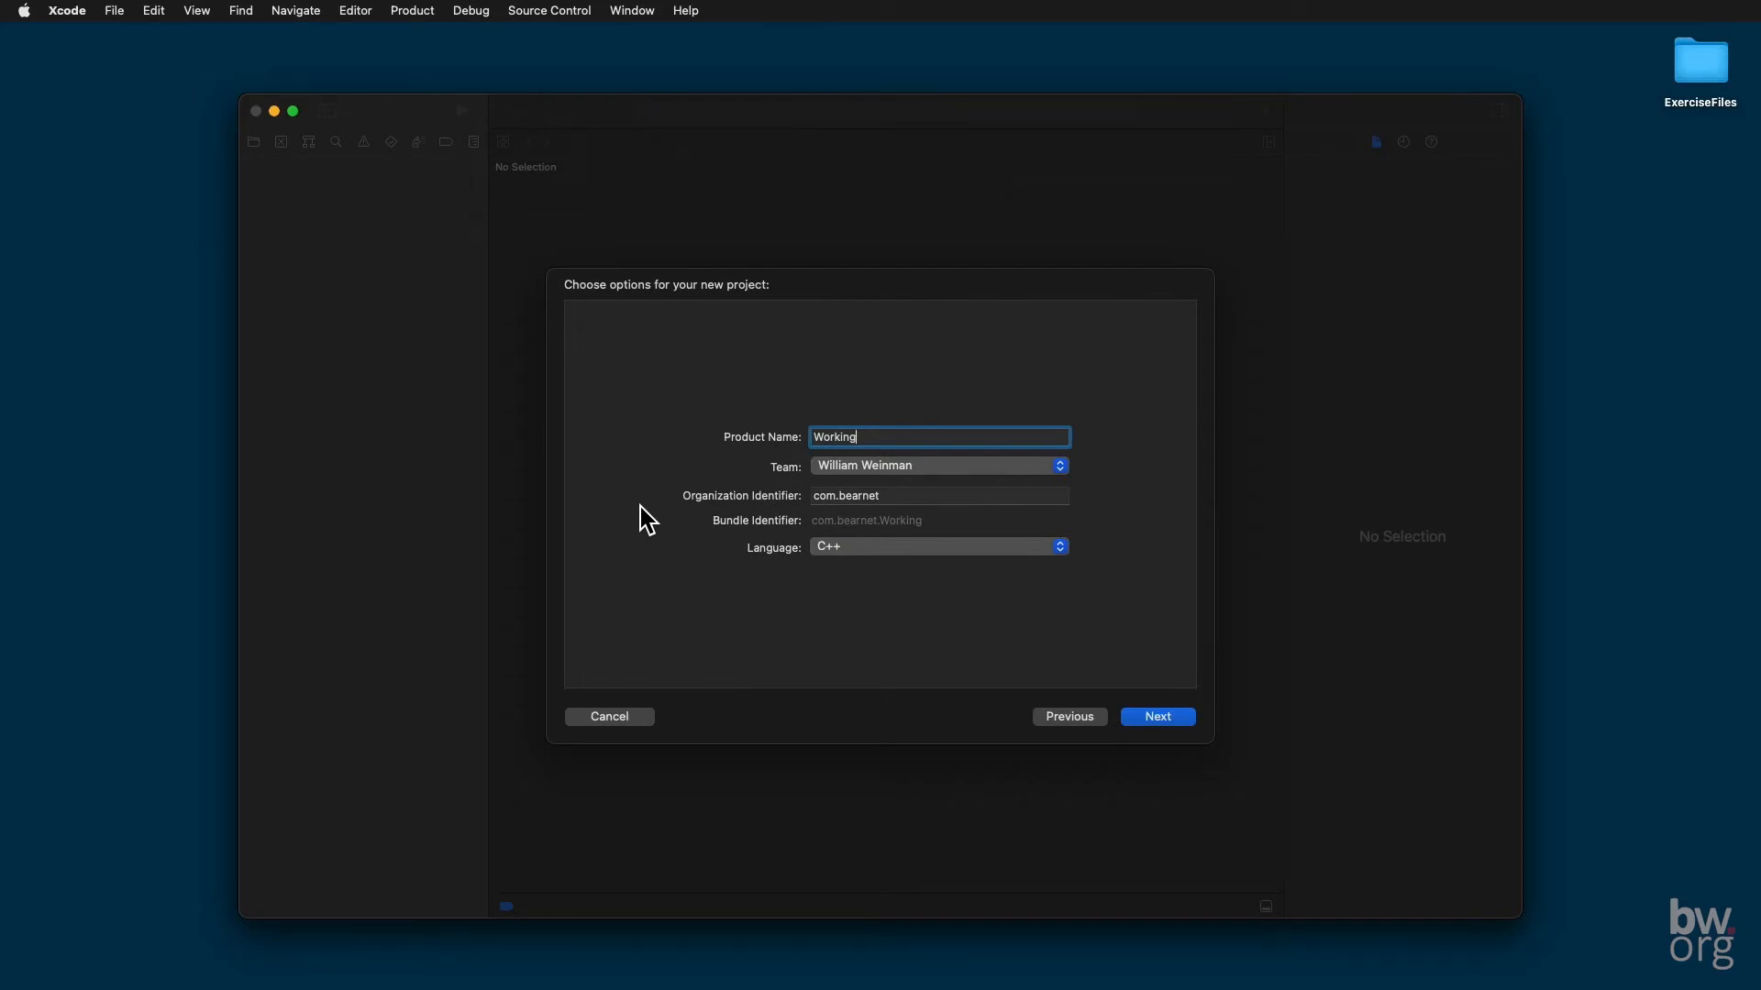
mouse_move(893, 560)
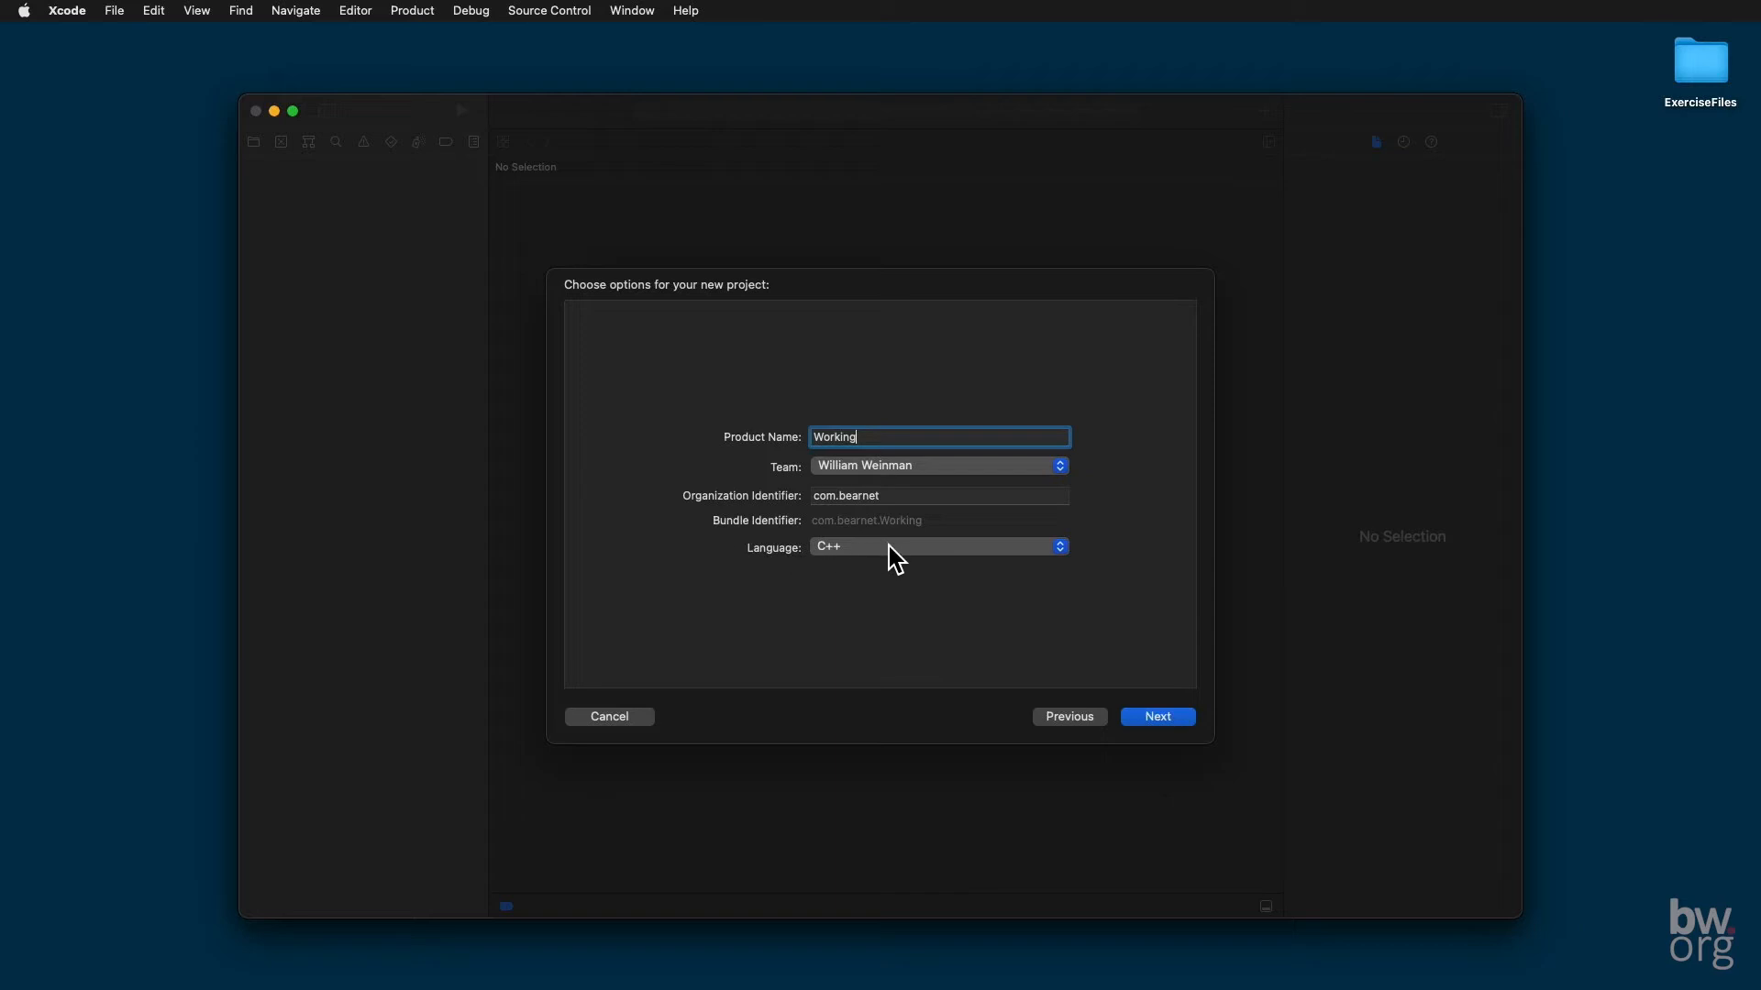
click(937, 547)
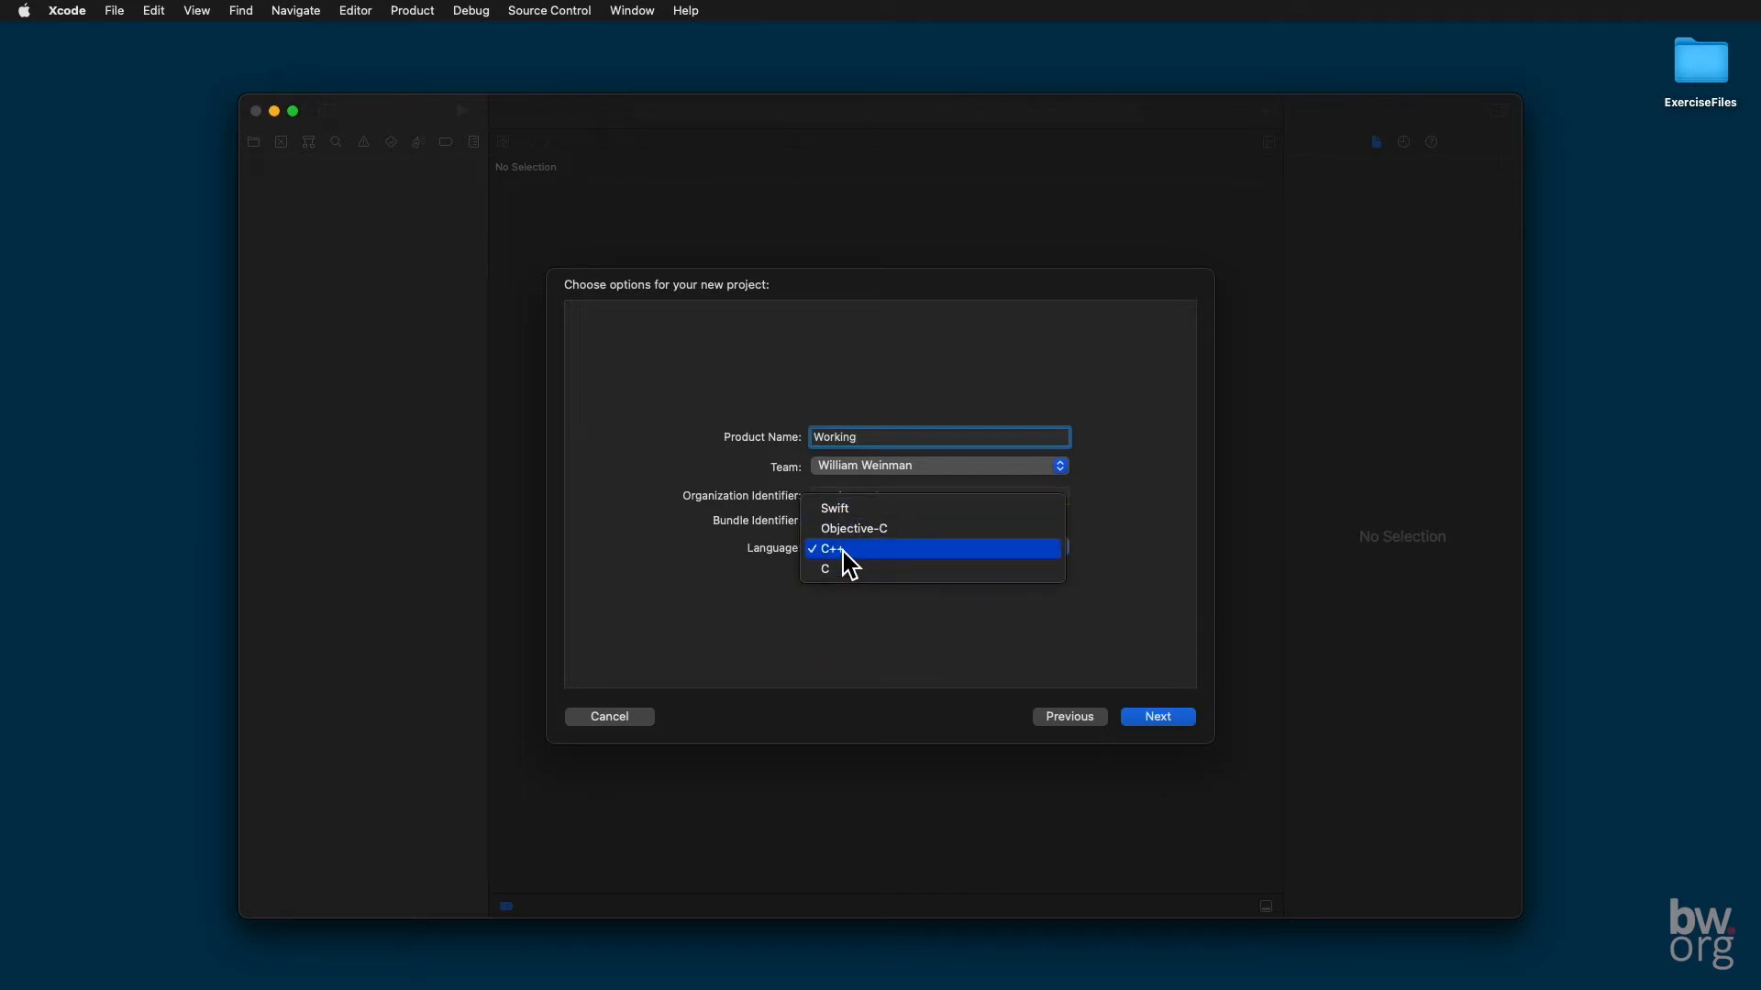
click(829, 549)
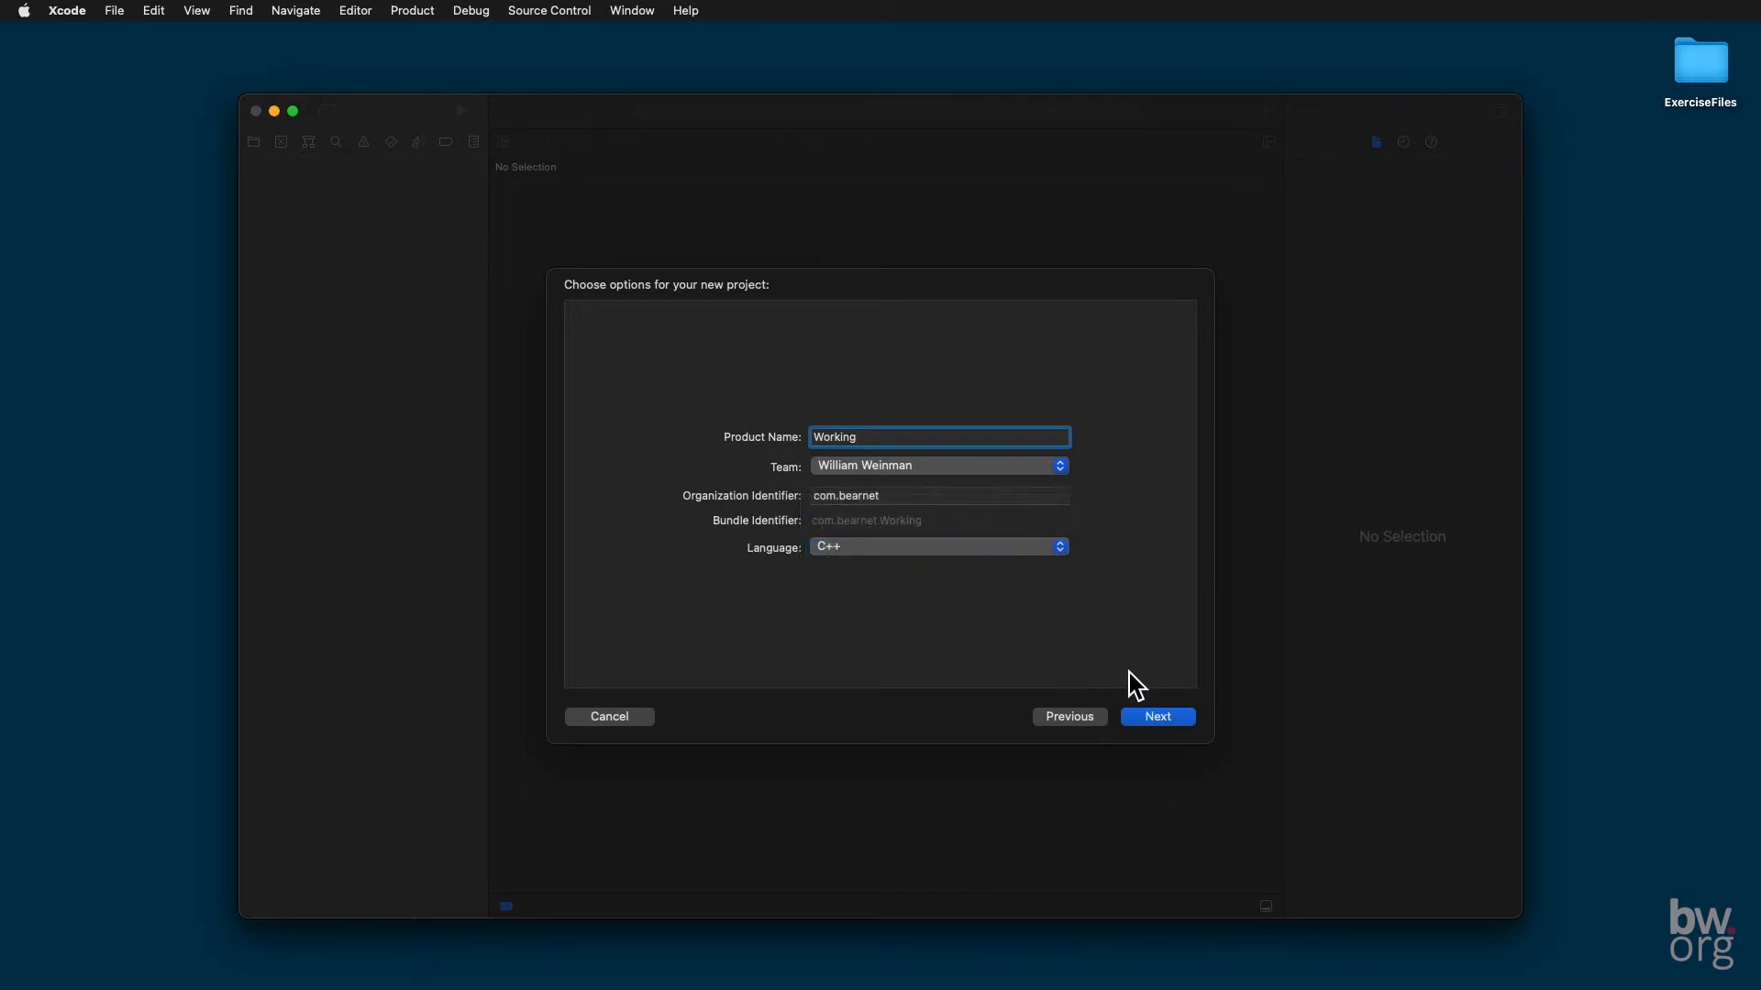
click(1156, 717)
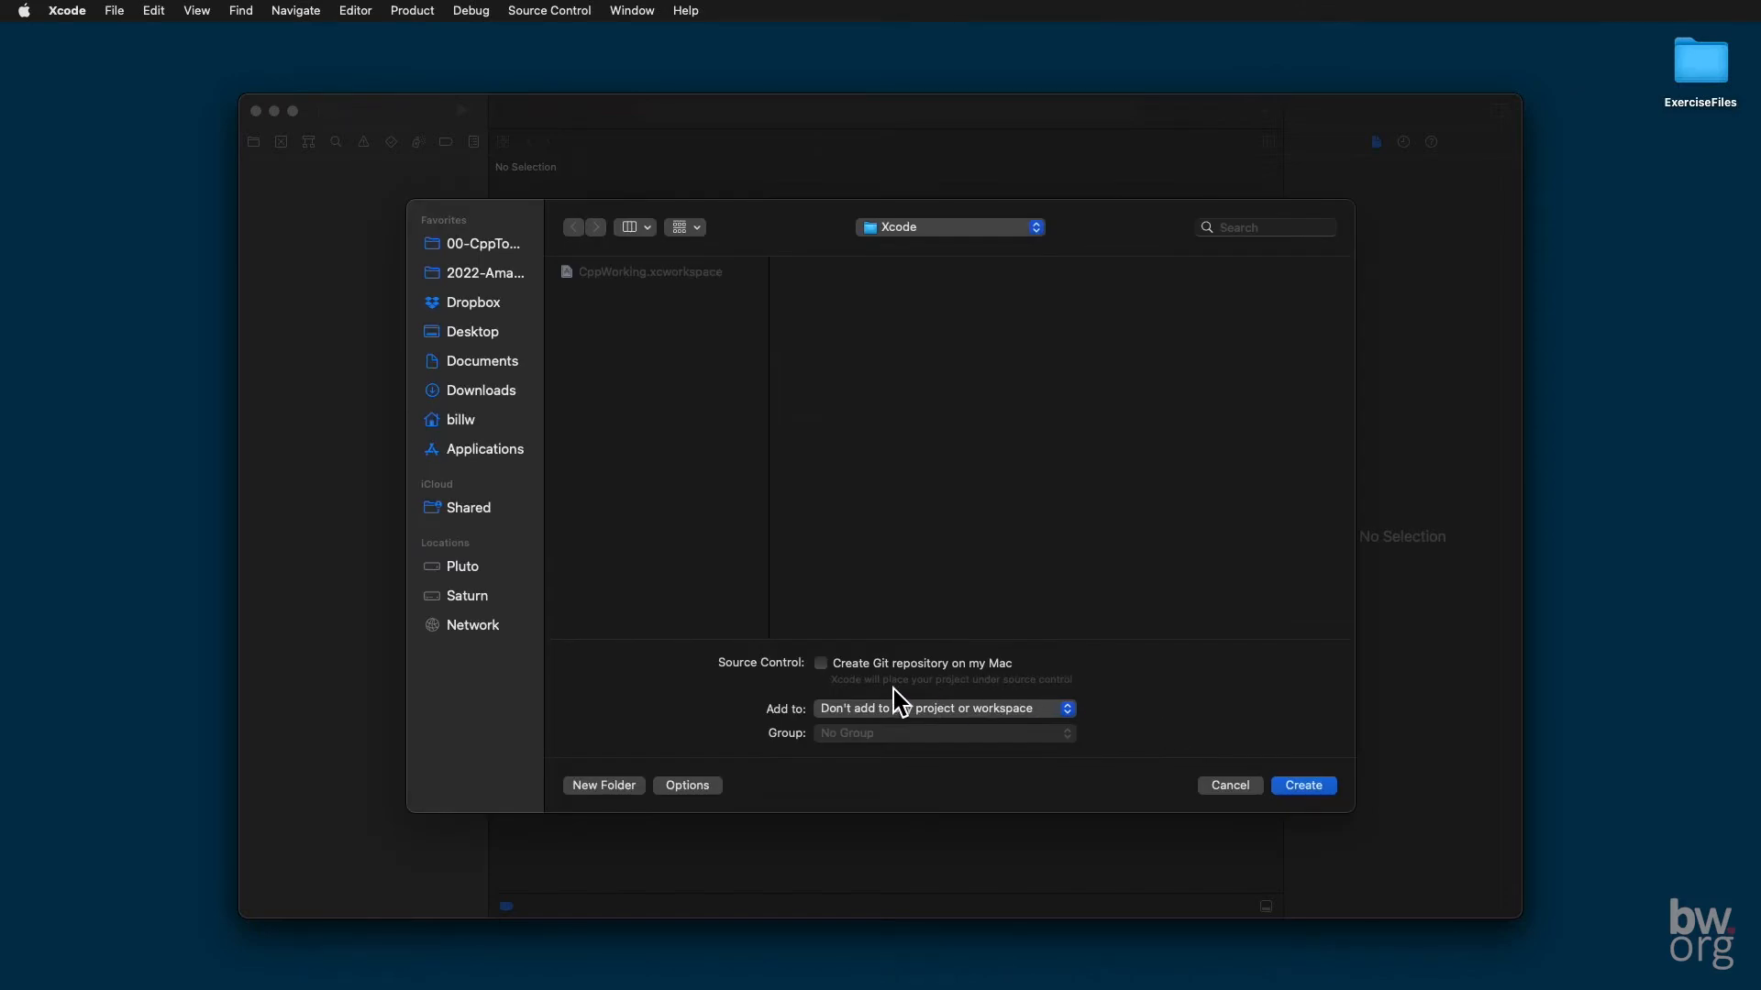
Step: Add the project to the CppWorking workspace, keep the Xcode folder, and create it
click(941, 708)
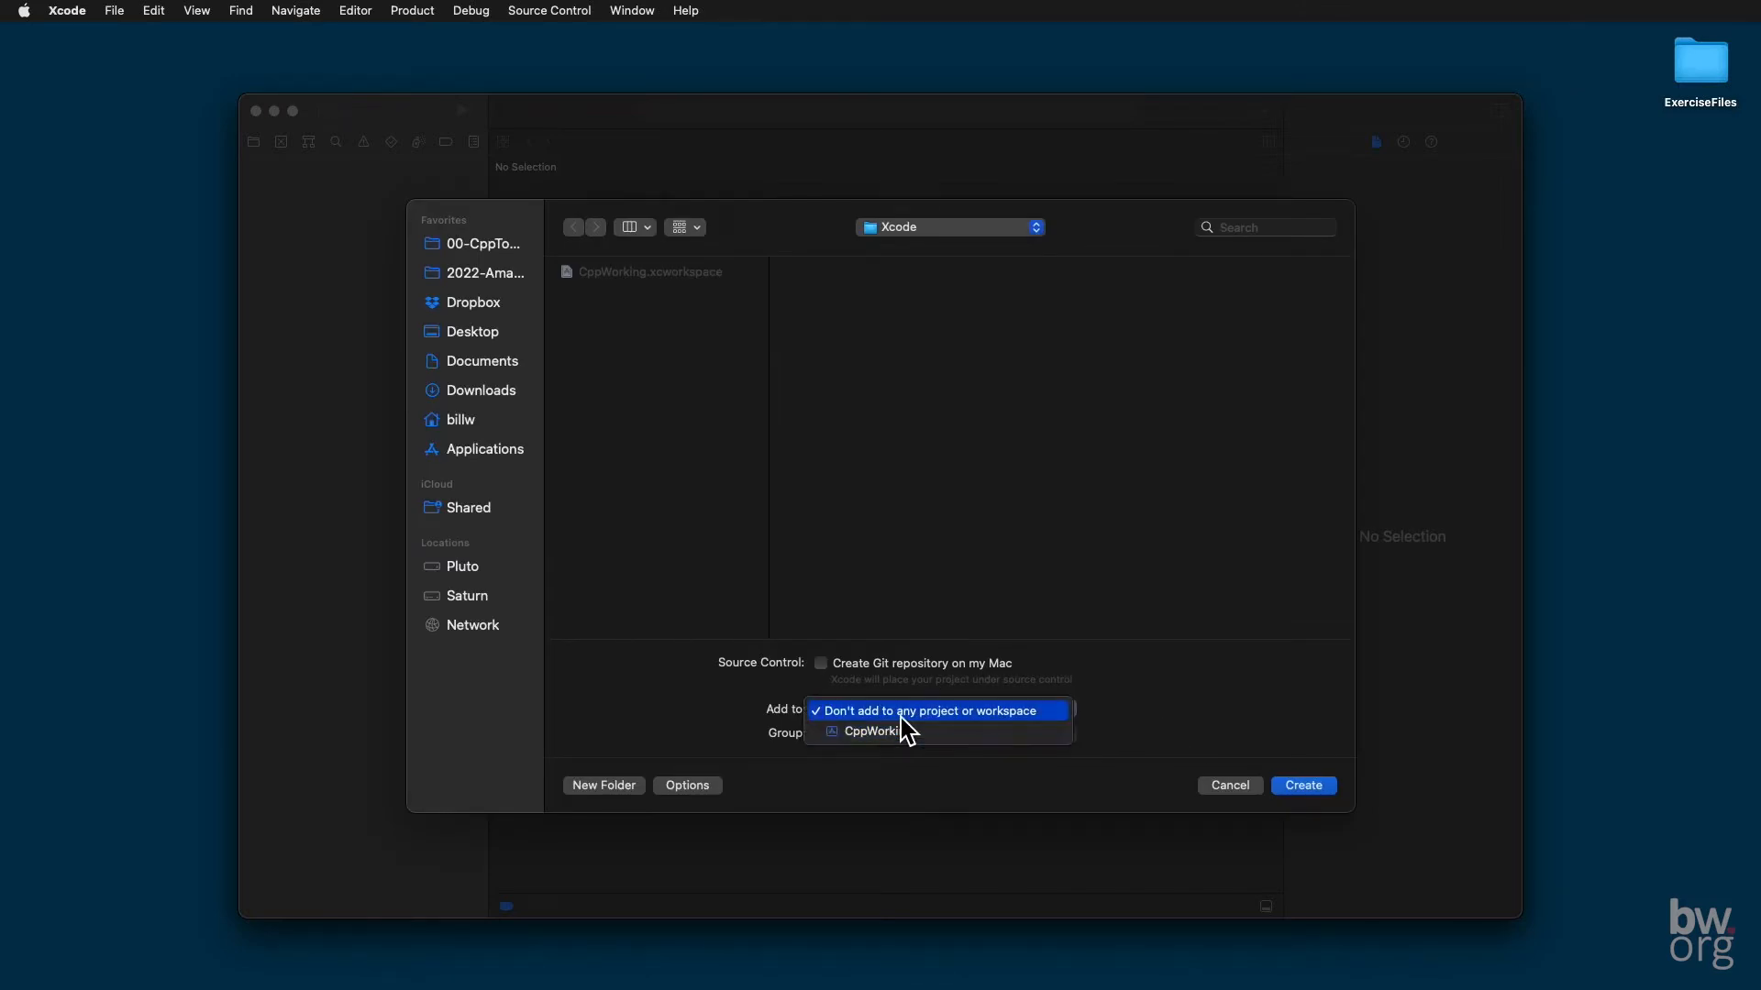
click(873, 731)
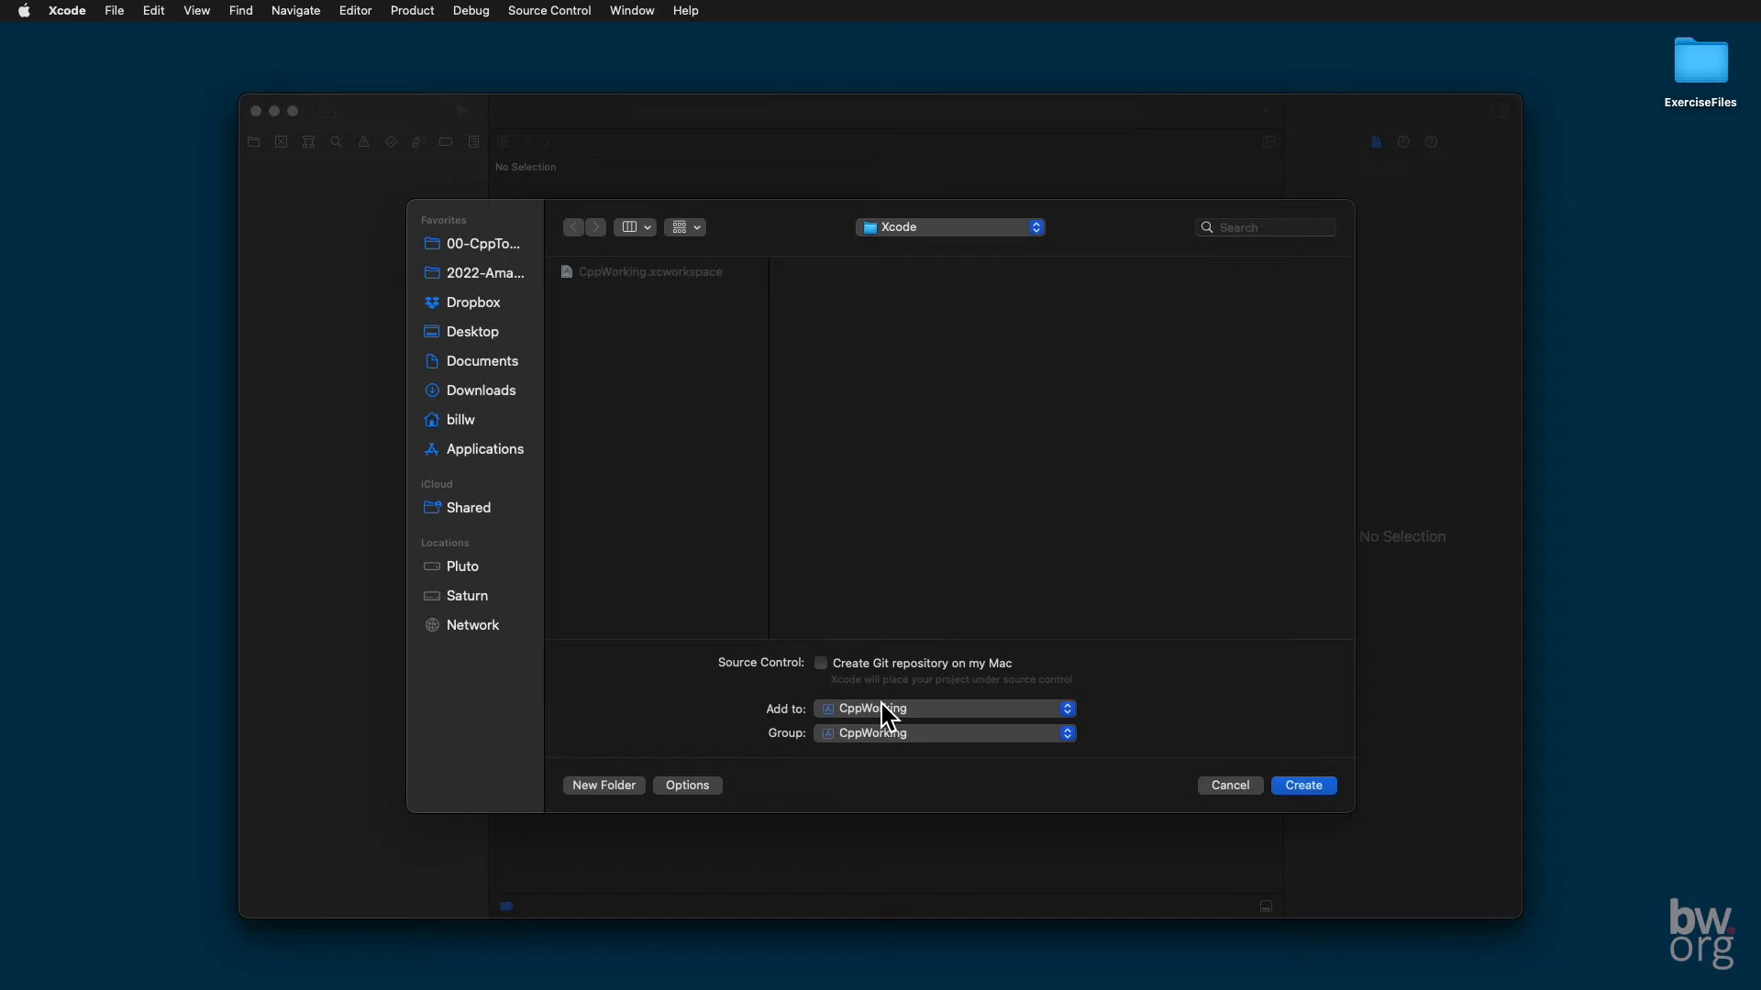
mouse_move(902, 723)
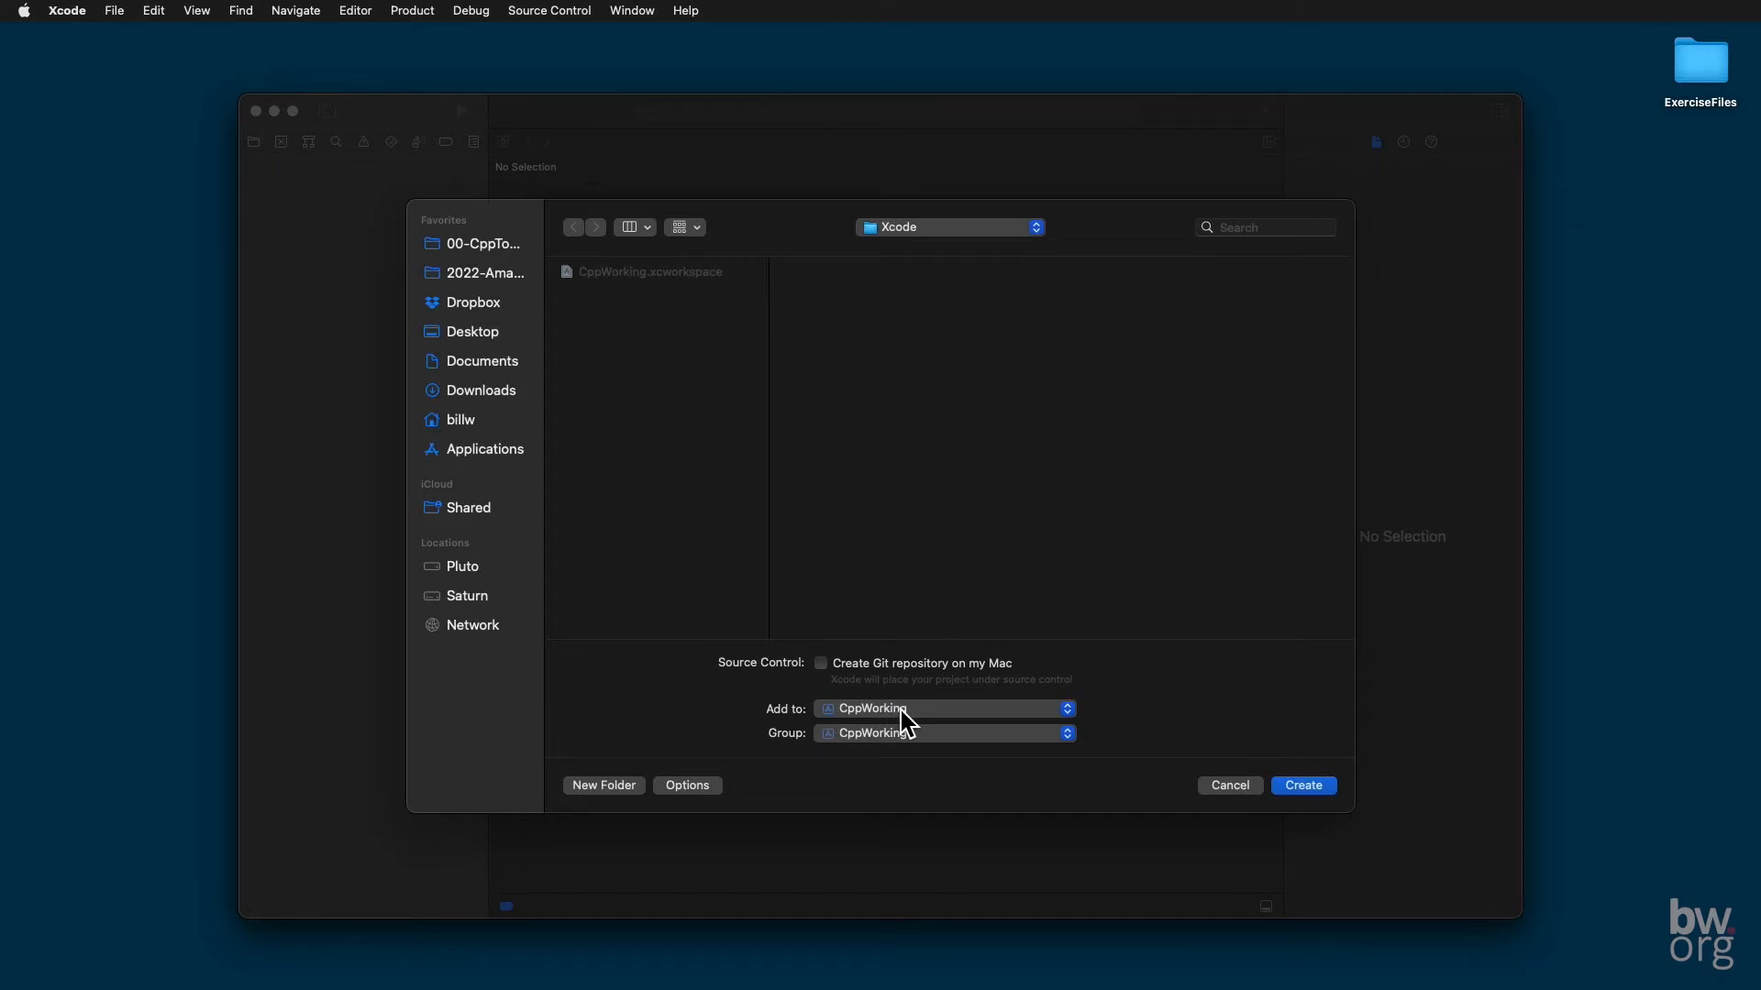
mouse_move(798, 747)
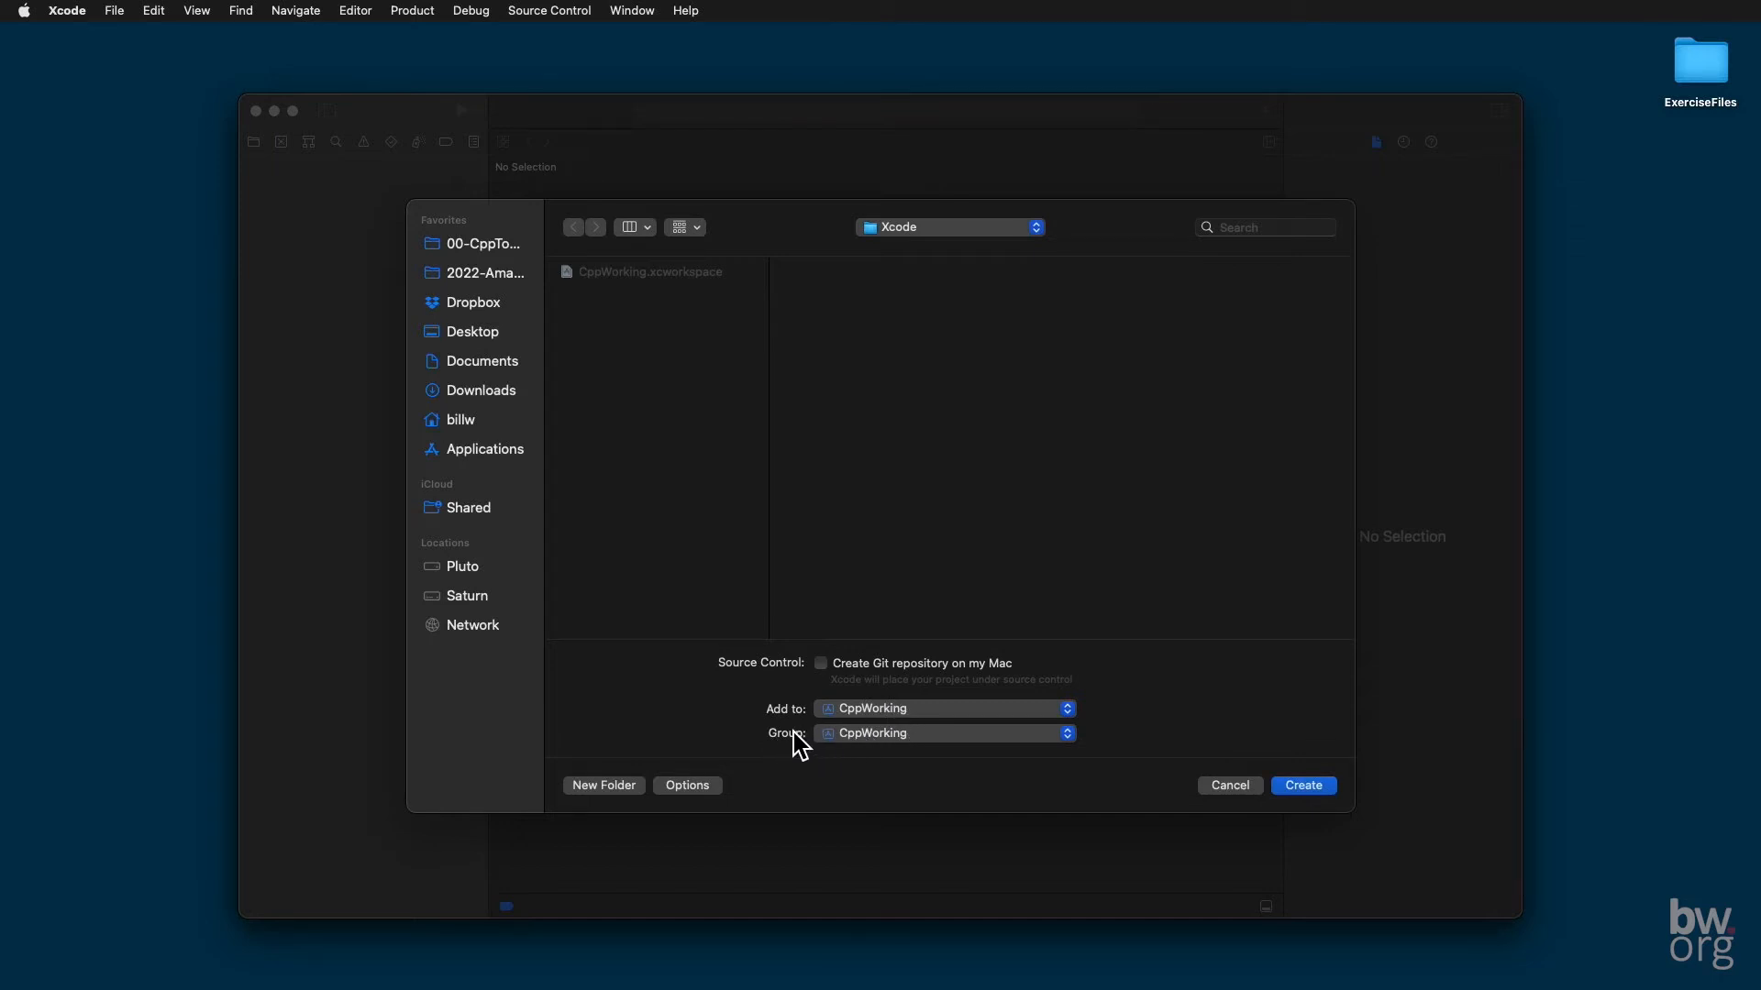
mouse_move(864, 684)
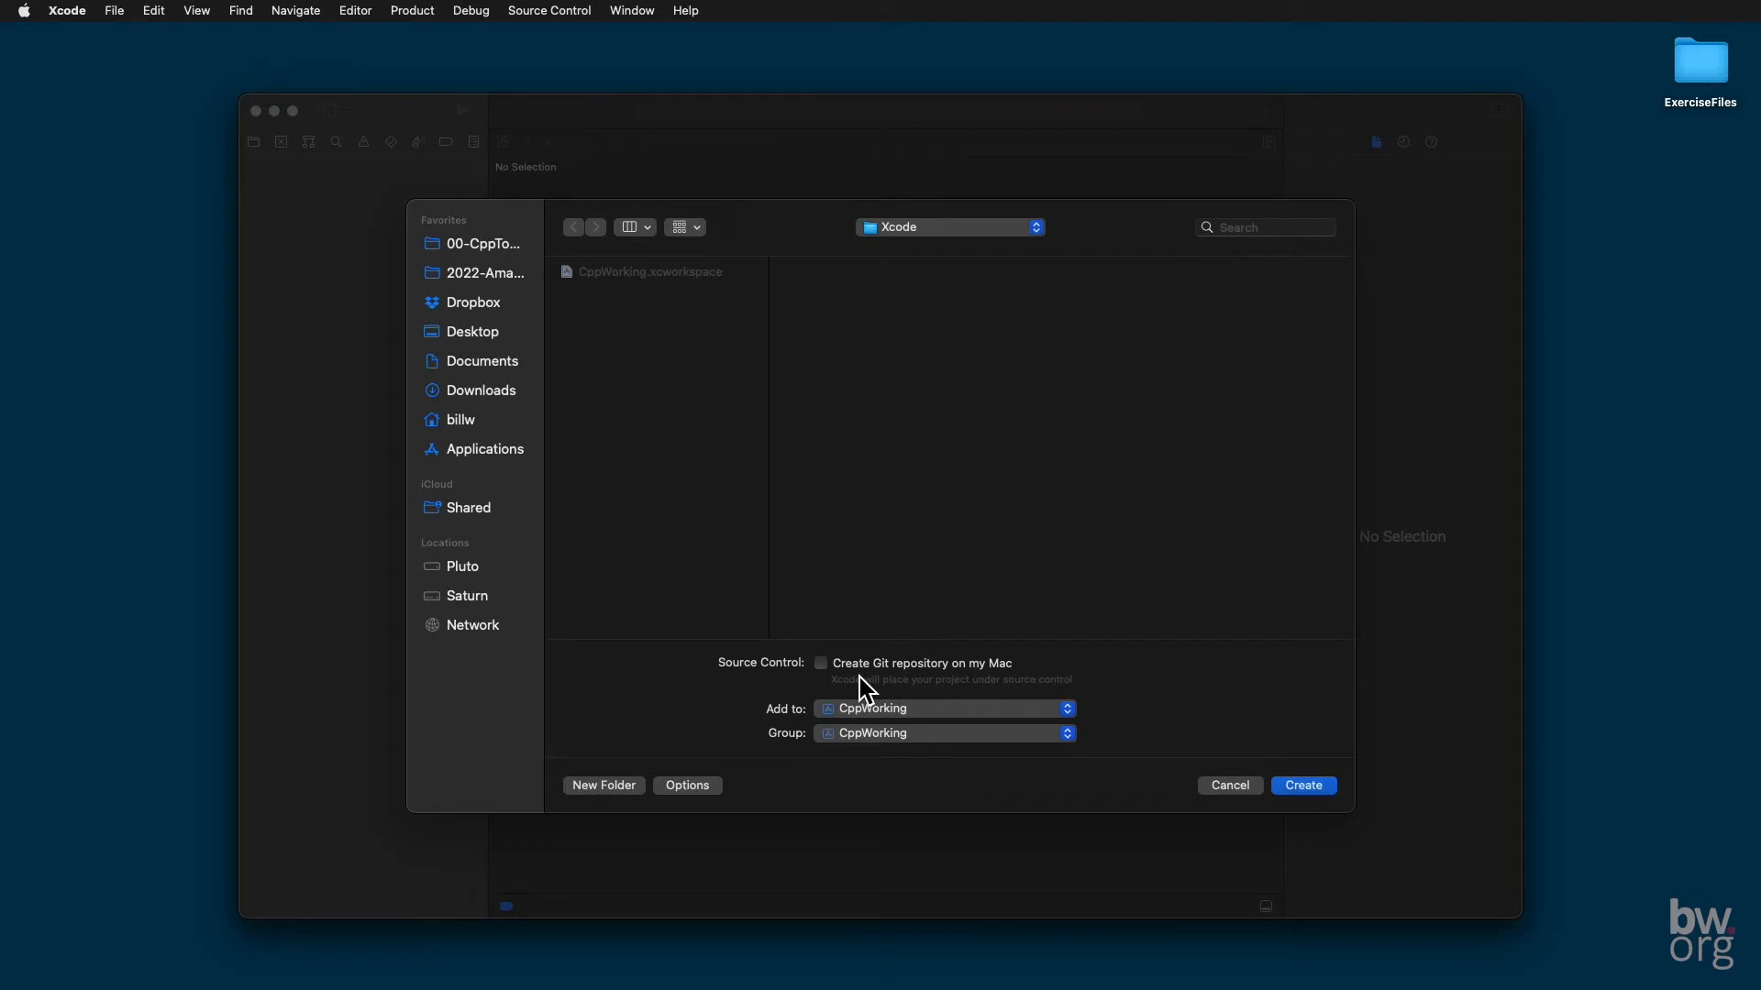
mouse_move(1249, 700)
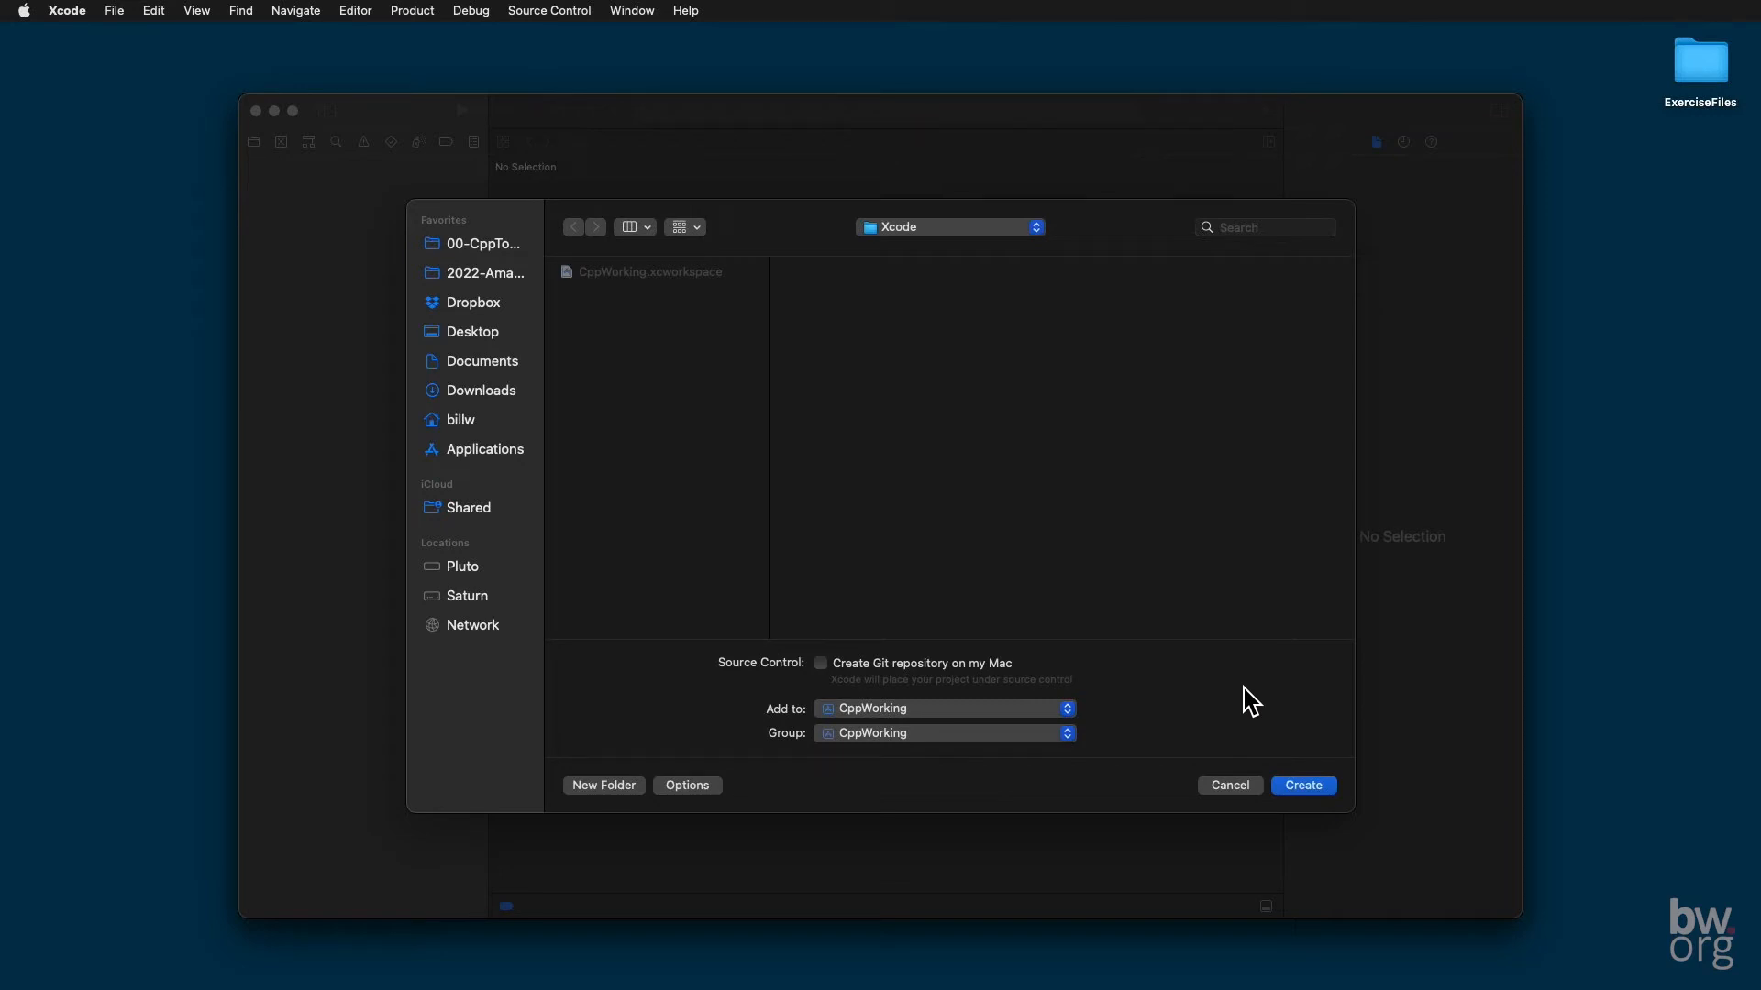
mouse_move(891, 299)
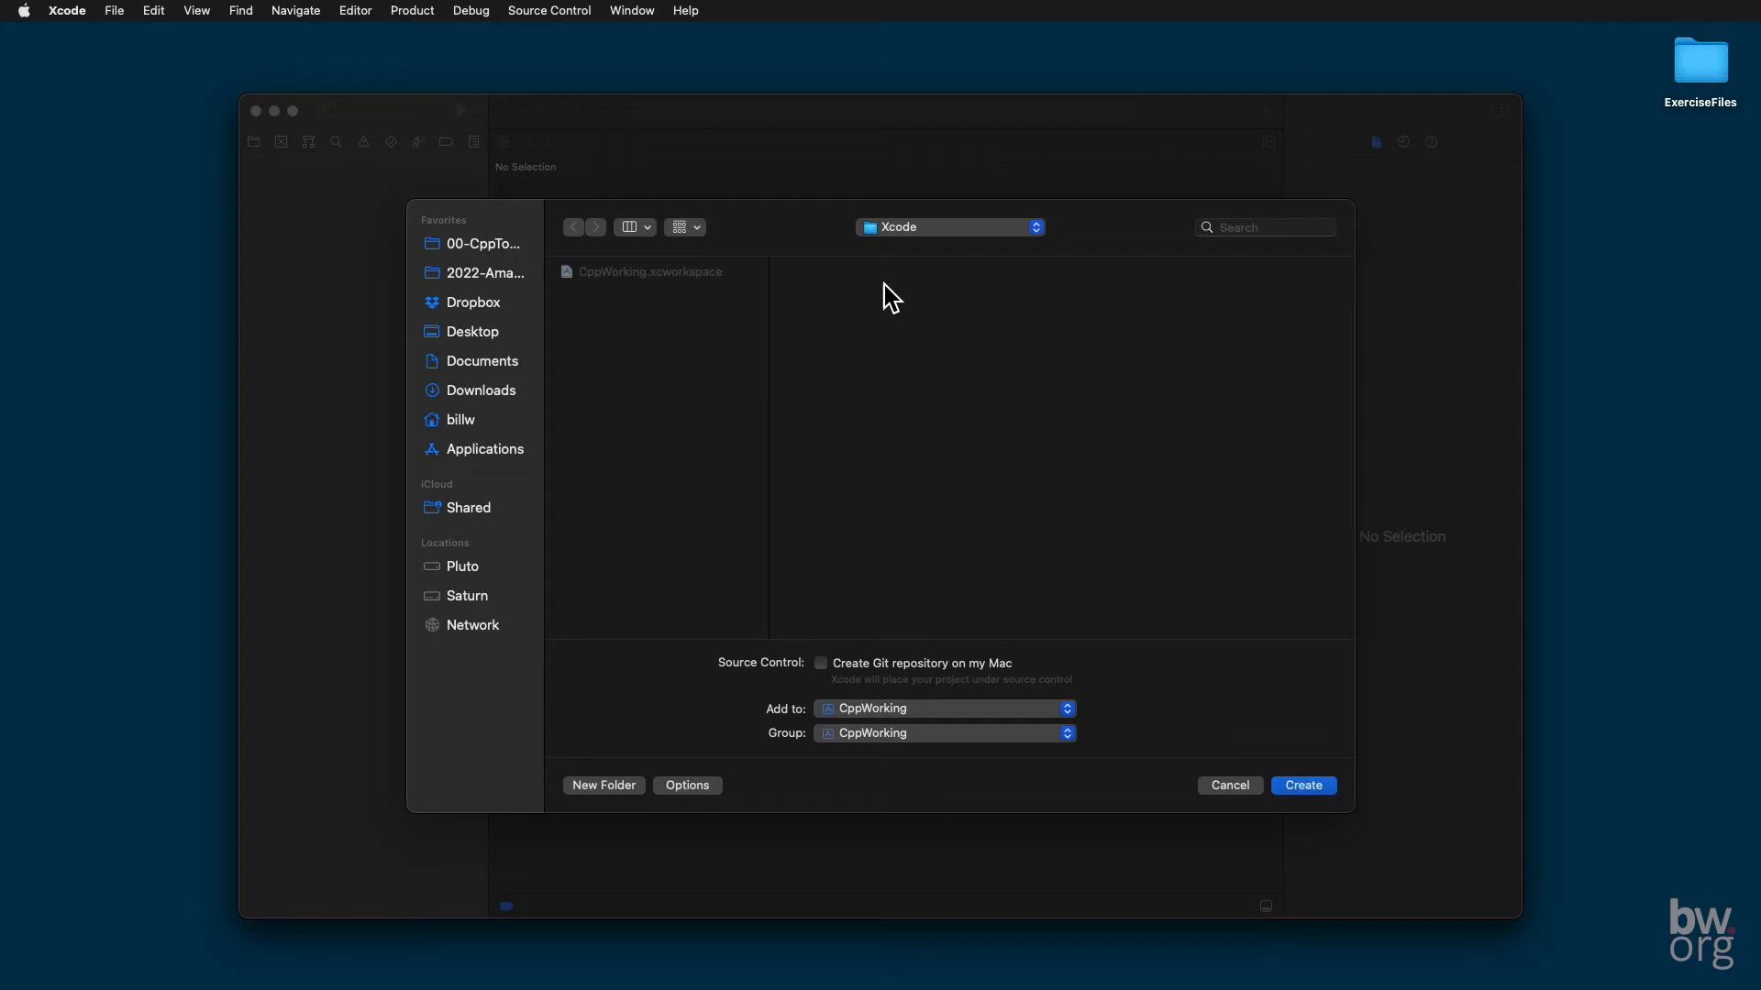
click(948, 228)
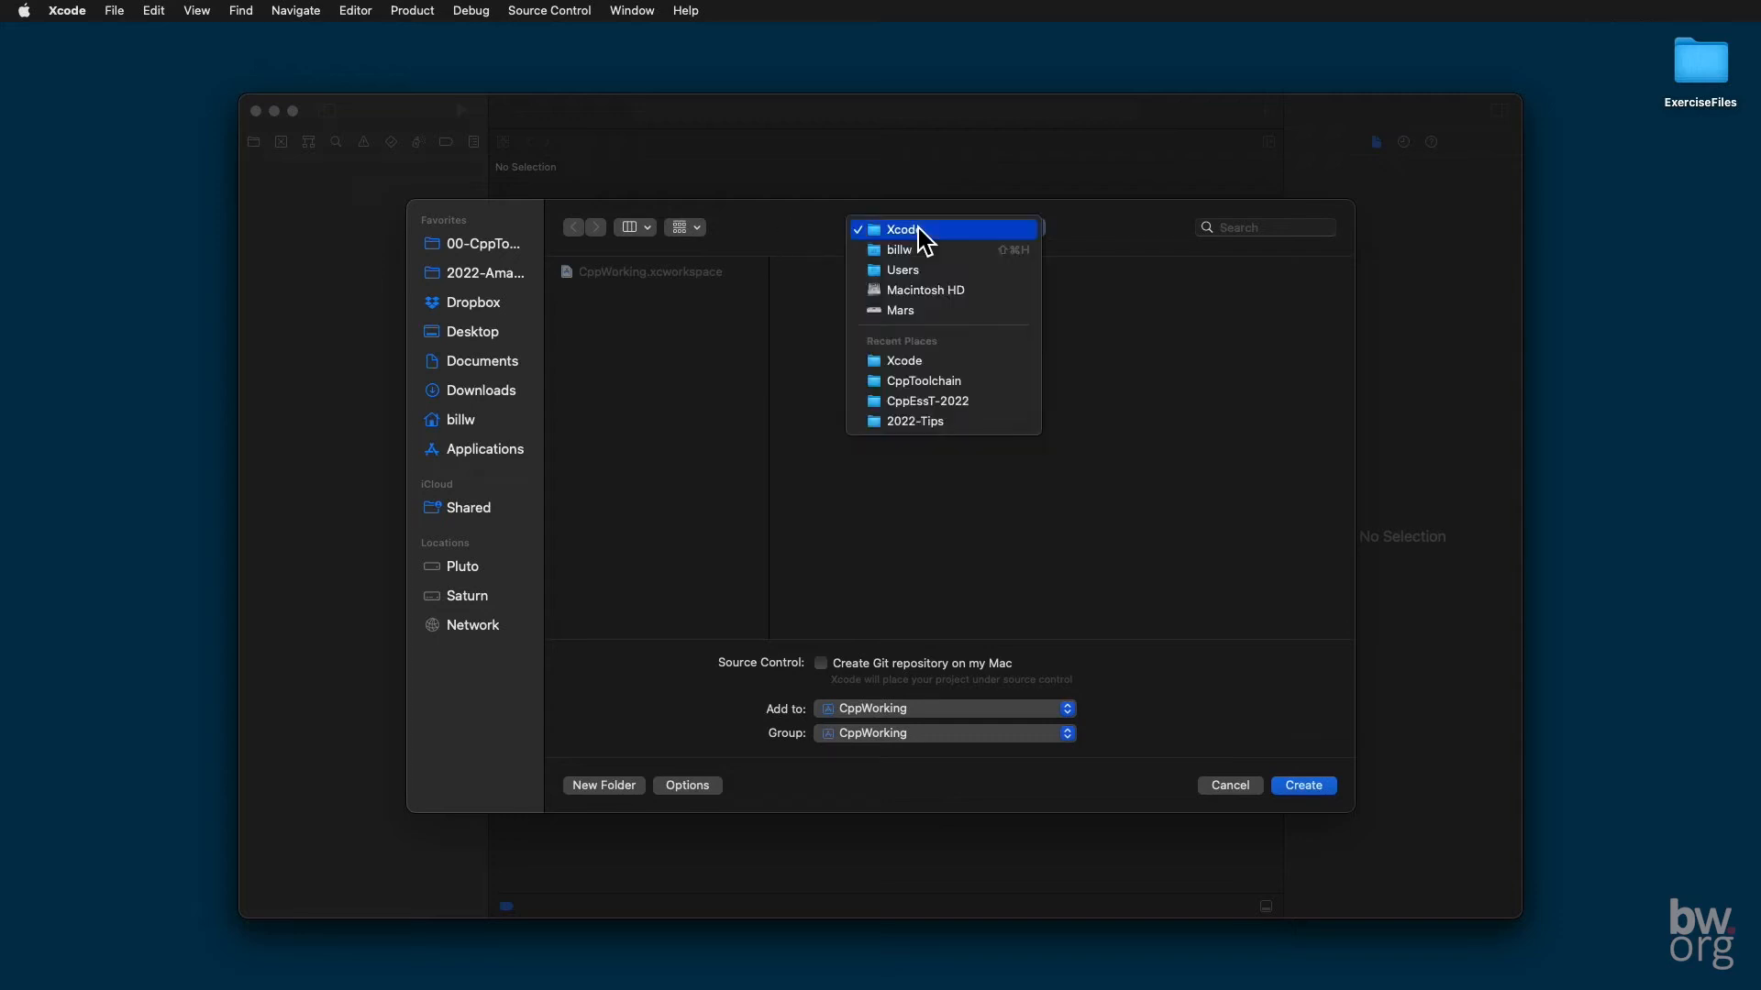
click(898, 229)
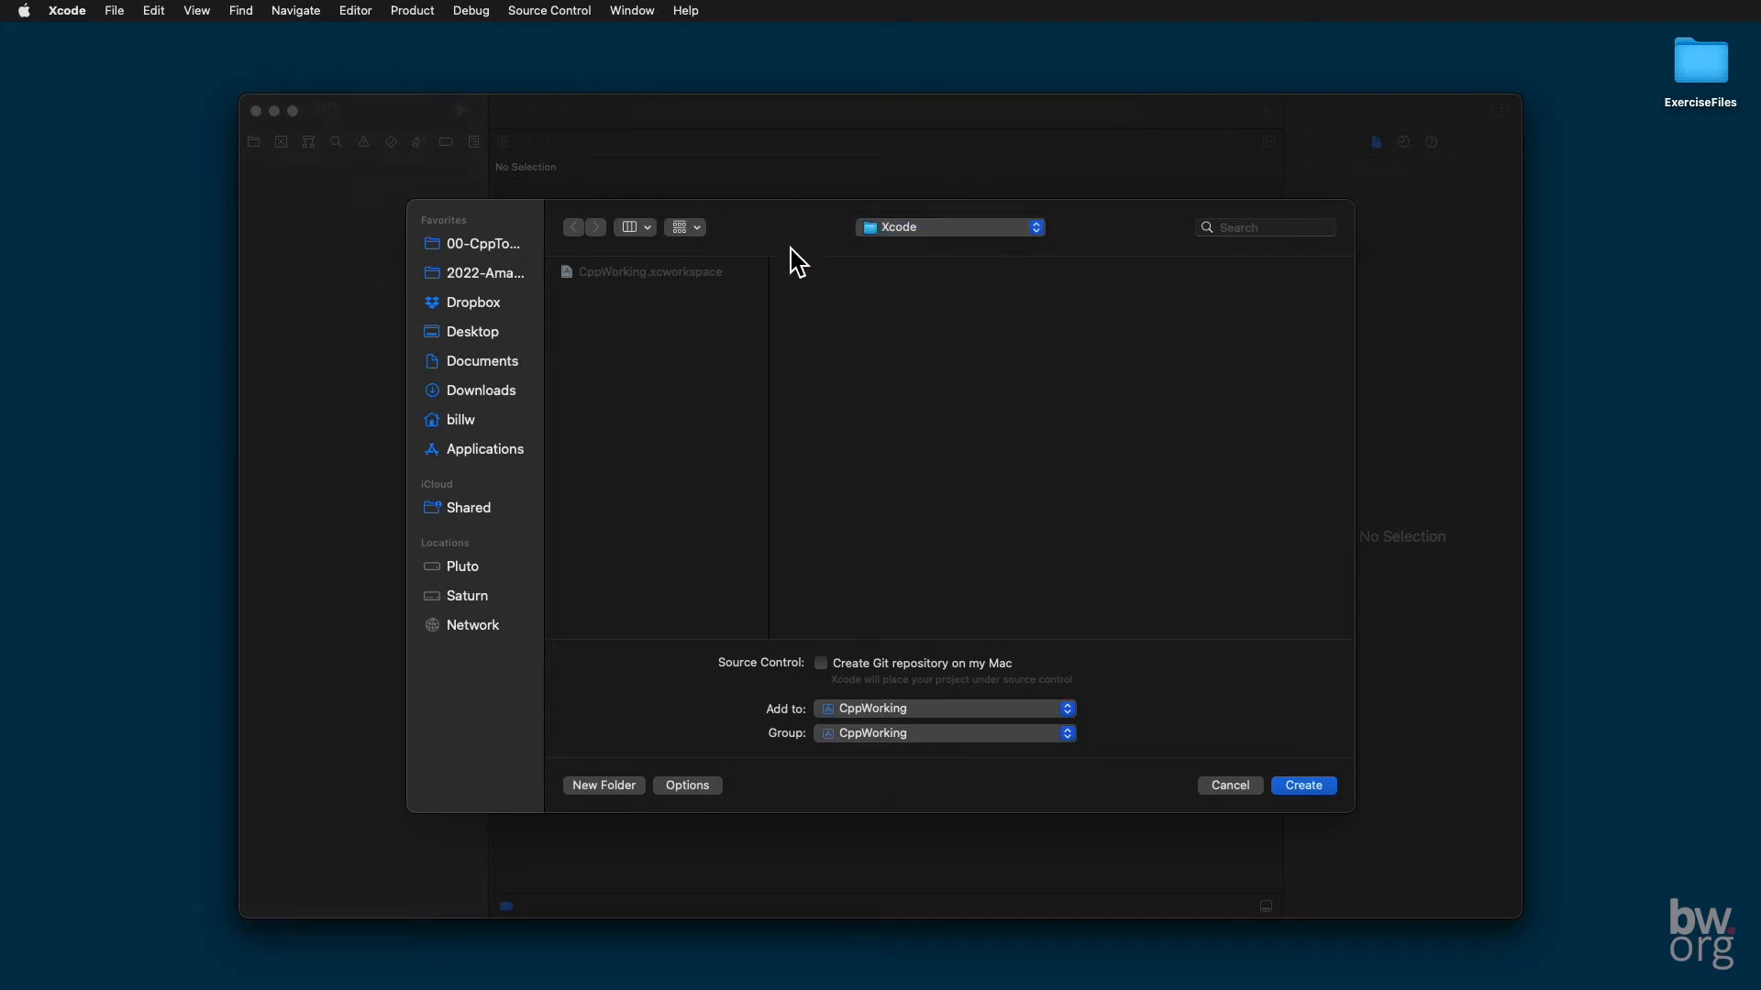
mouse_move(1260, 754)
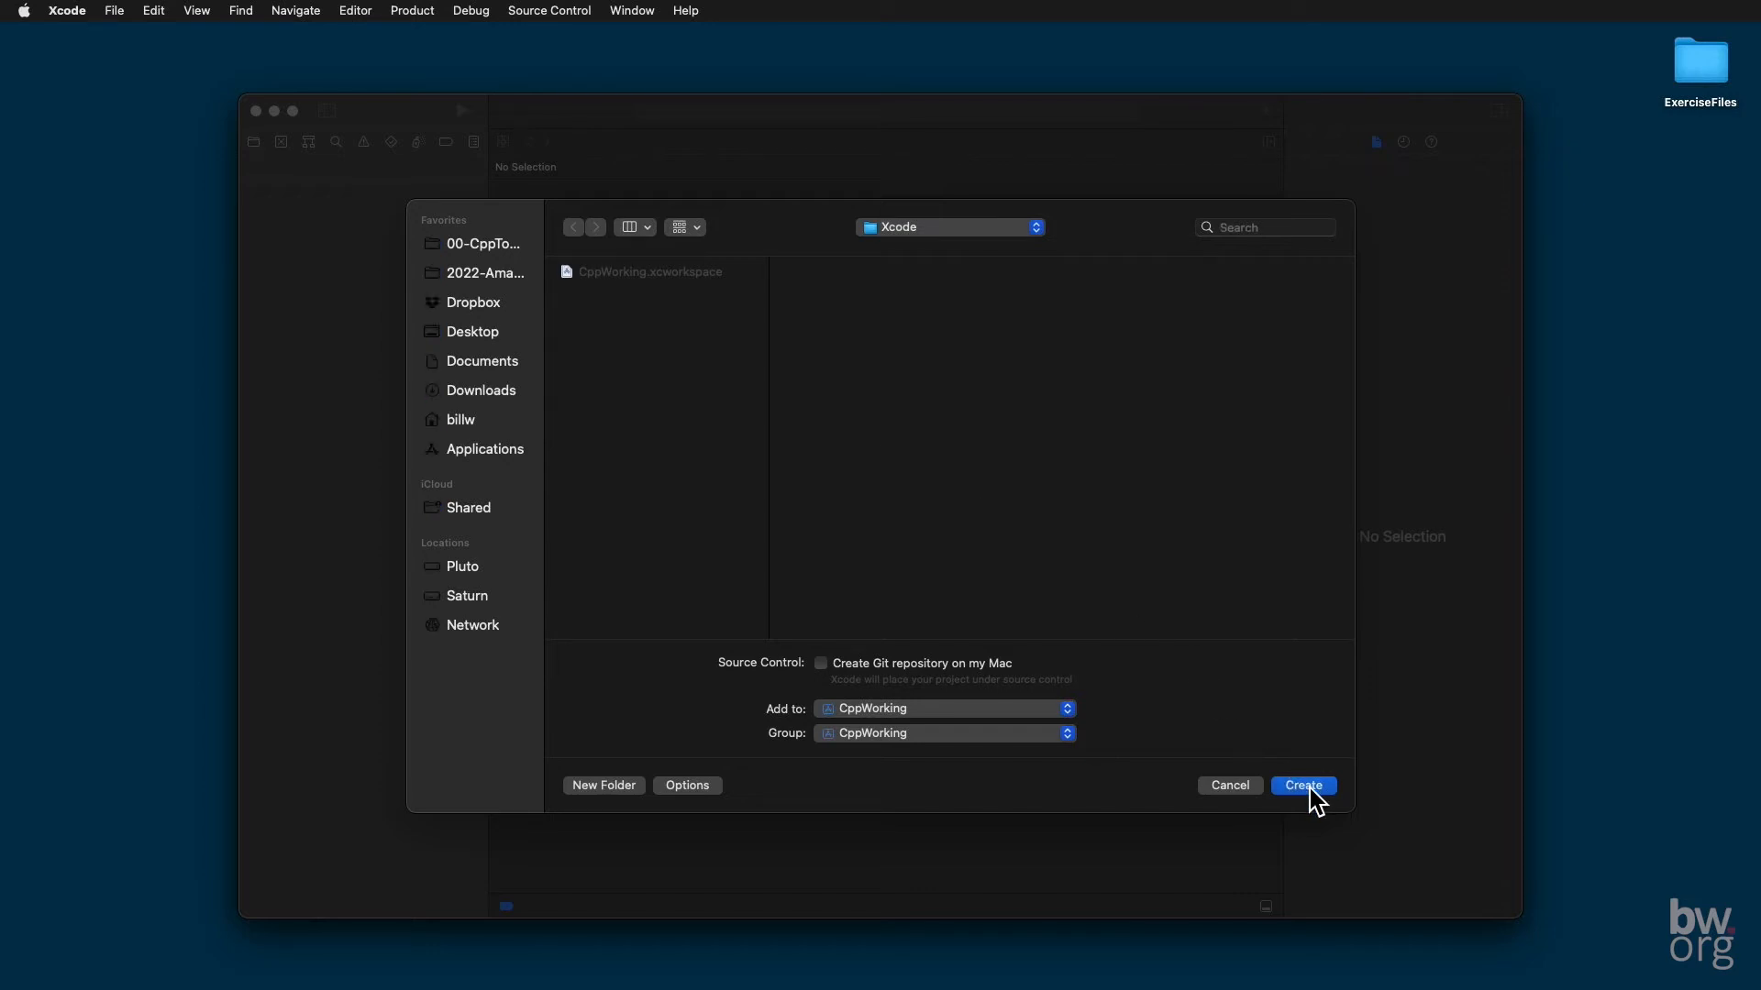
click(1302, 785)
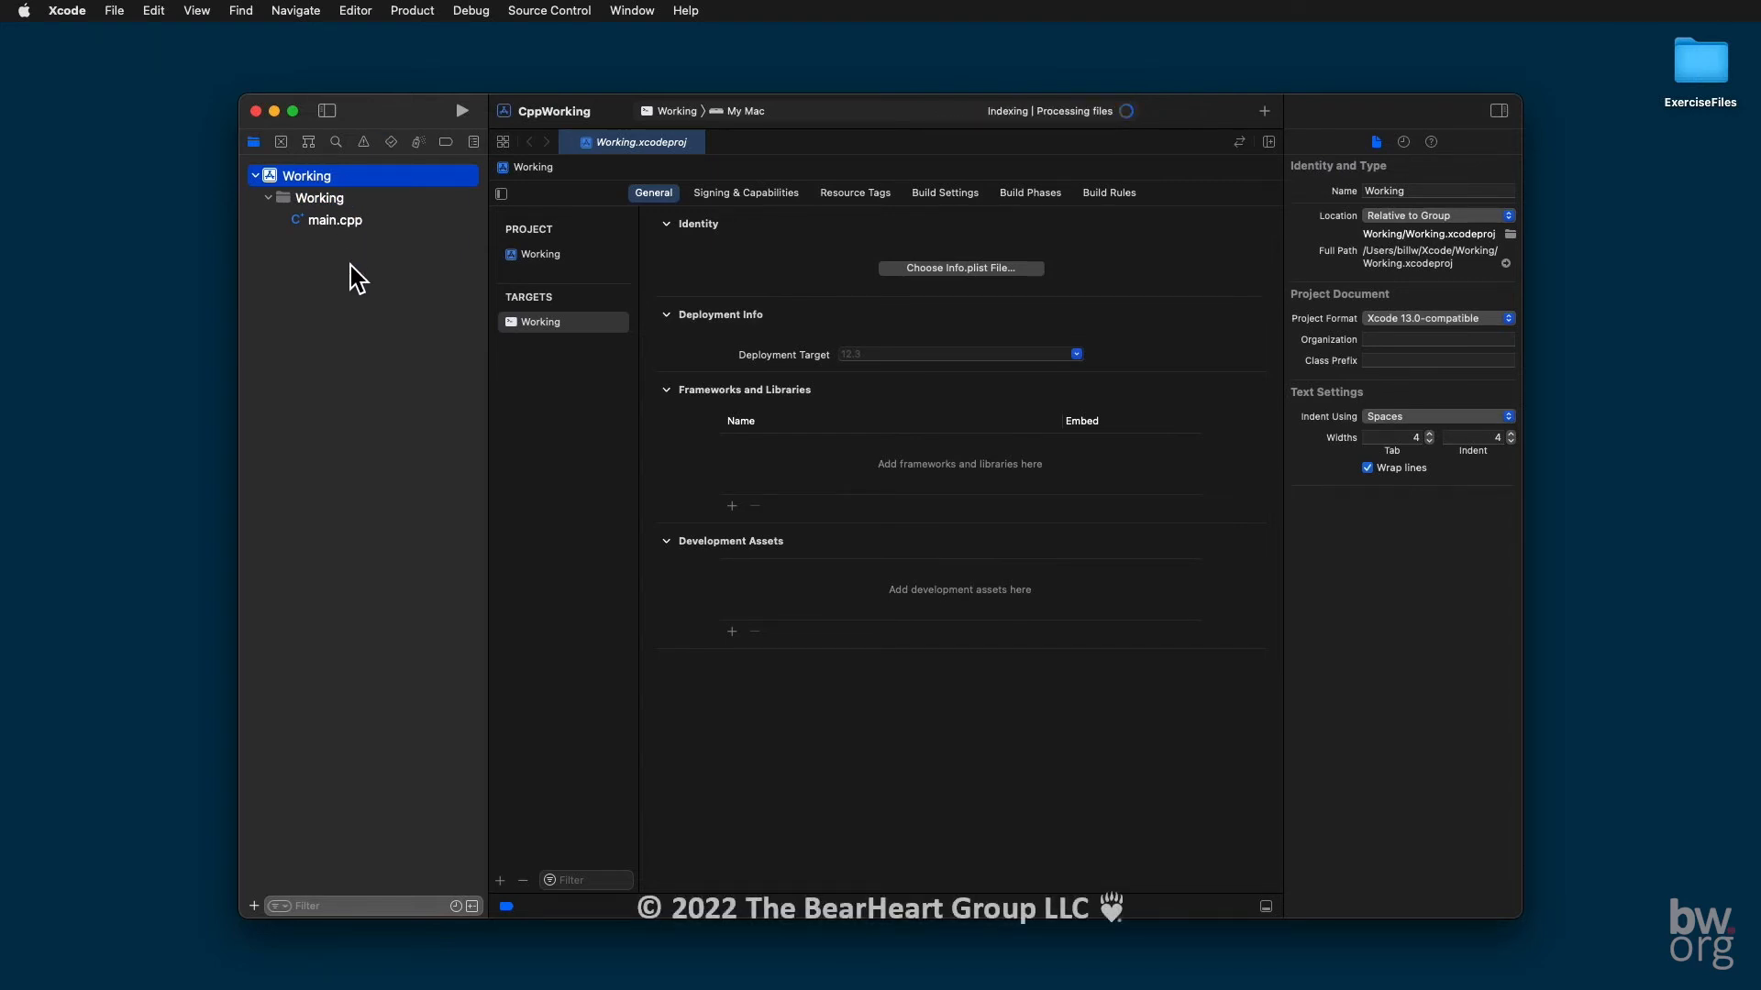
mouse_move(1317, 27)
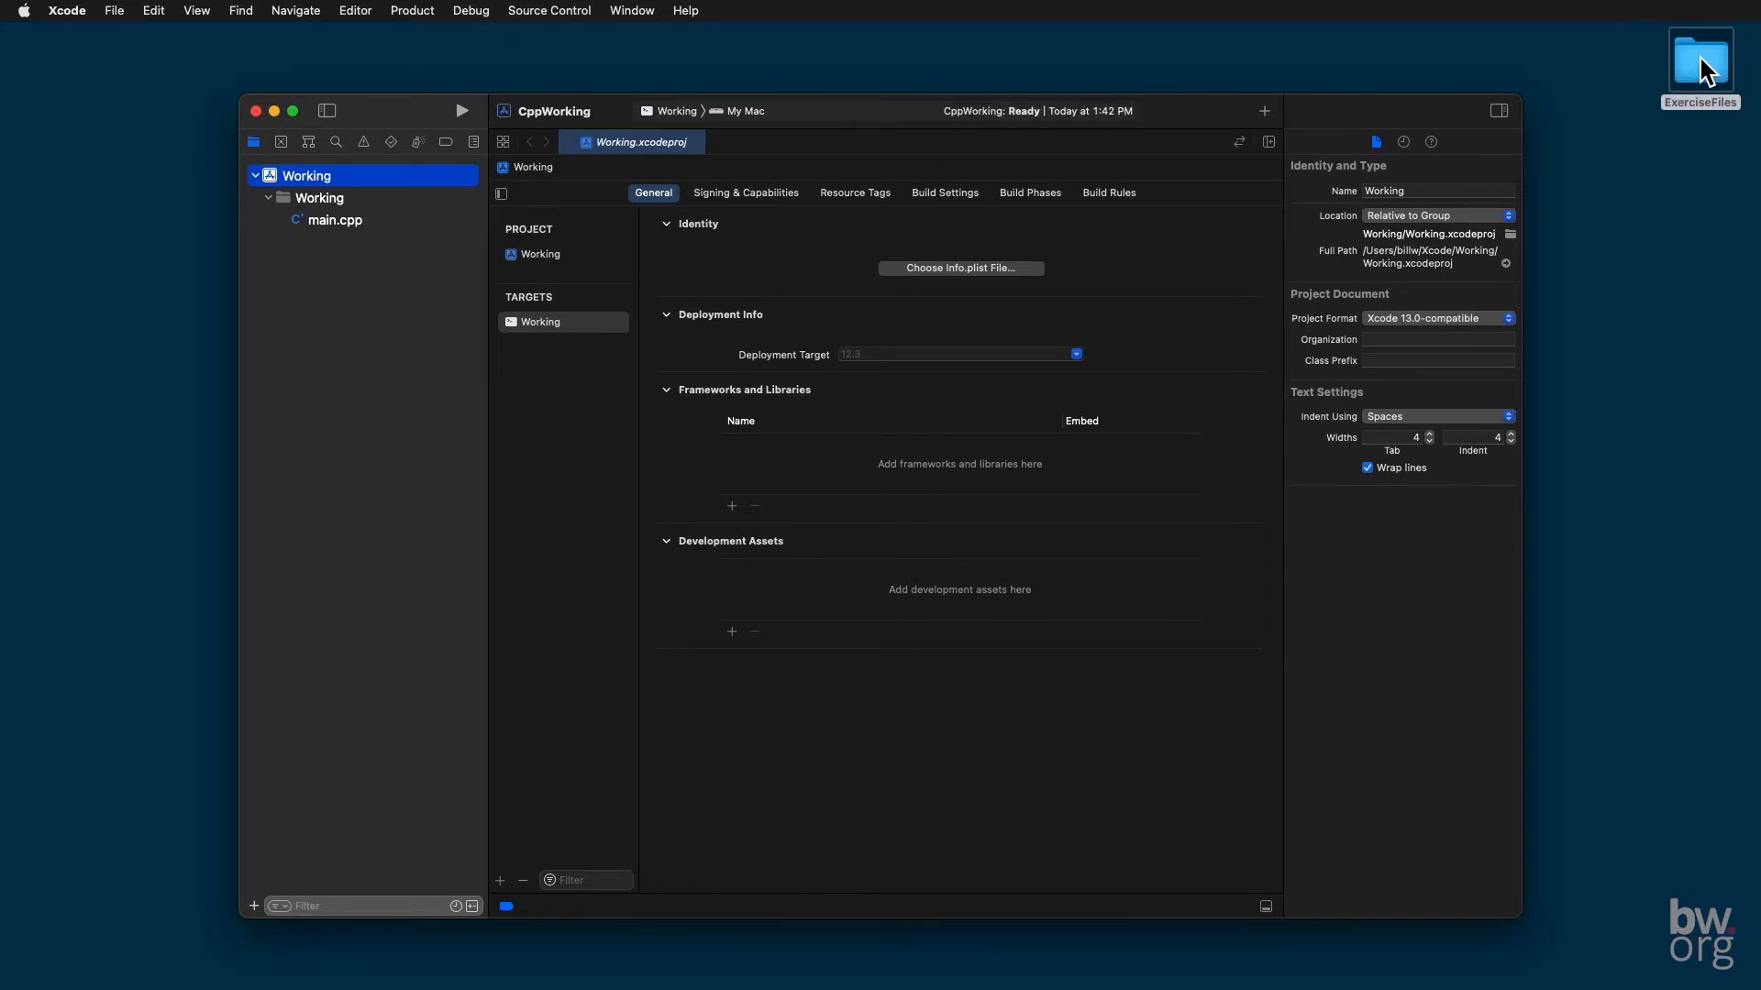
Step: Drag ExerciseFiles from the desktop into the navigator as a folder reference without copying items
drag(1698, 56, 298, 169)
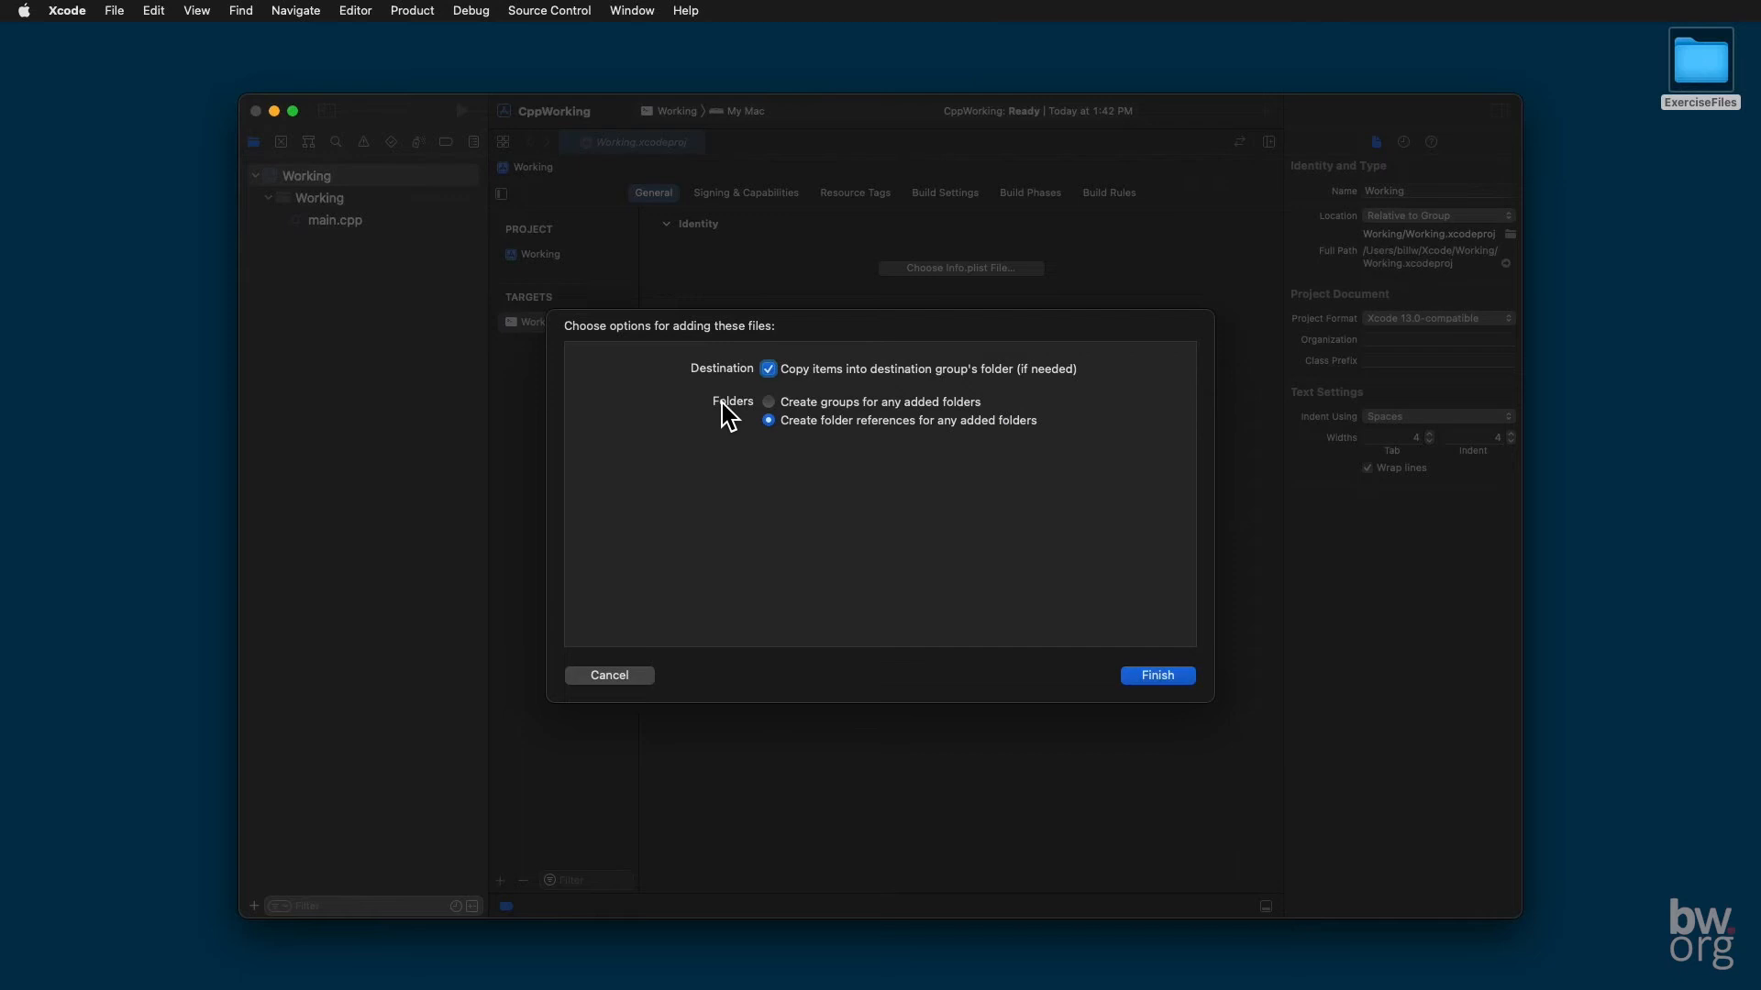
click(768, 369)
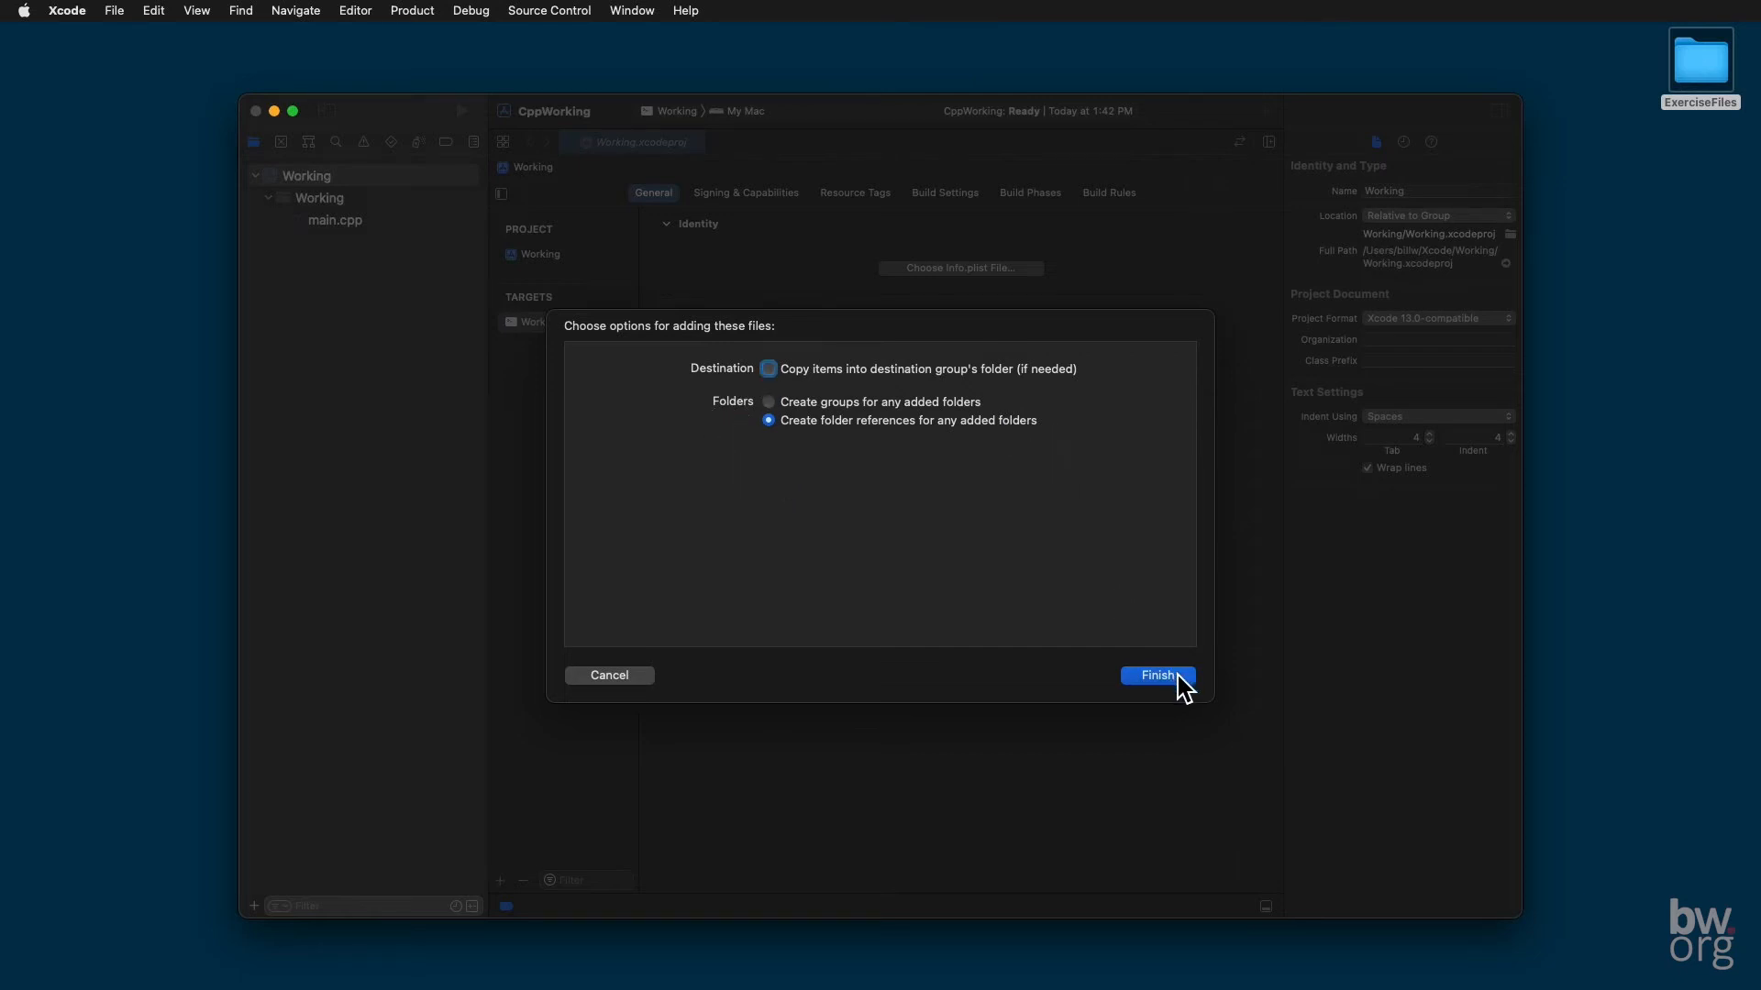
click(1156, 675)
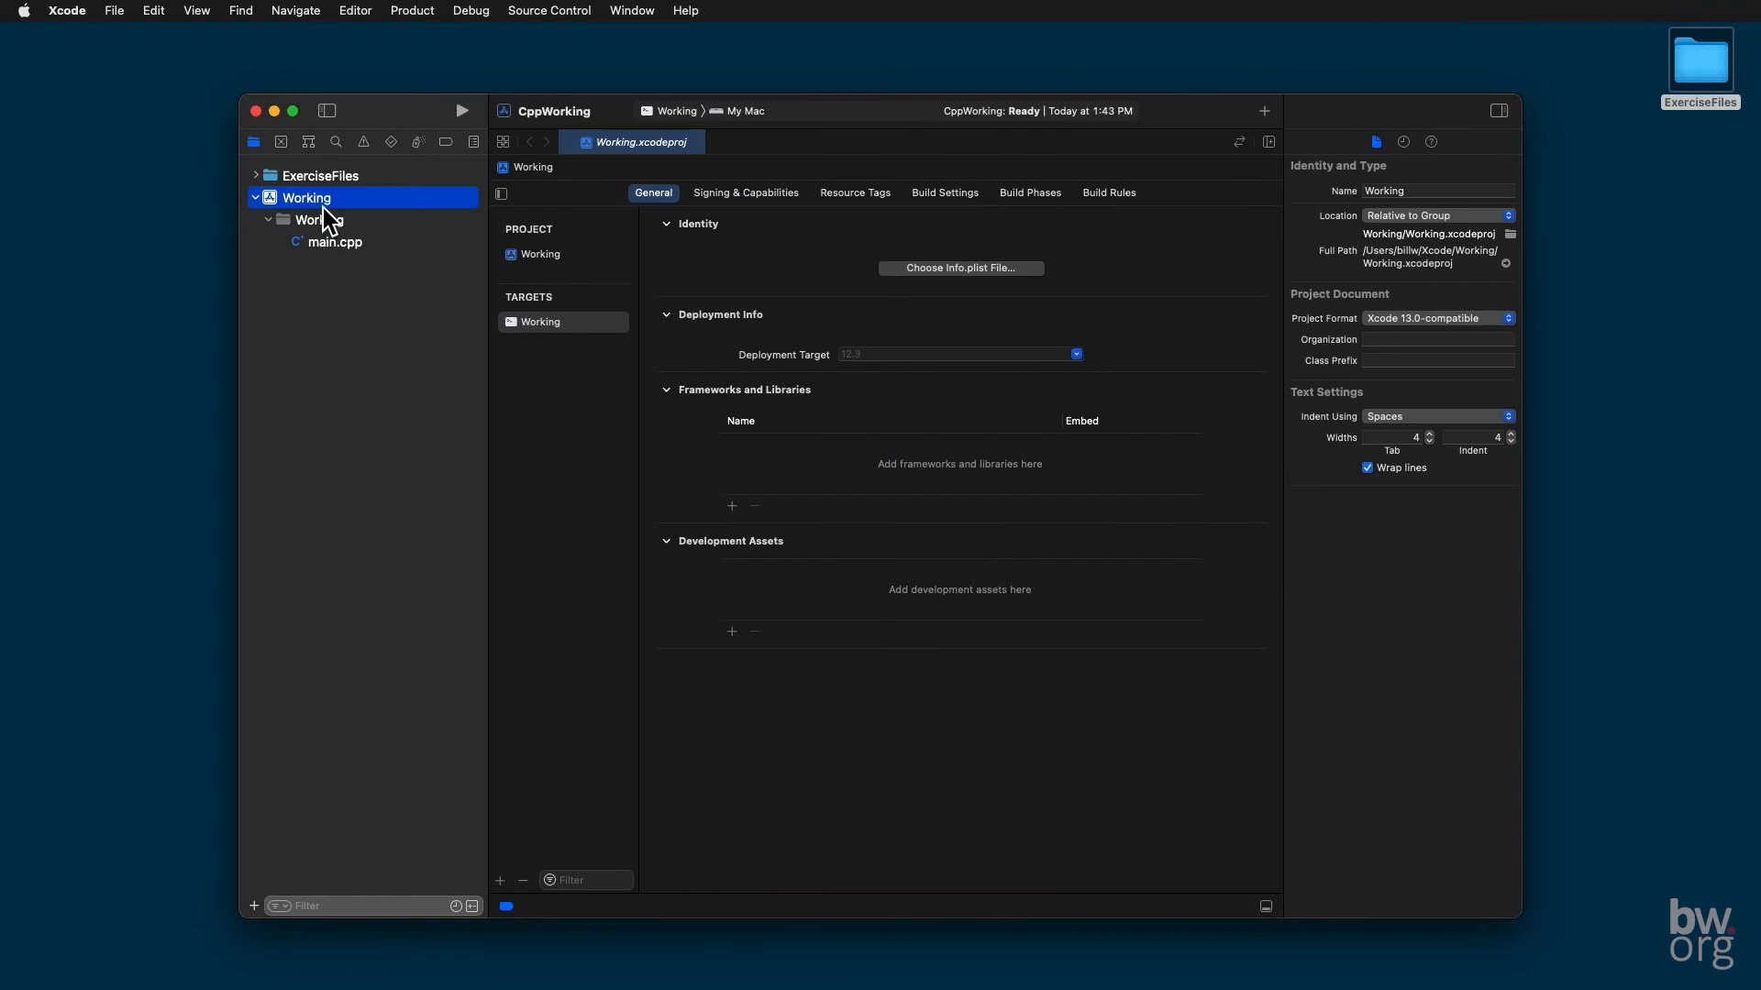
Step: Expand ExerciseFiles and the Working project in the navigator and show main.cpp in the editor
click(268, 218)
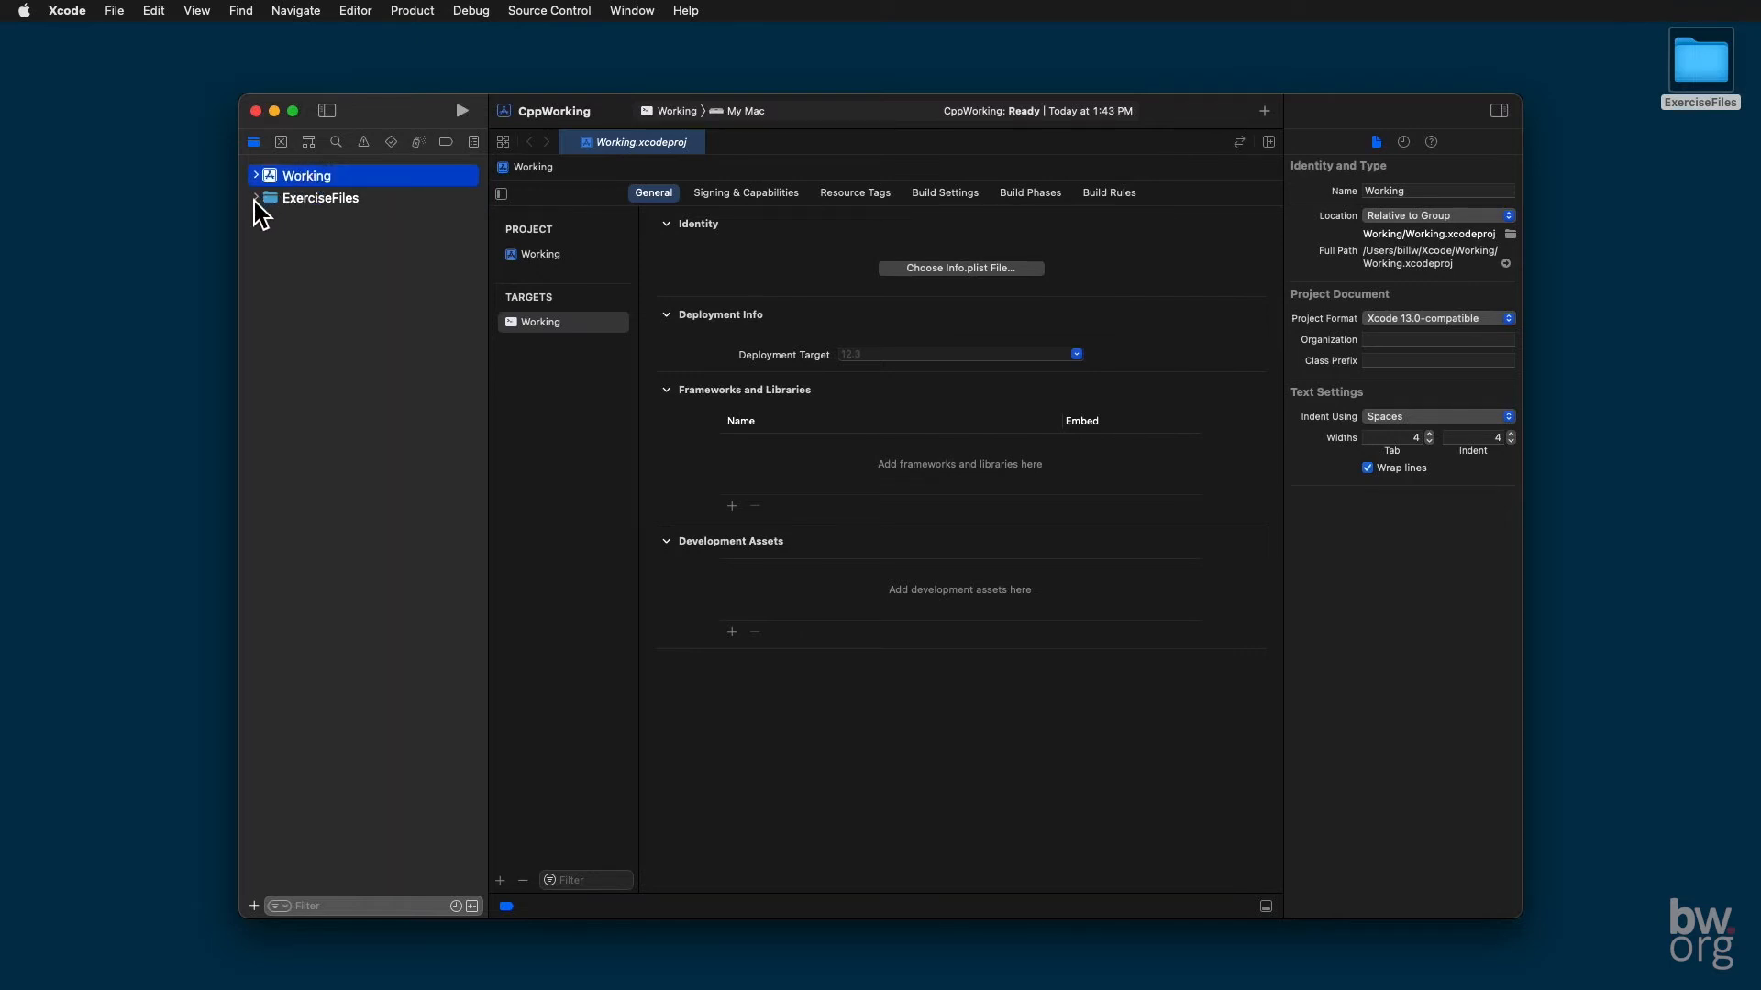
click(257, 198)
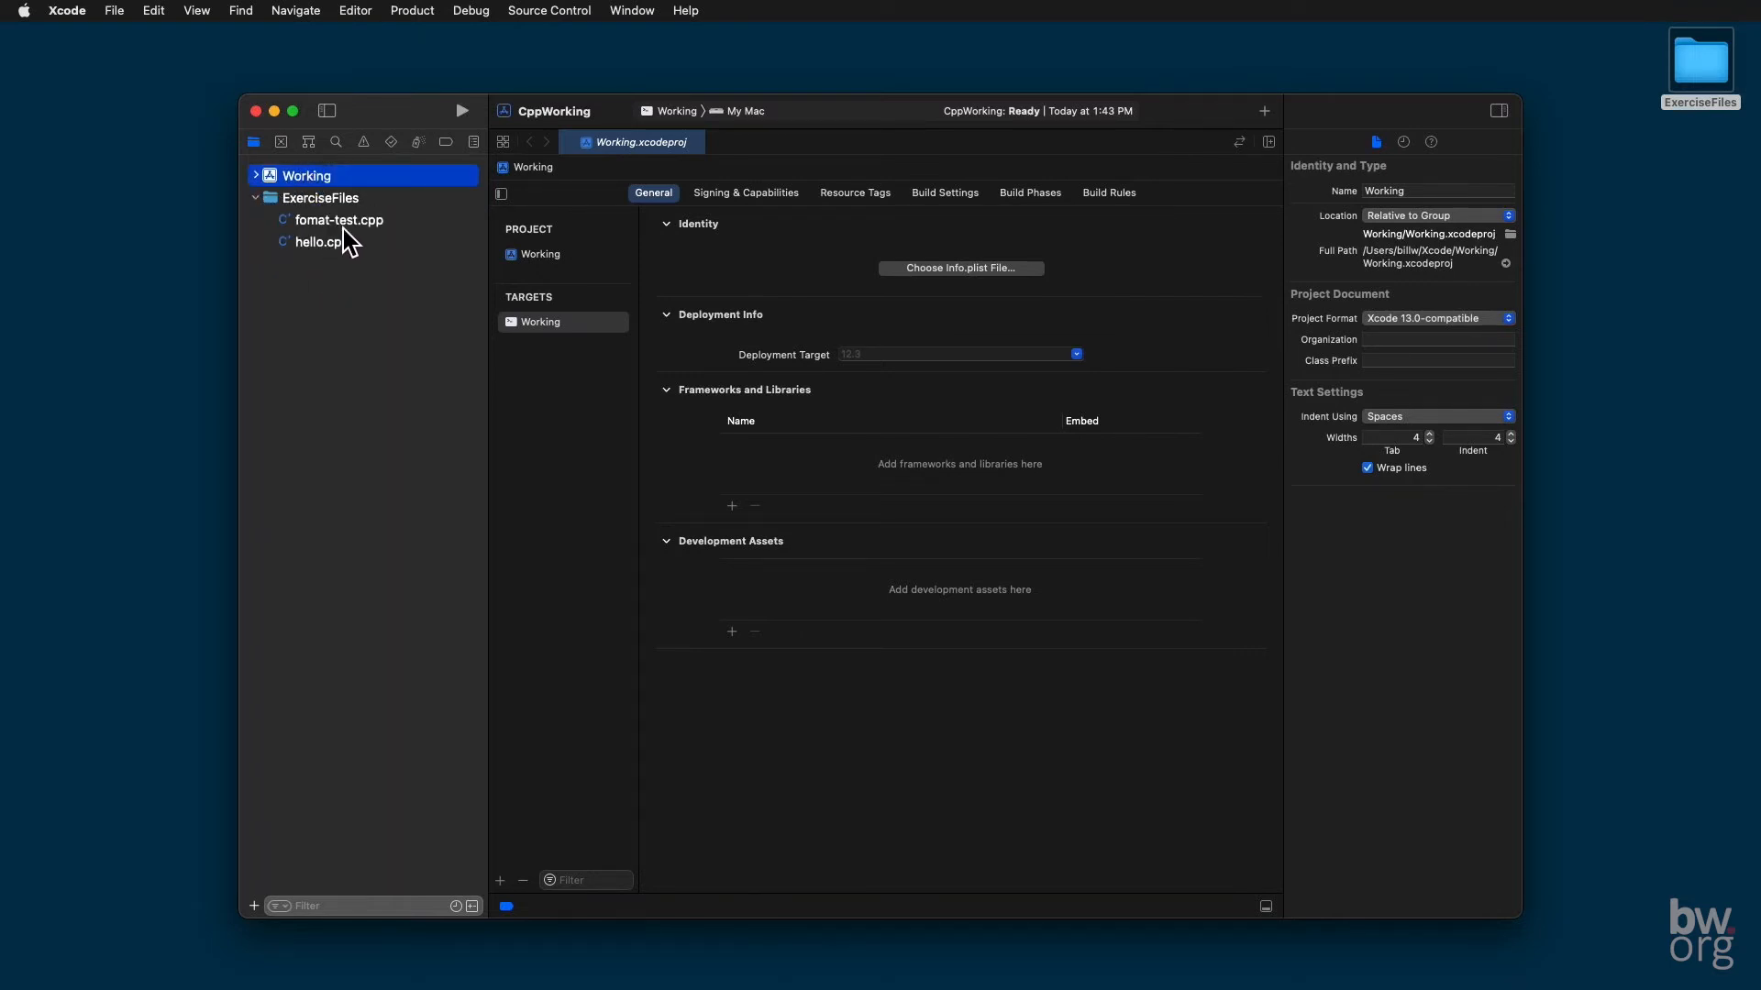
click(256, 176)
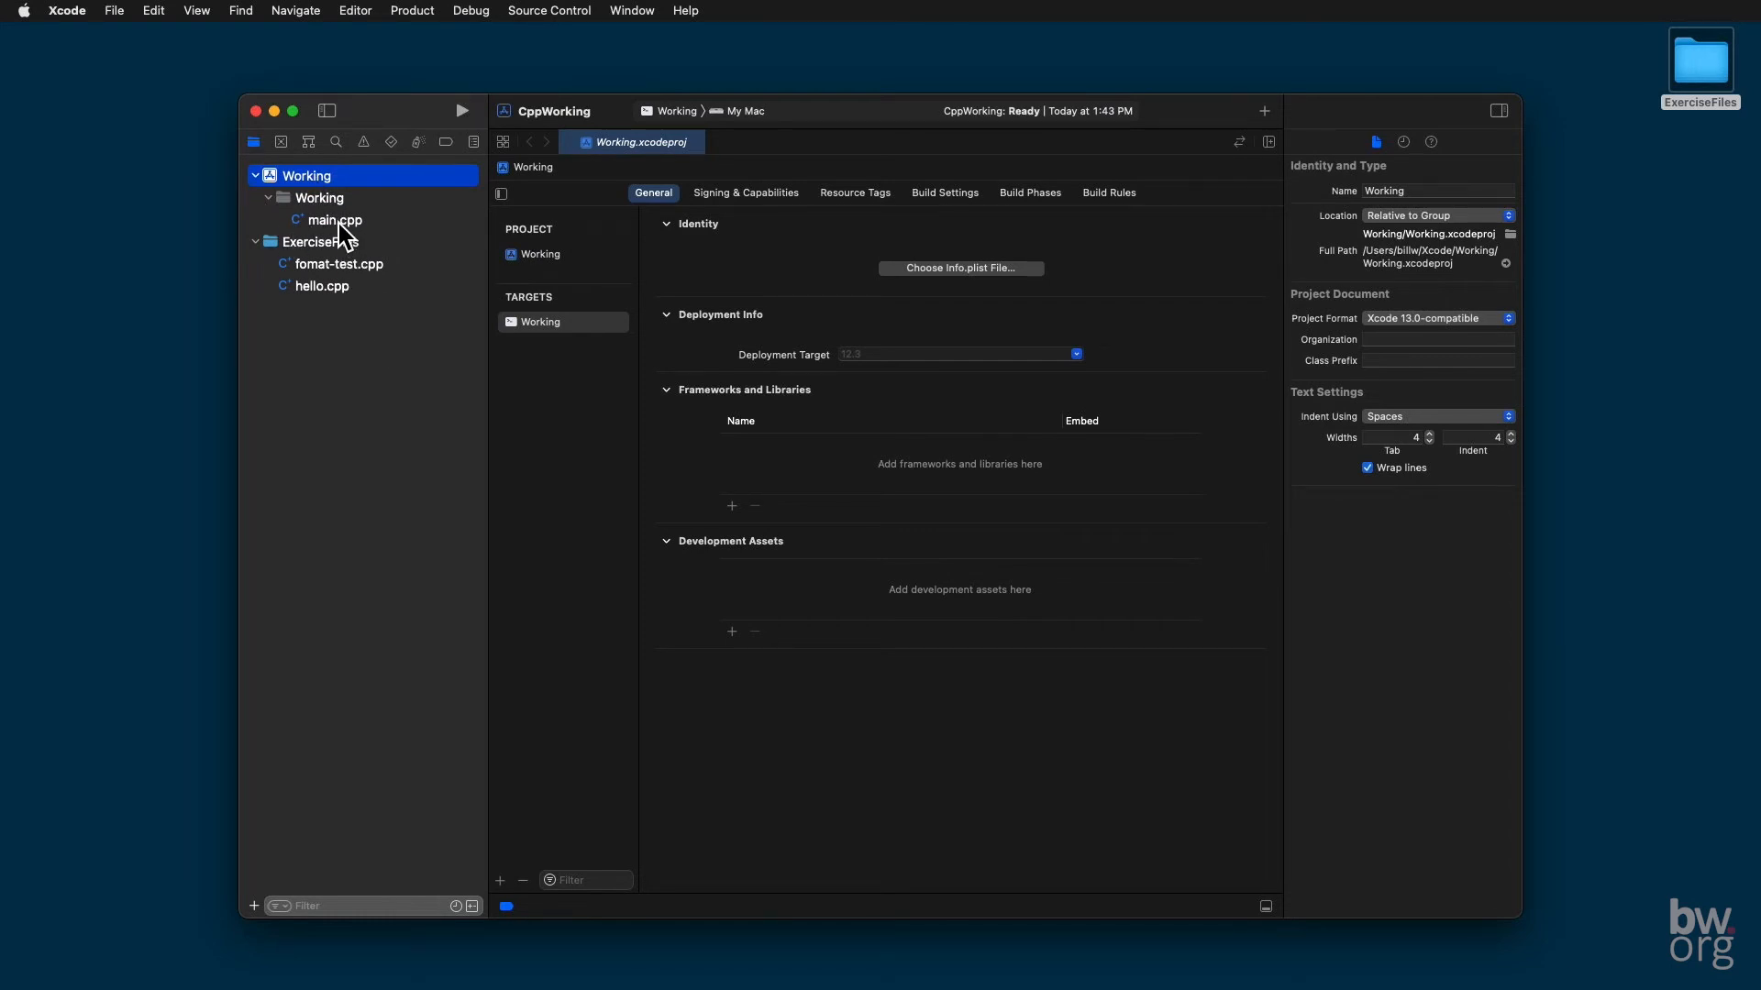
click(332, 218)
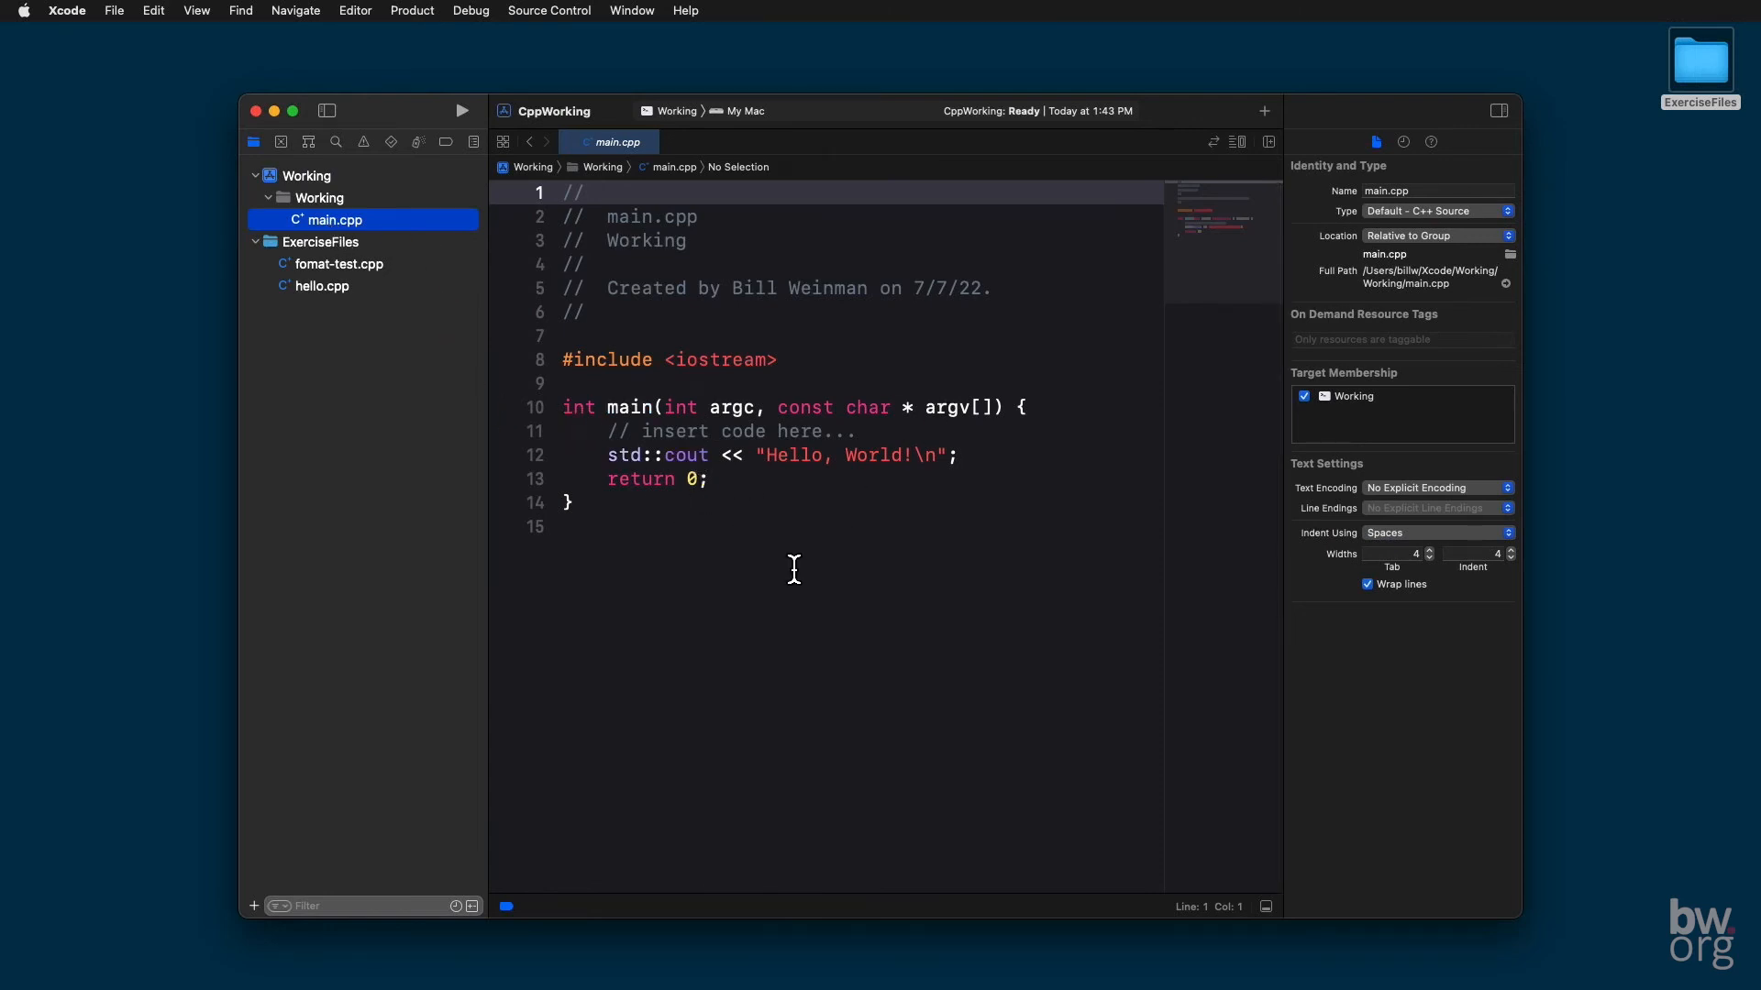
mouse_move(339, 382)
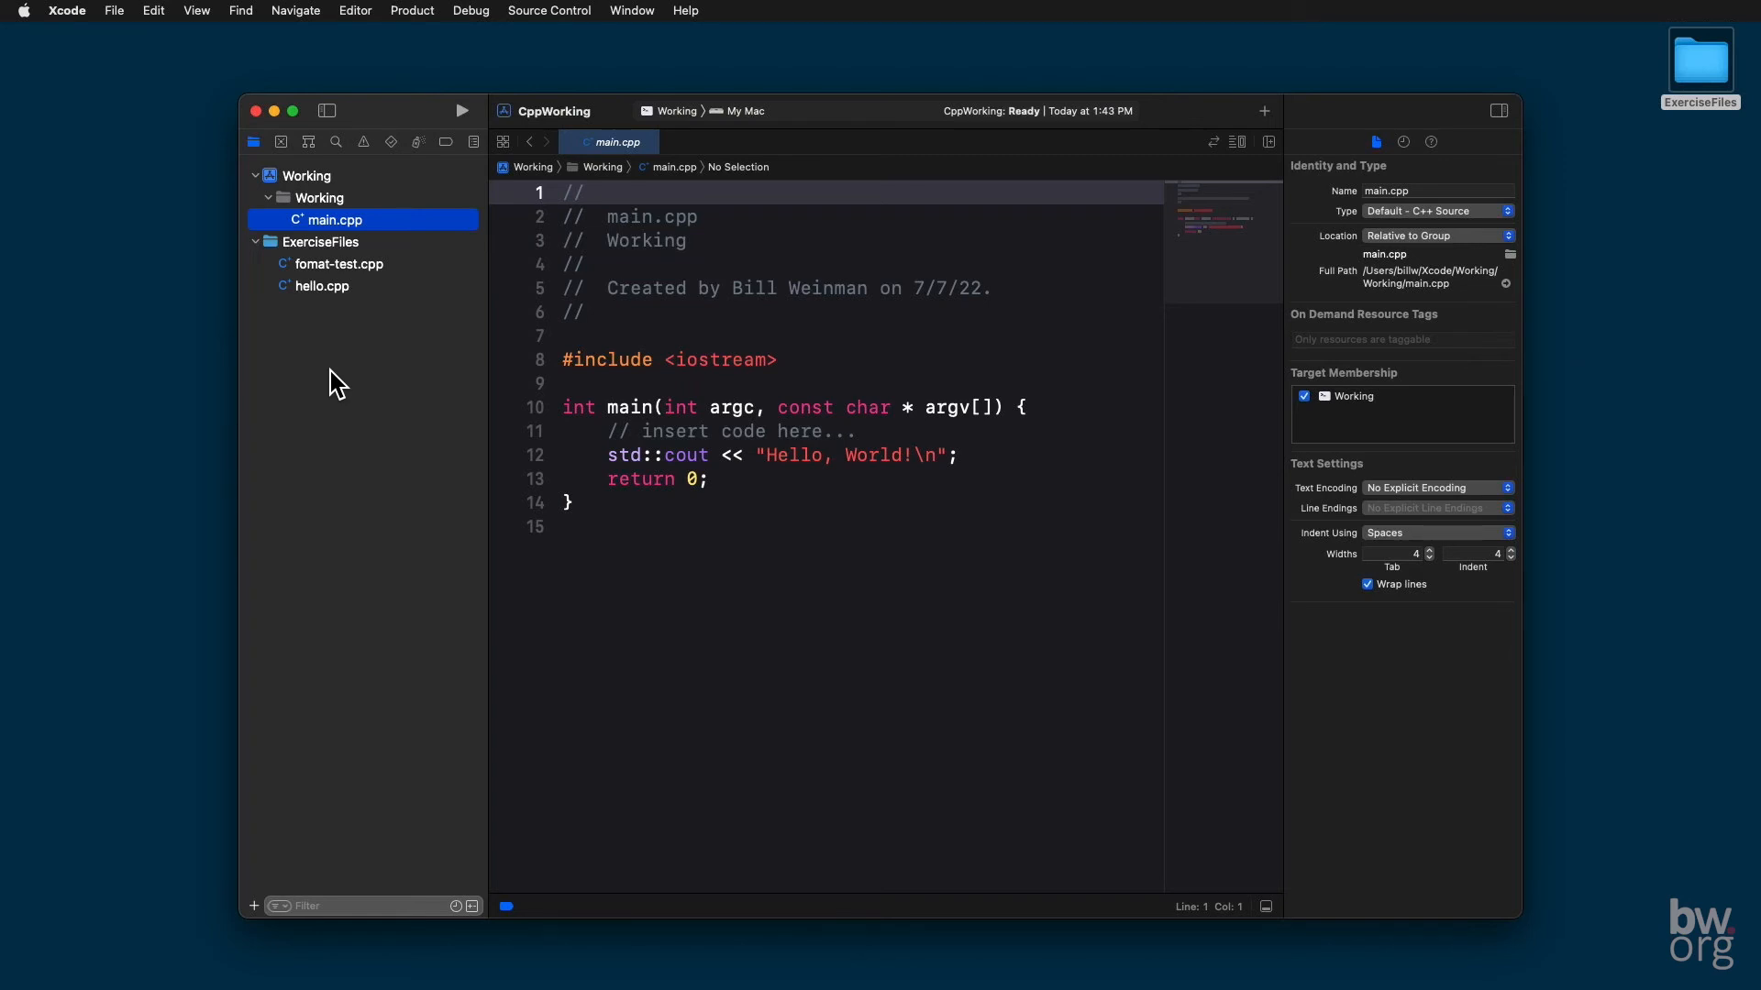
mouse_move(340, 289)
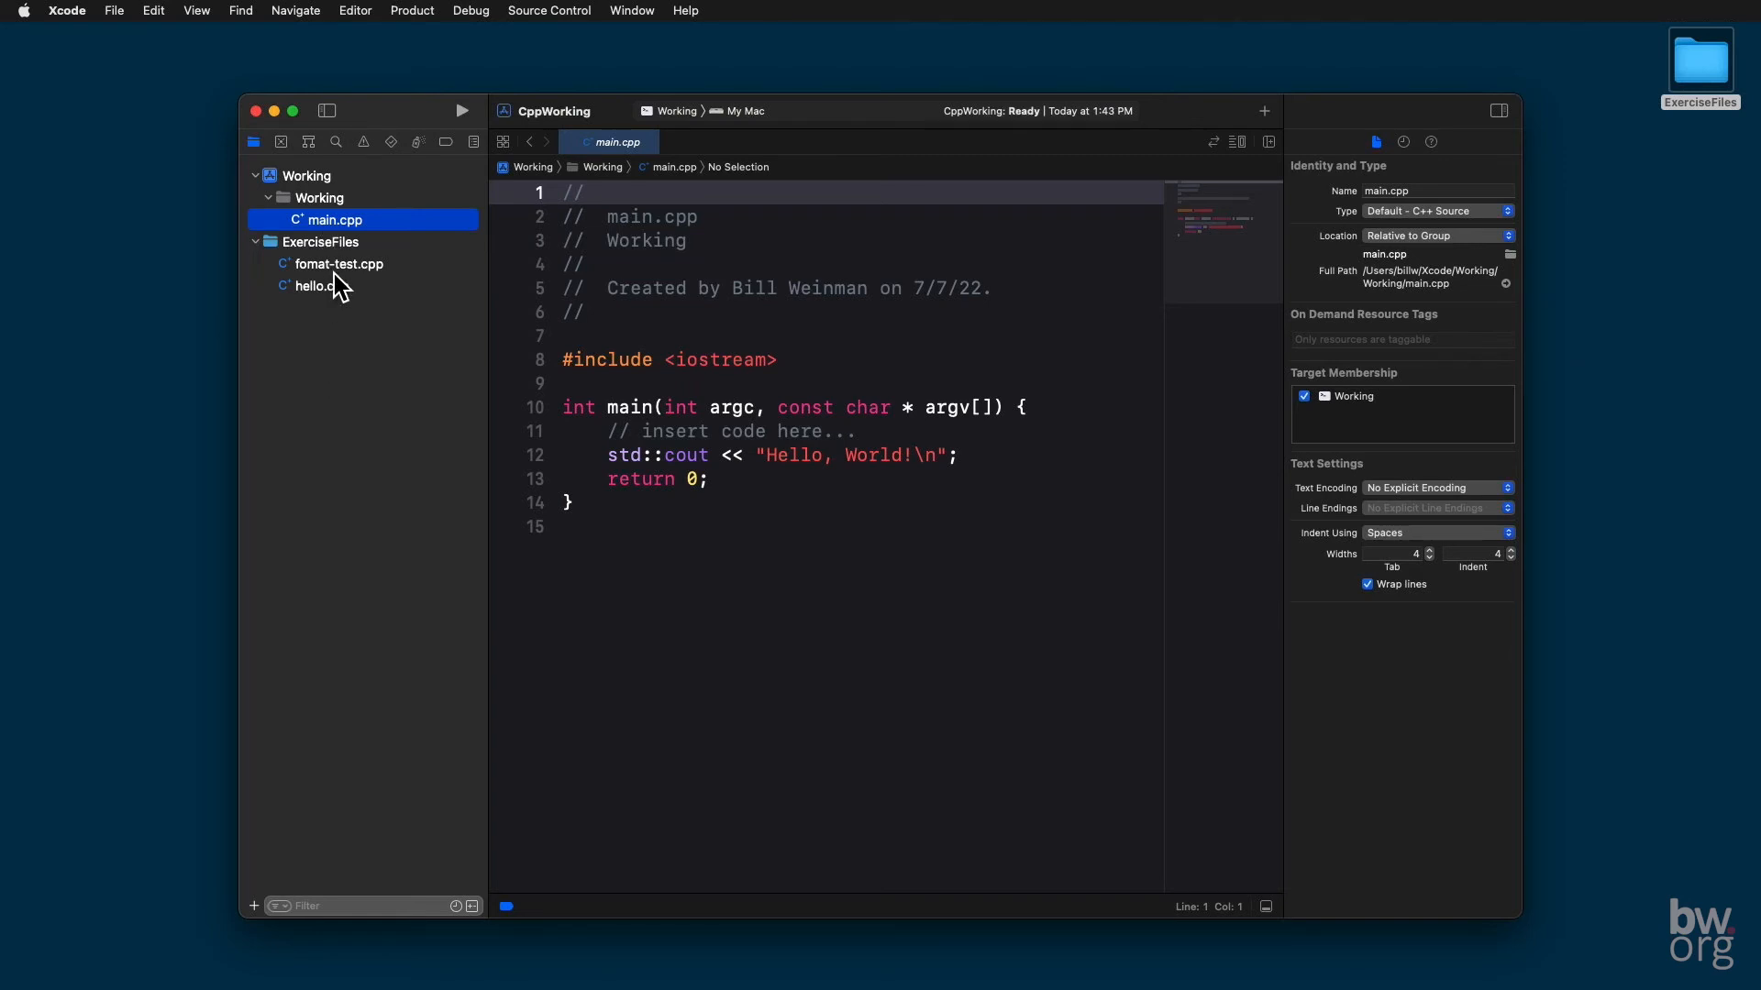
Step: Delete main.cpp from the Working project, moving the file to the Trash
click(319, 286)
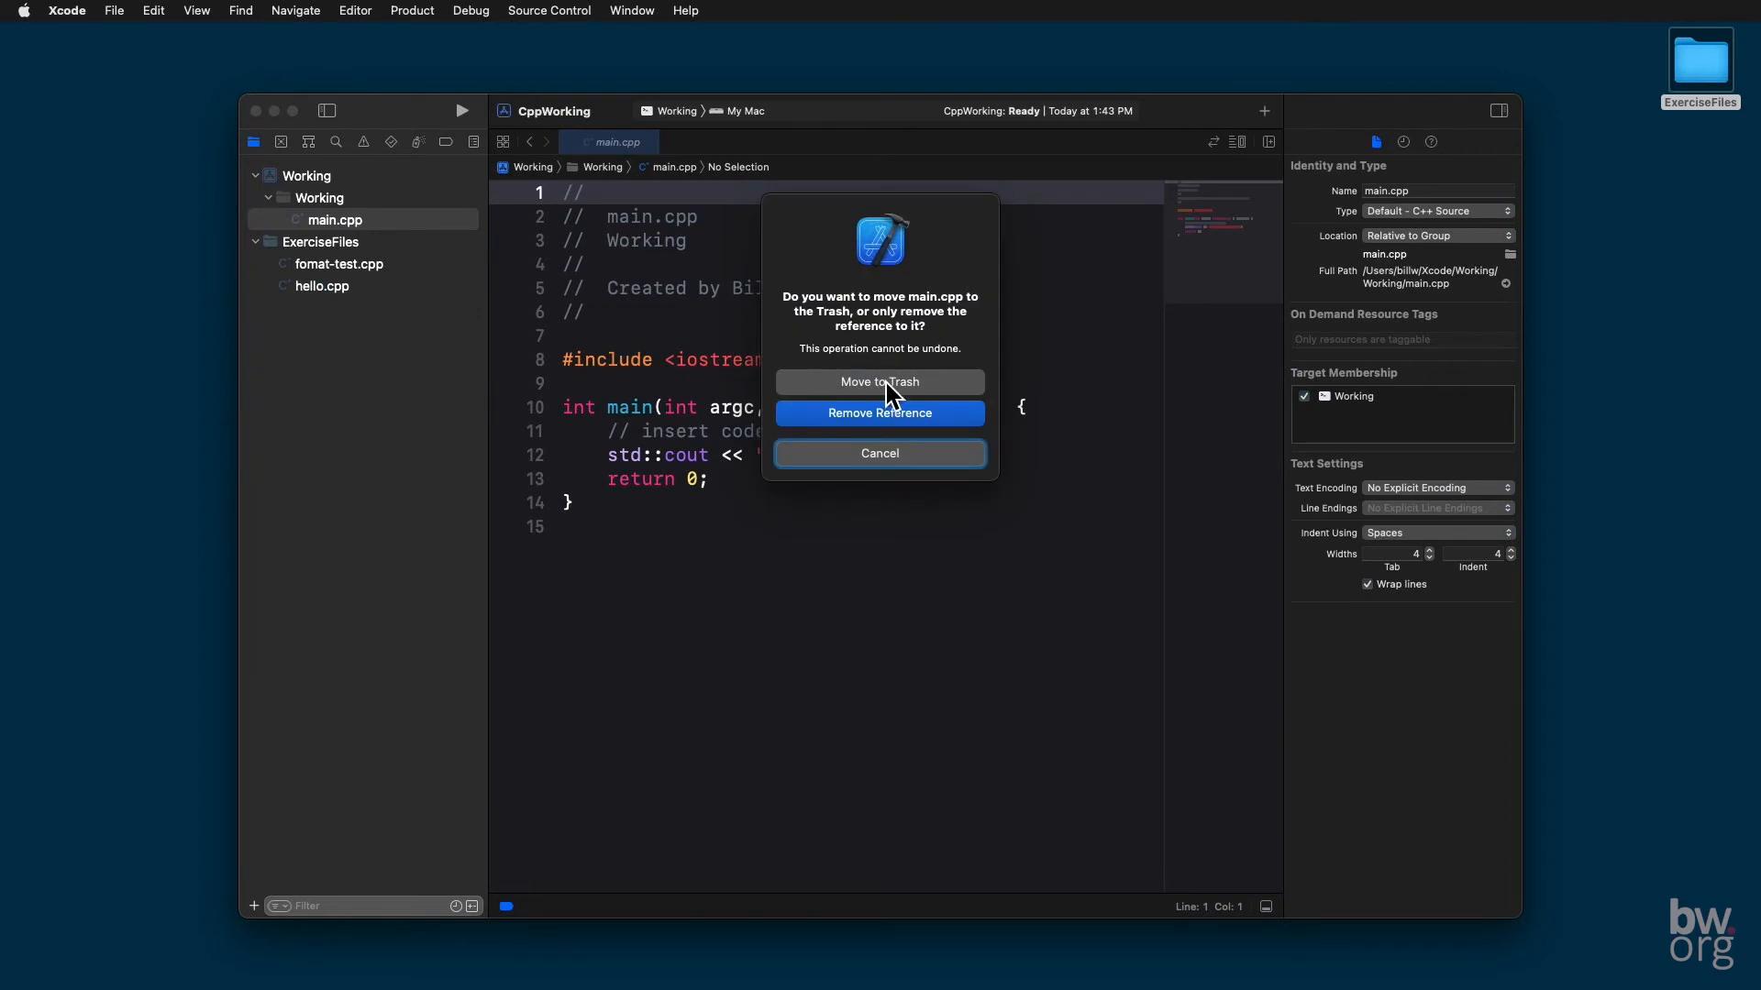
click(878, 413)
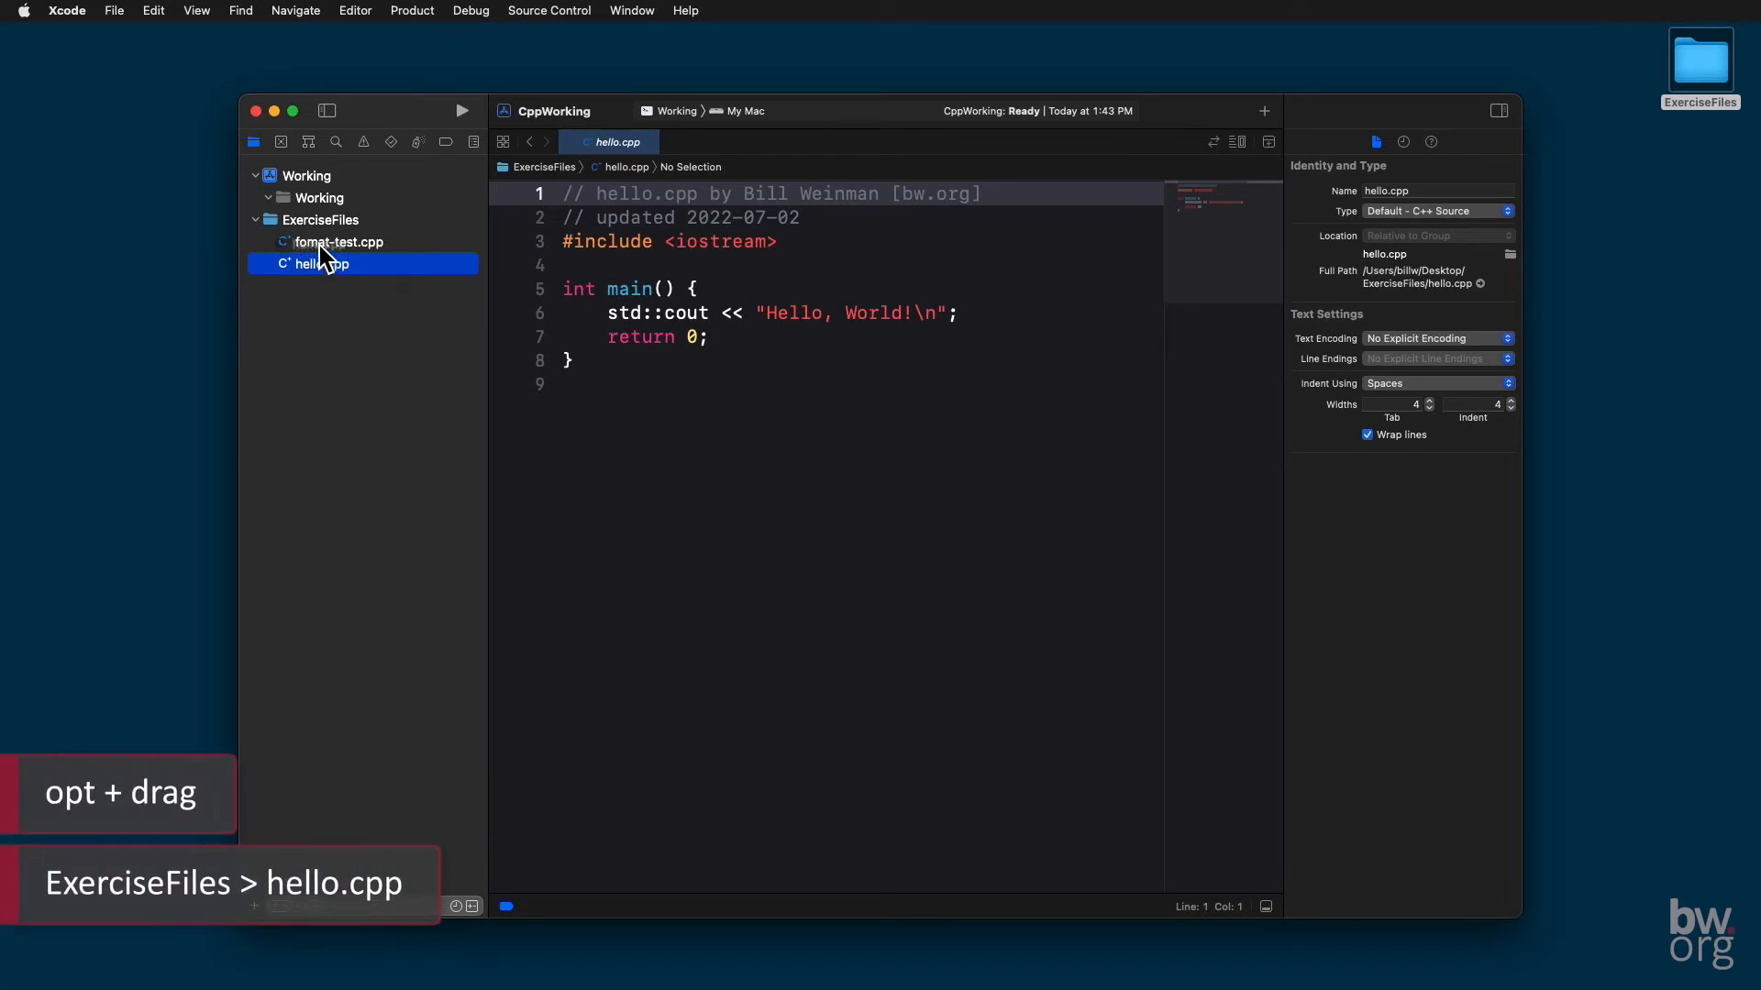
Step: Drag hello.cpp into Working with 'Copy items if needed' checked, then view the copied file
drag(319, 264, 343, 207)
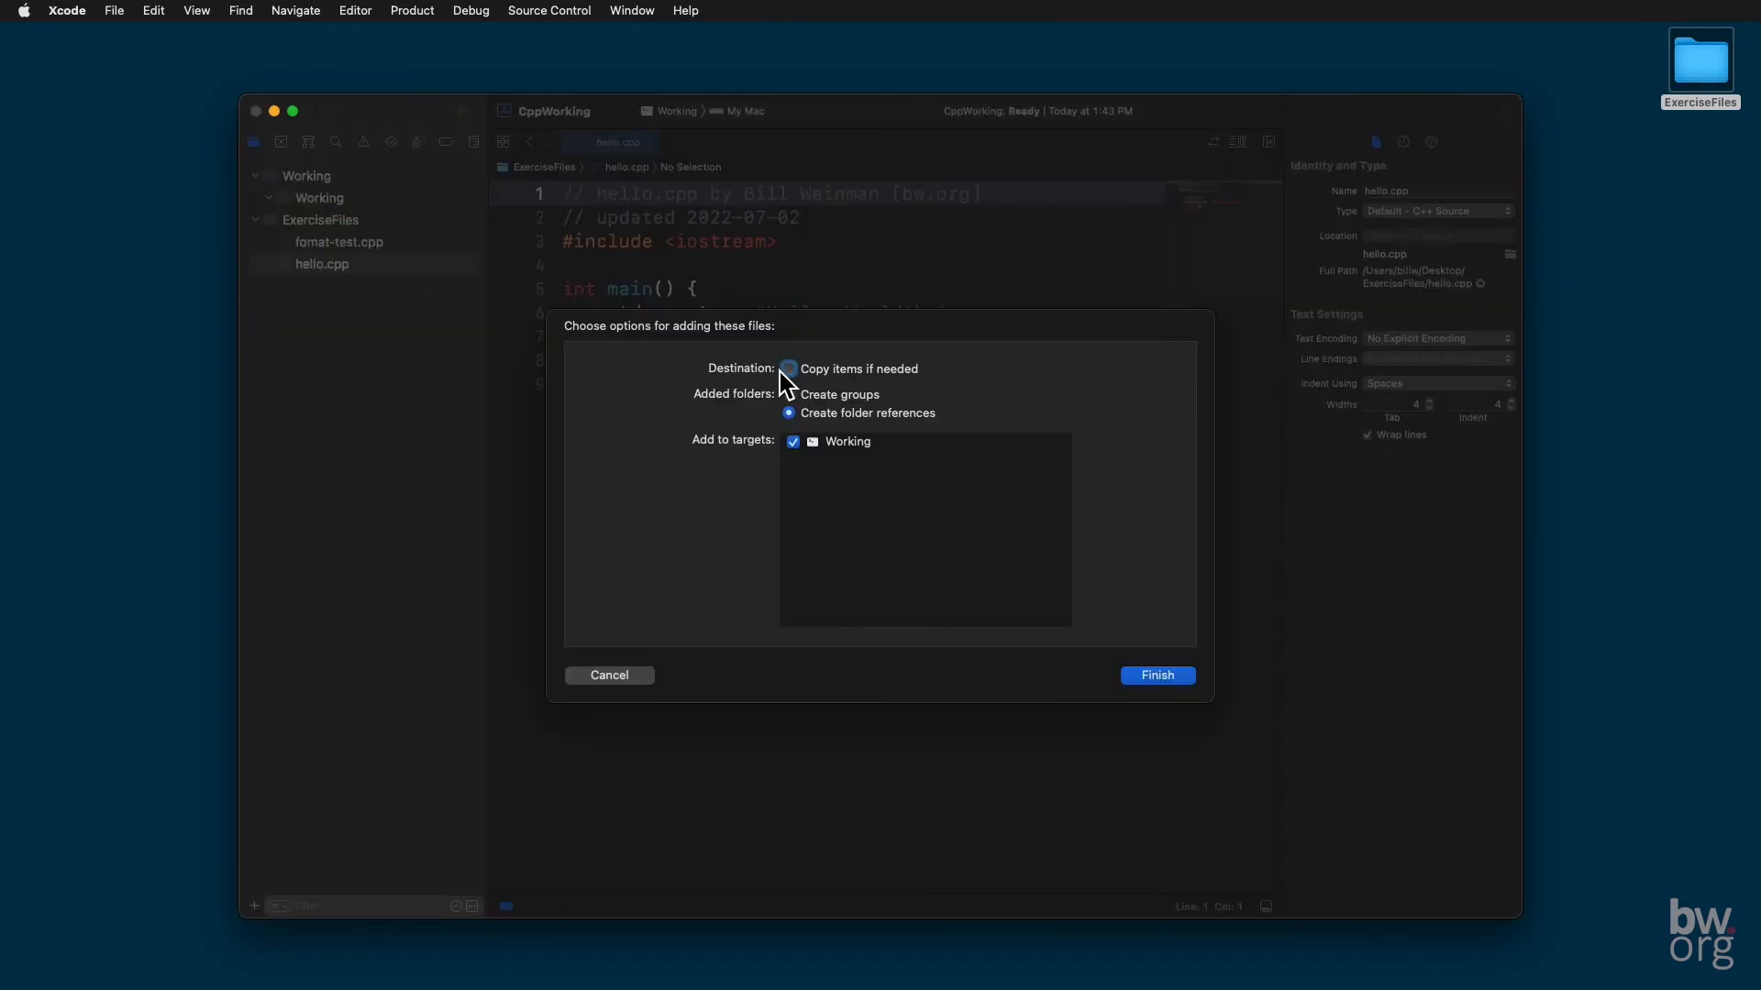
click(788, 369)
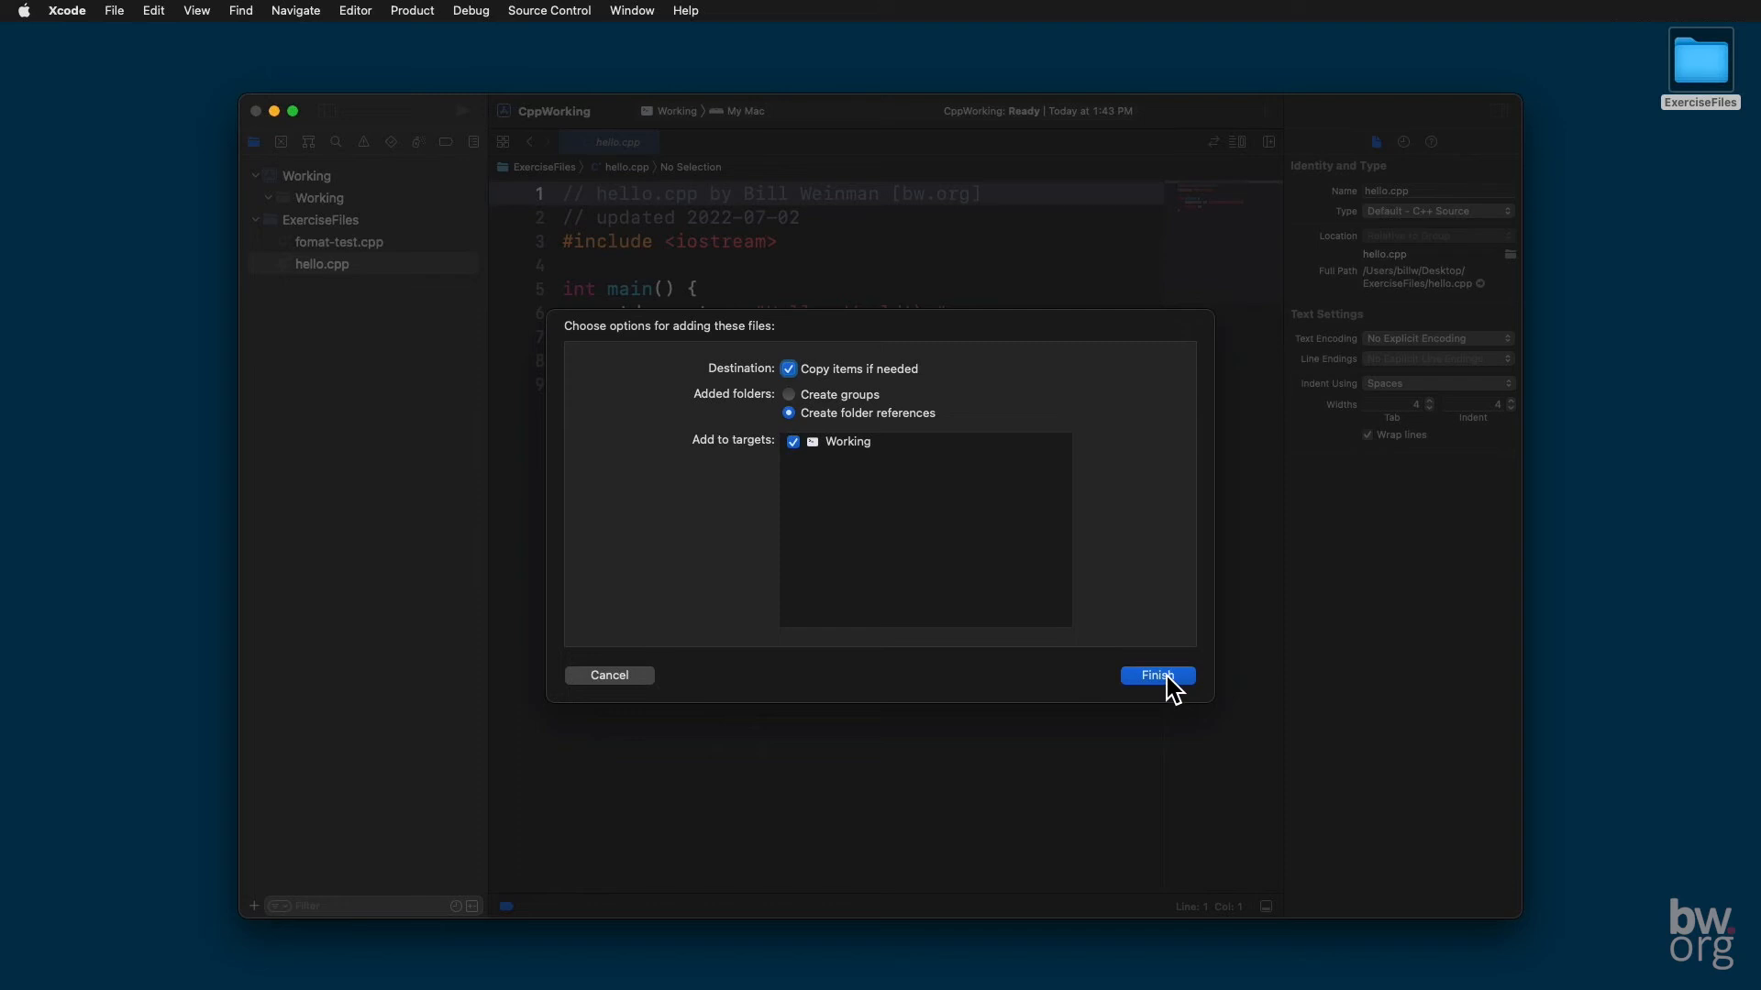
click(1157, 674)
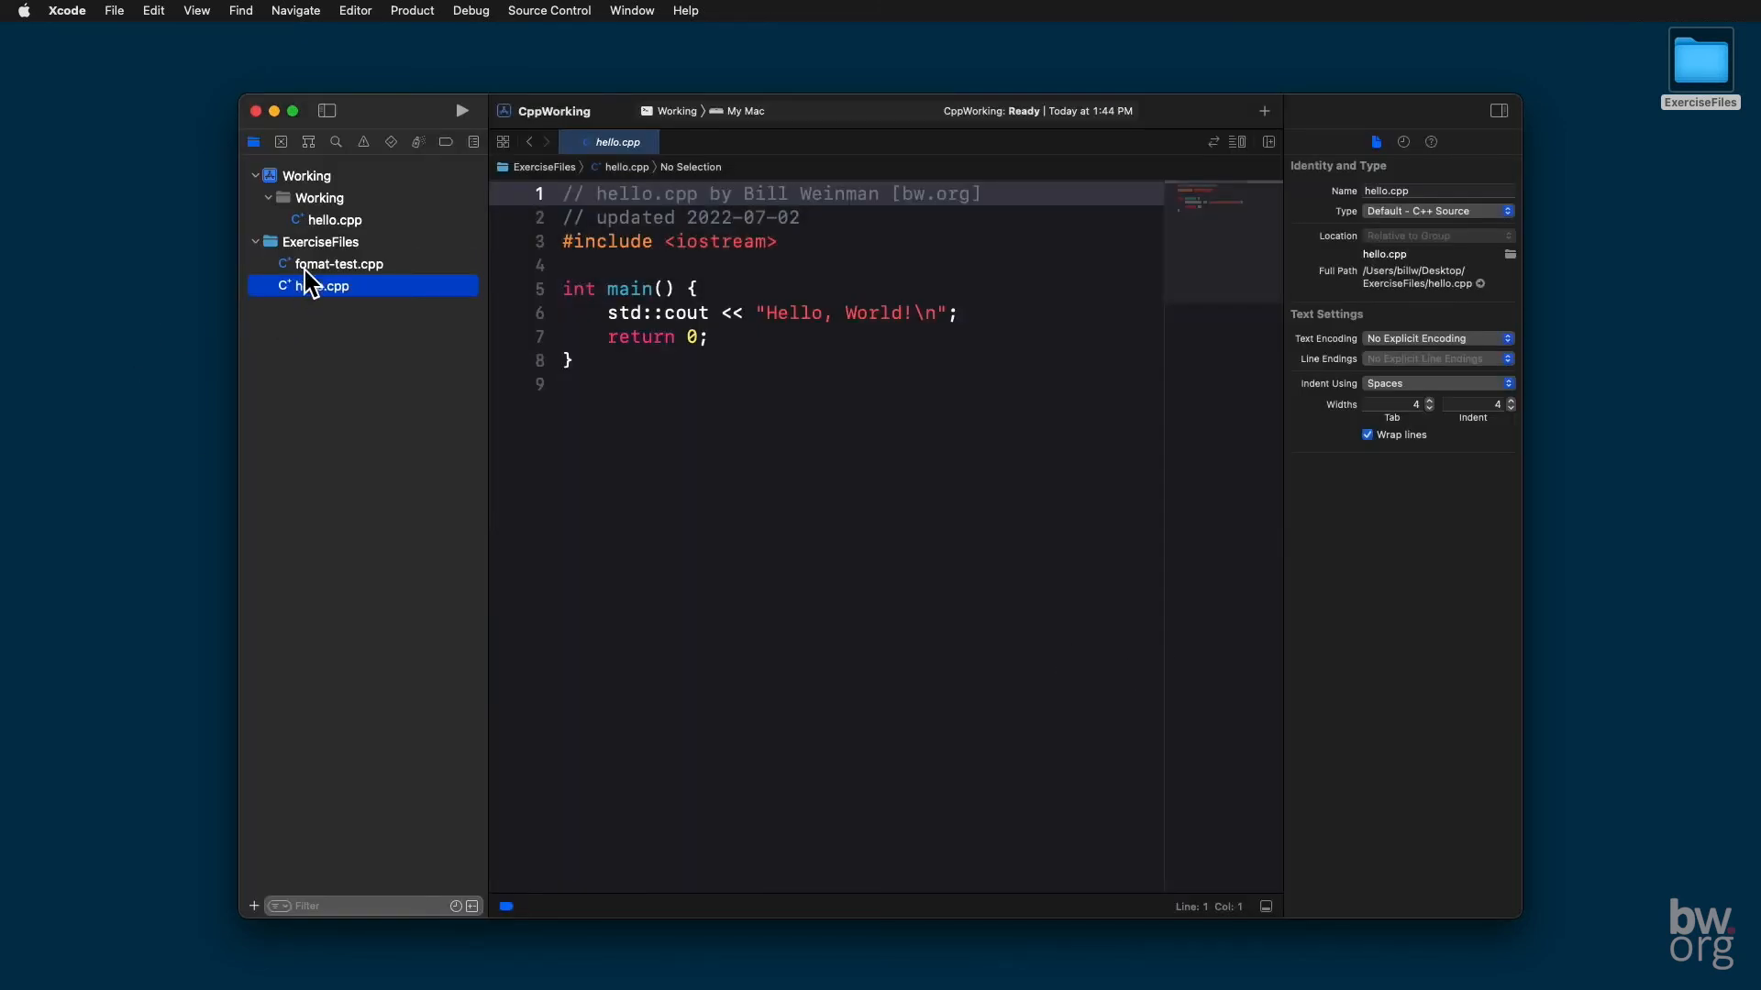
click(334, 218)
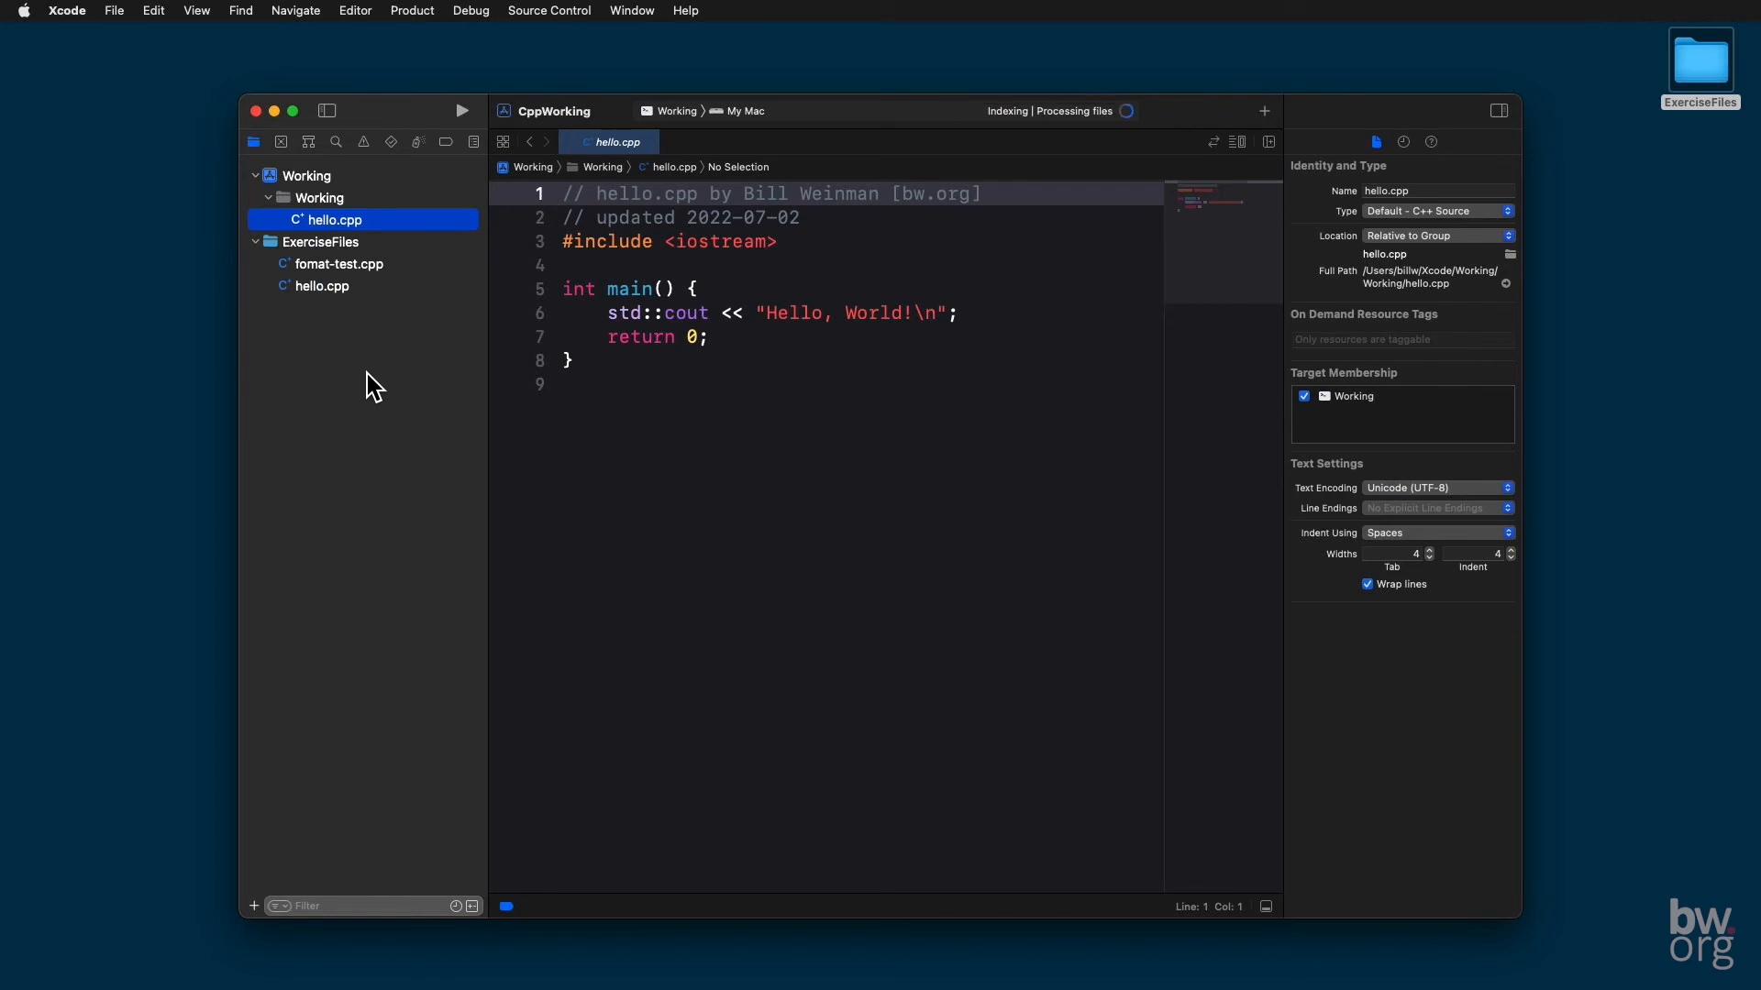
click(321, 286)
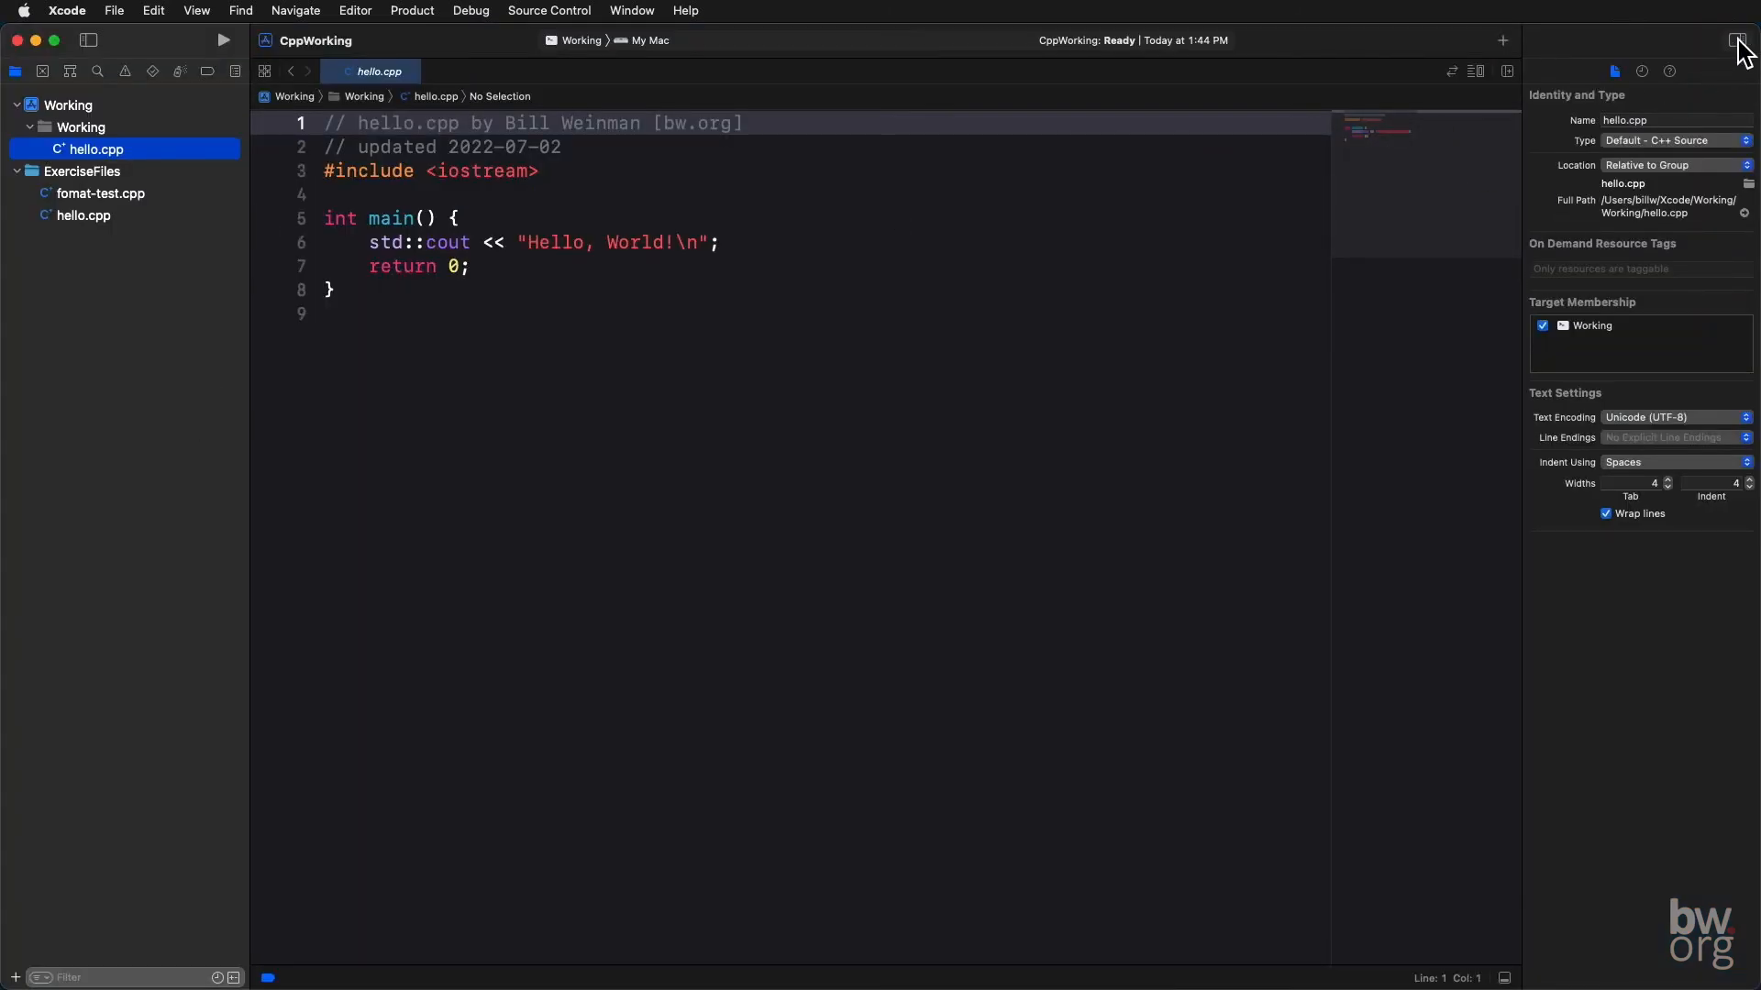
Step: Hide the inspector pane so hello.cpp's editor fills the window
click(1746, 41)
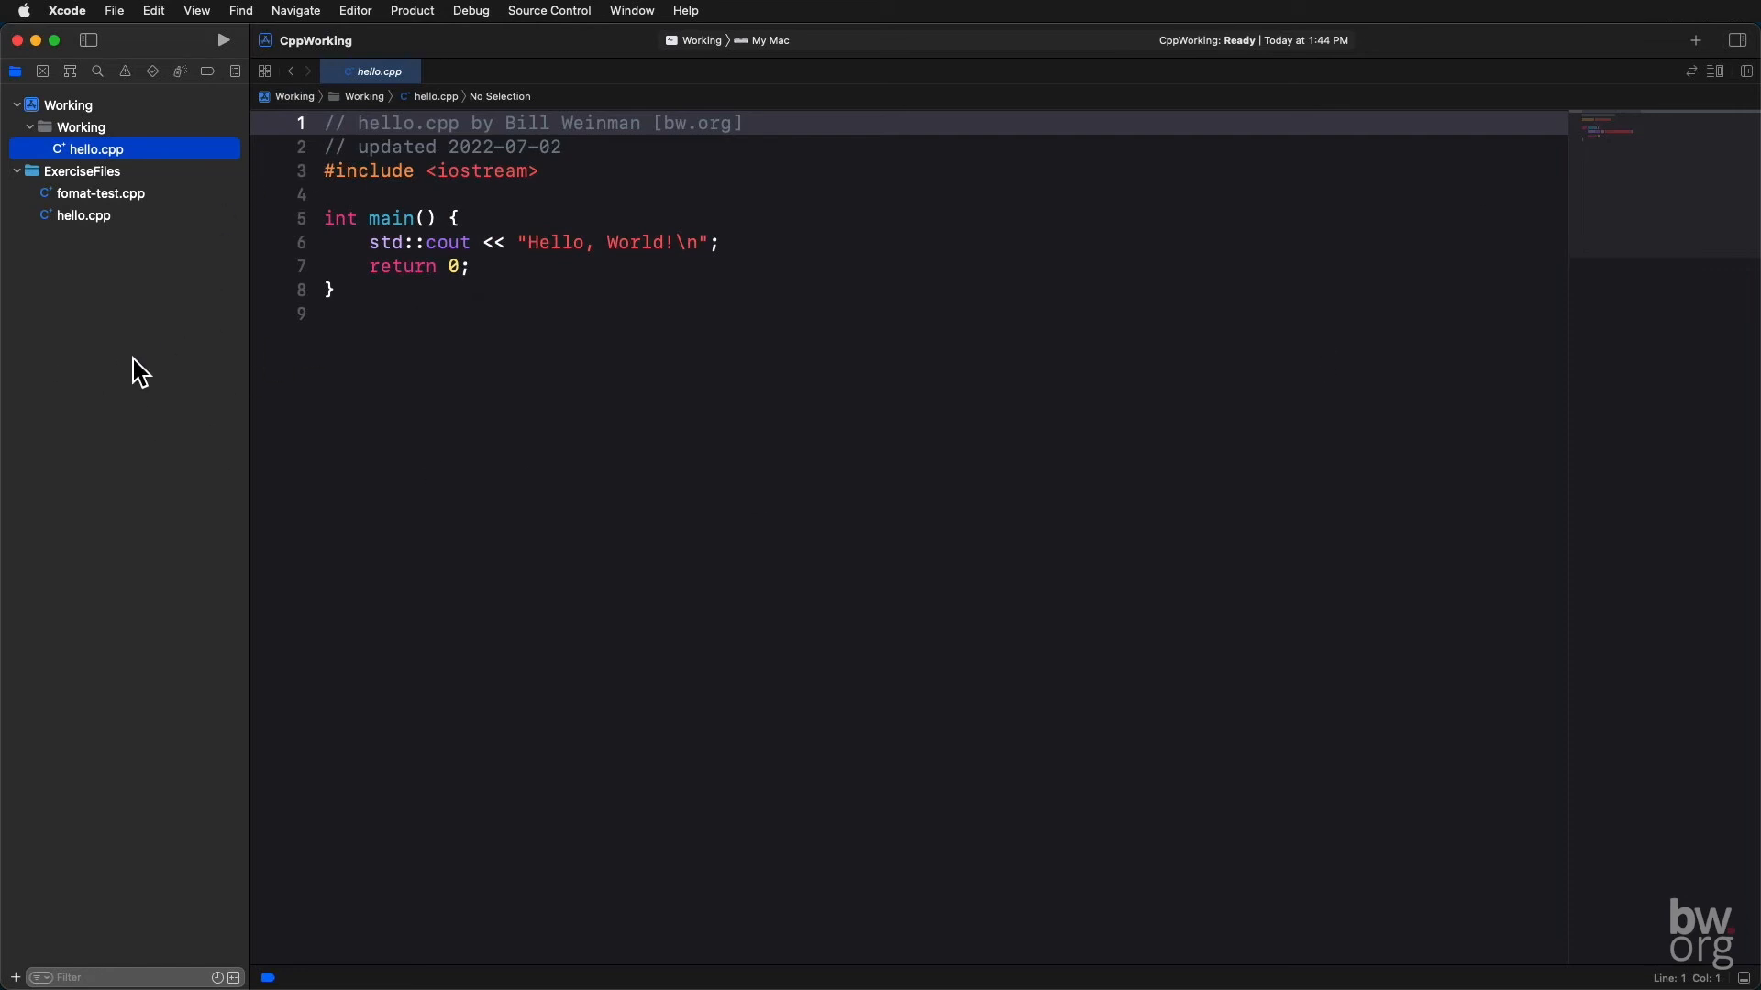
mouse_move(139, 343)
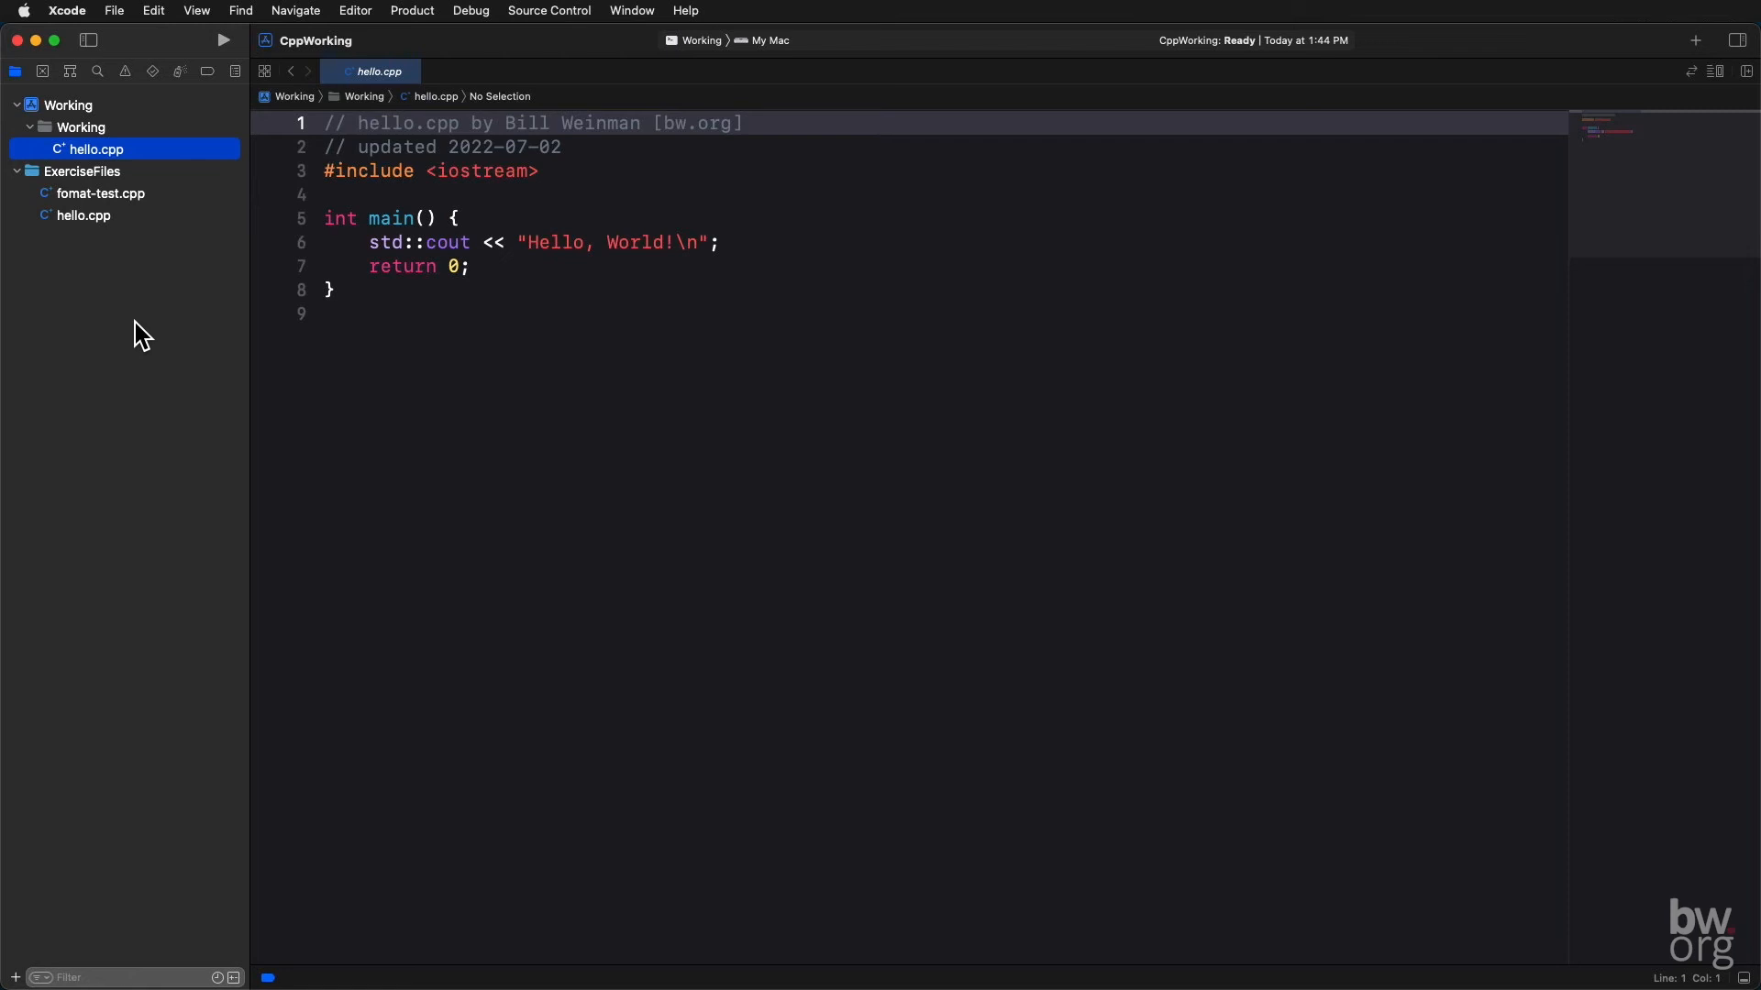
mouse_move(127, 303)
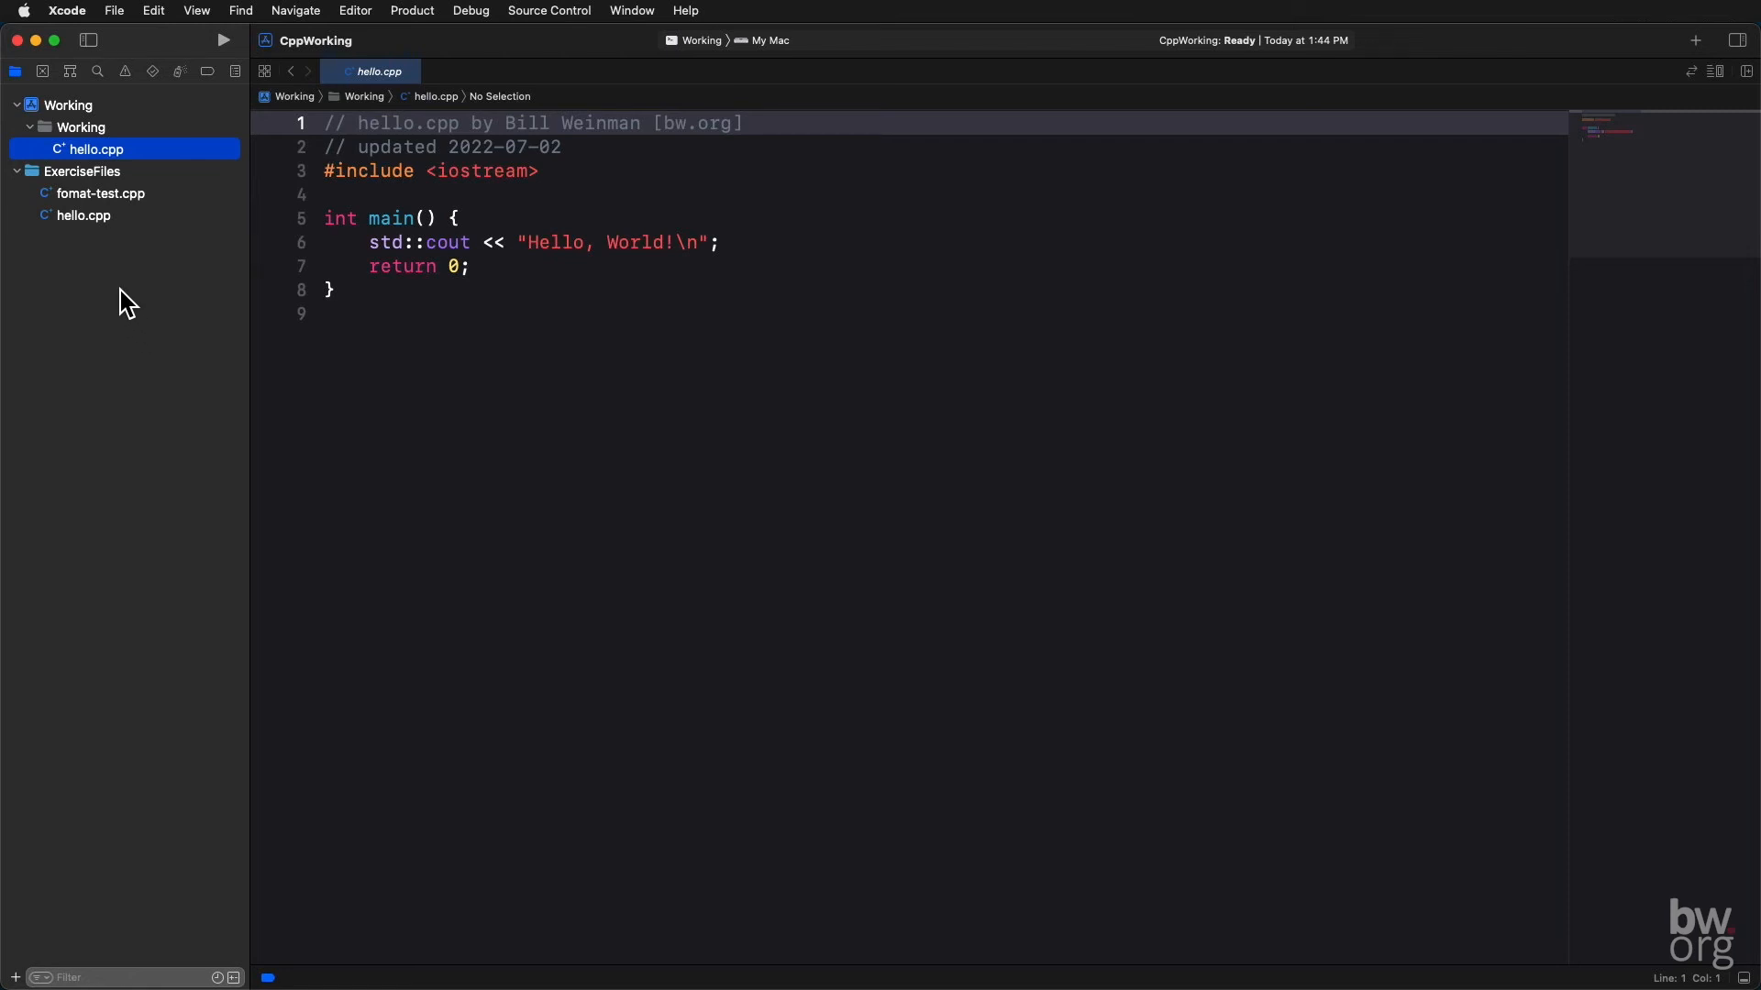
mouse_move(73, 111)
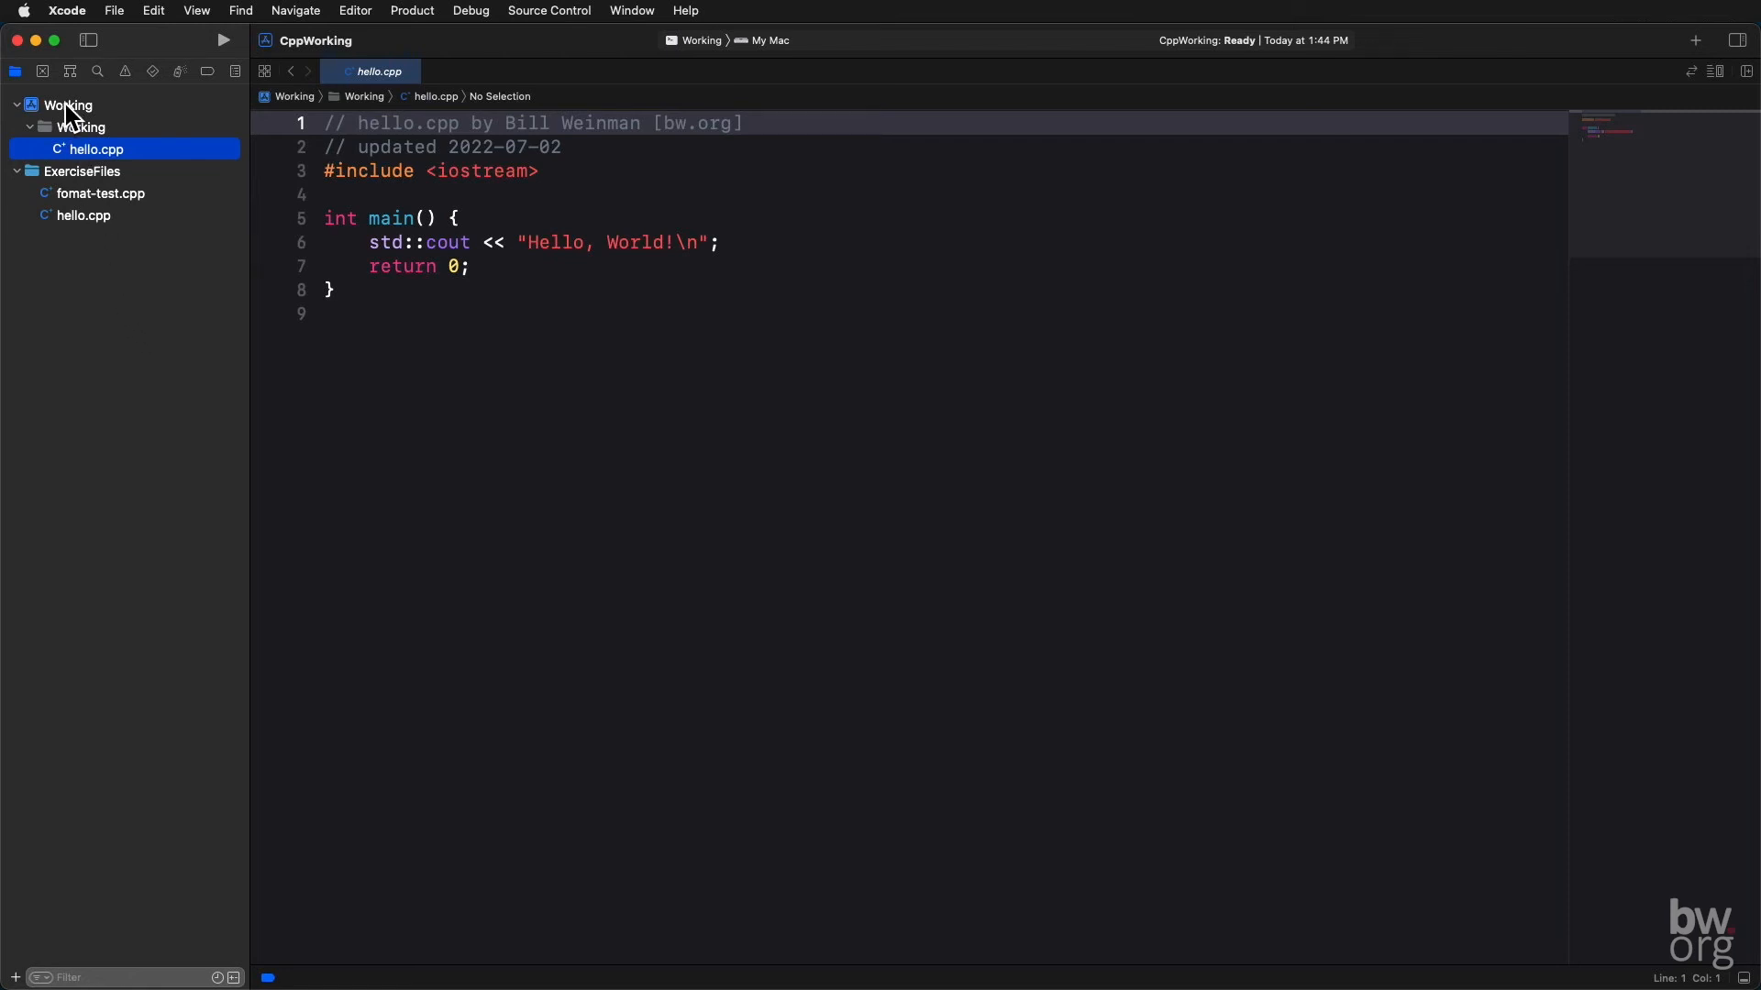
Step: In Working's Build Settings, filter by 'language' and set C++ Language Dialect to GNU++20
click(68, 104)
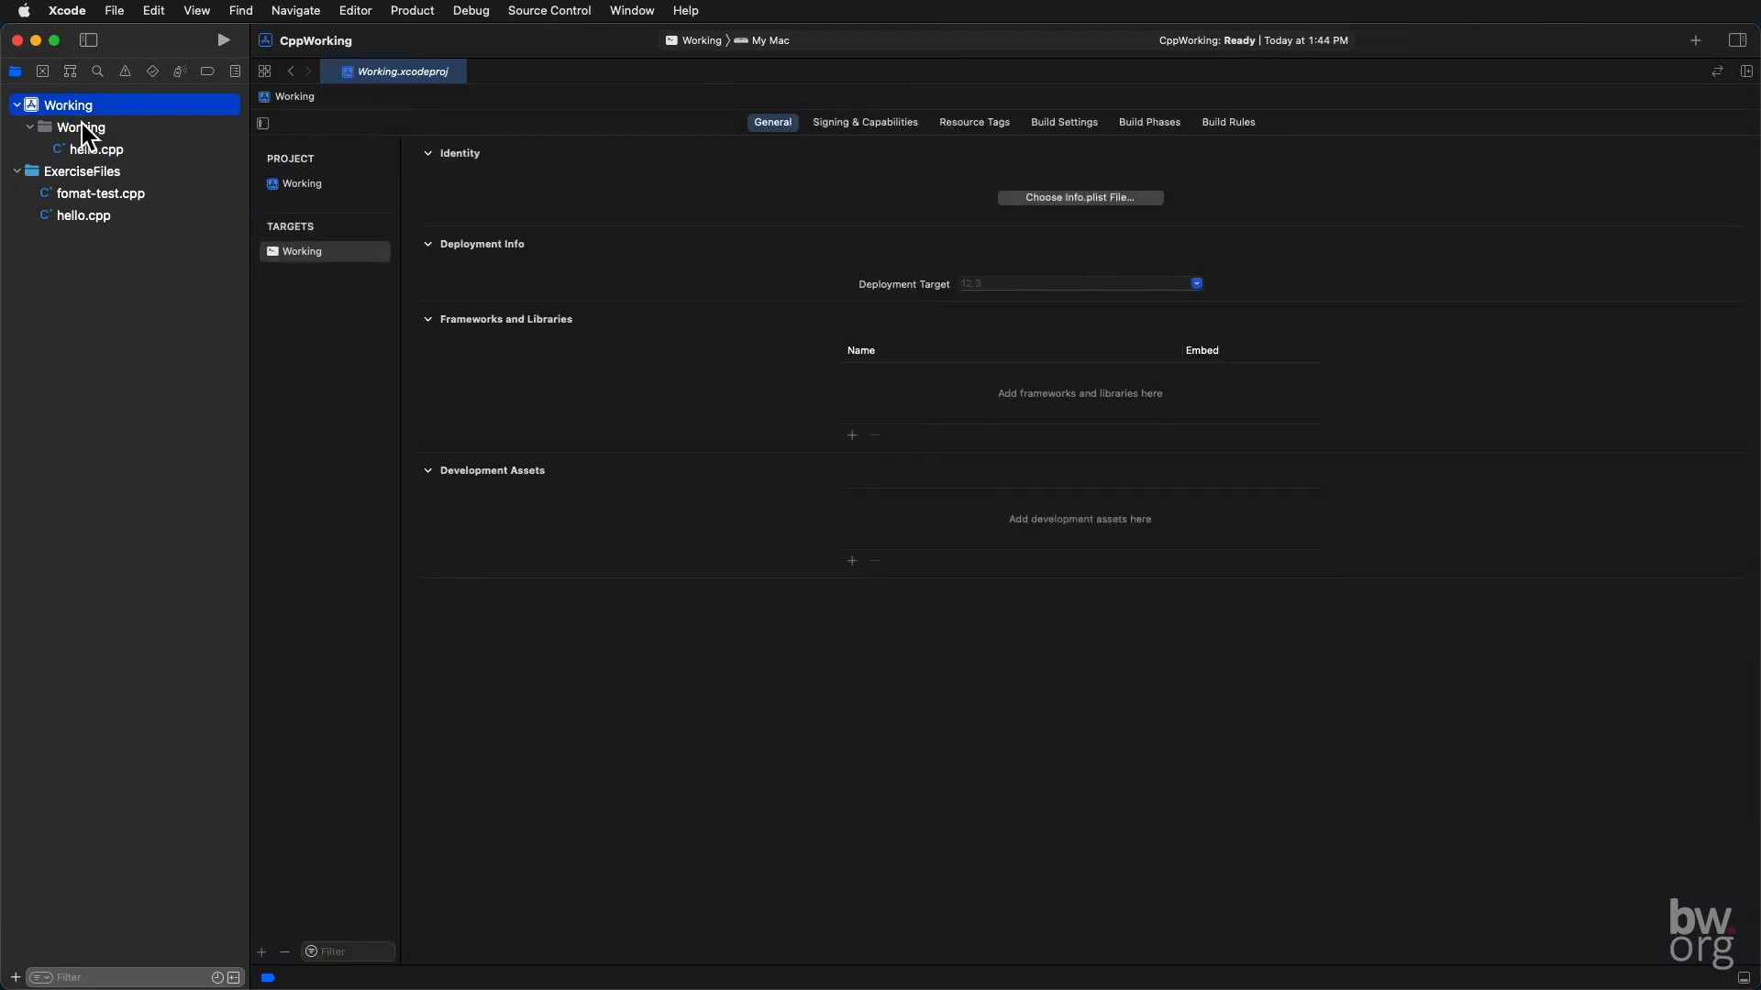
mouse_move(99, 154)
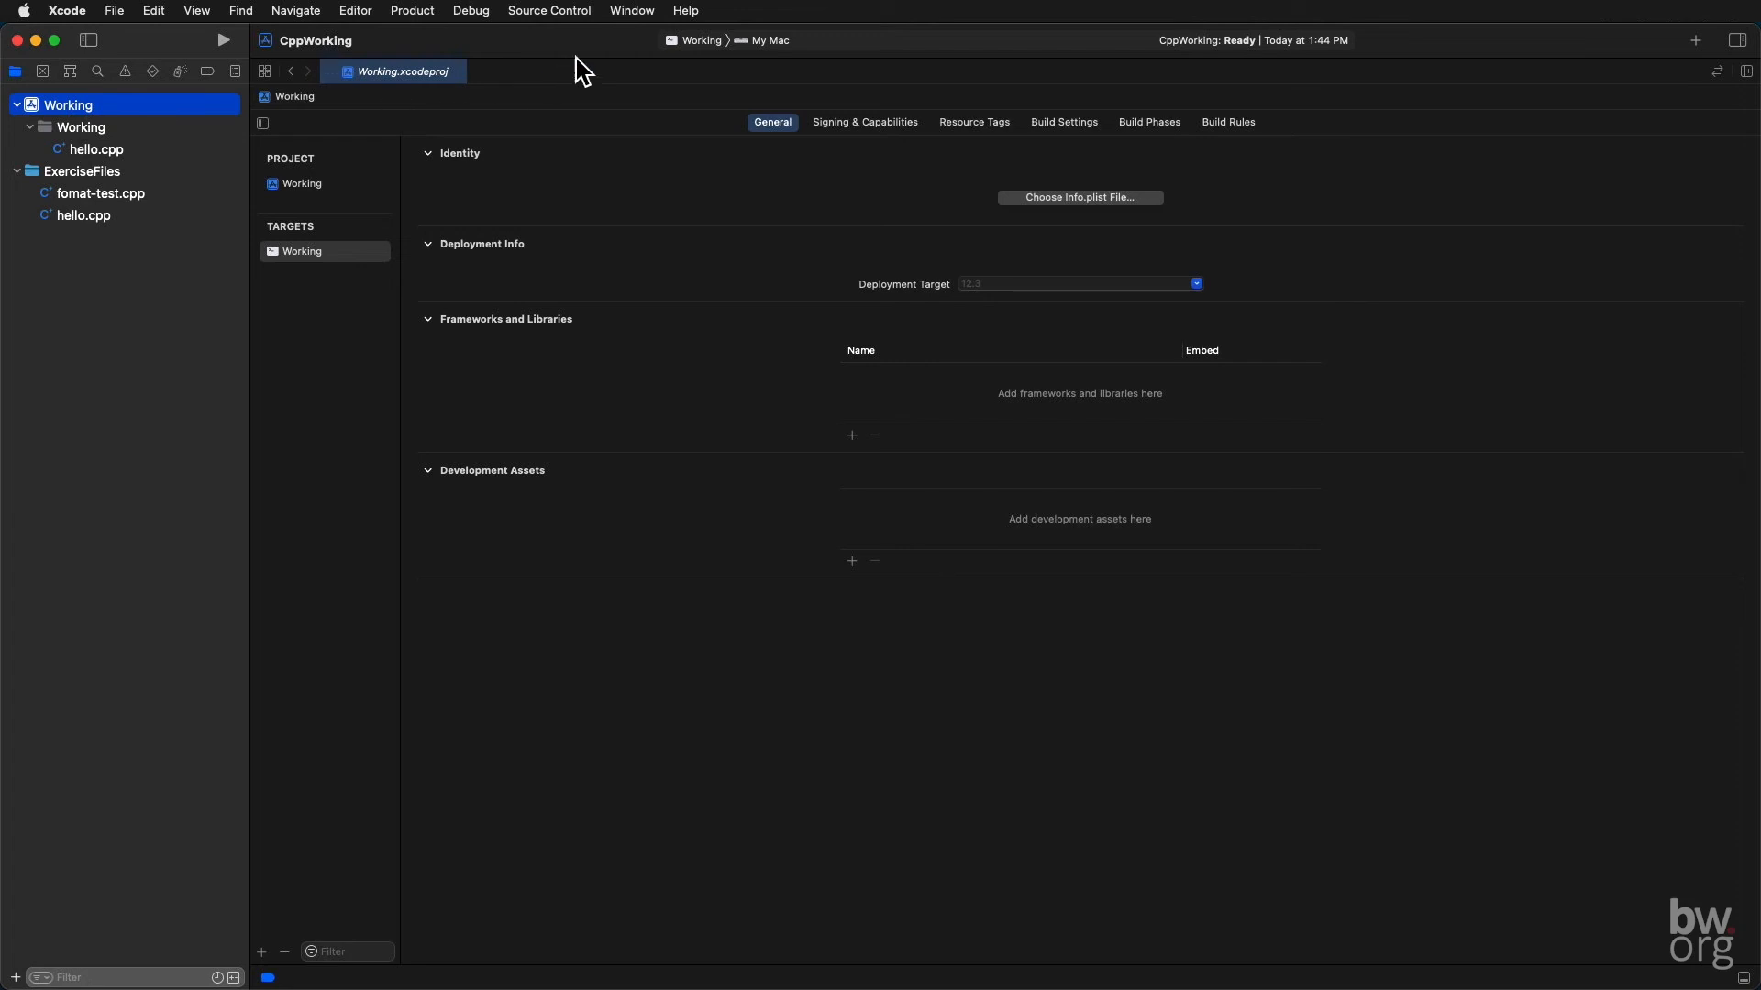
mouse_move(1023, 143)
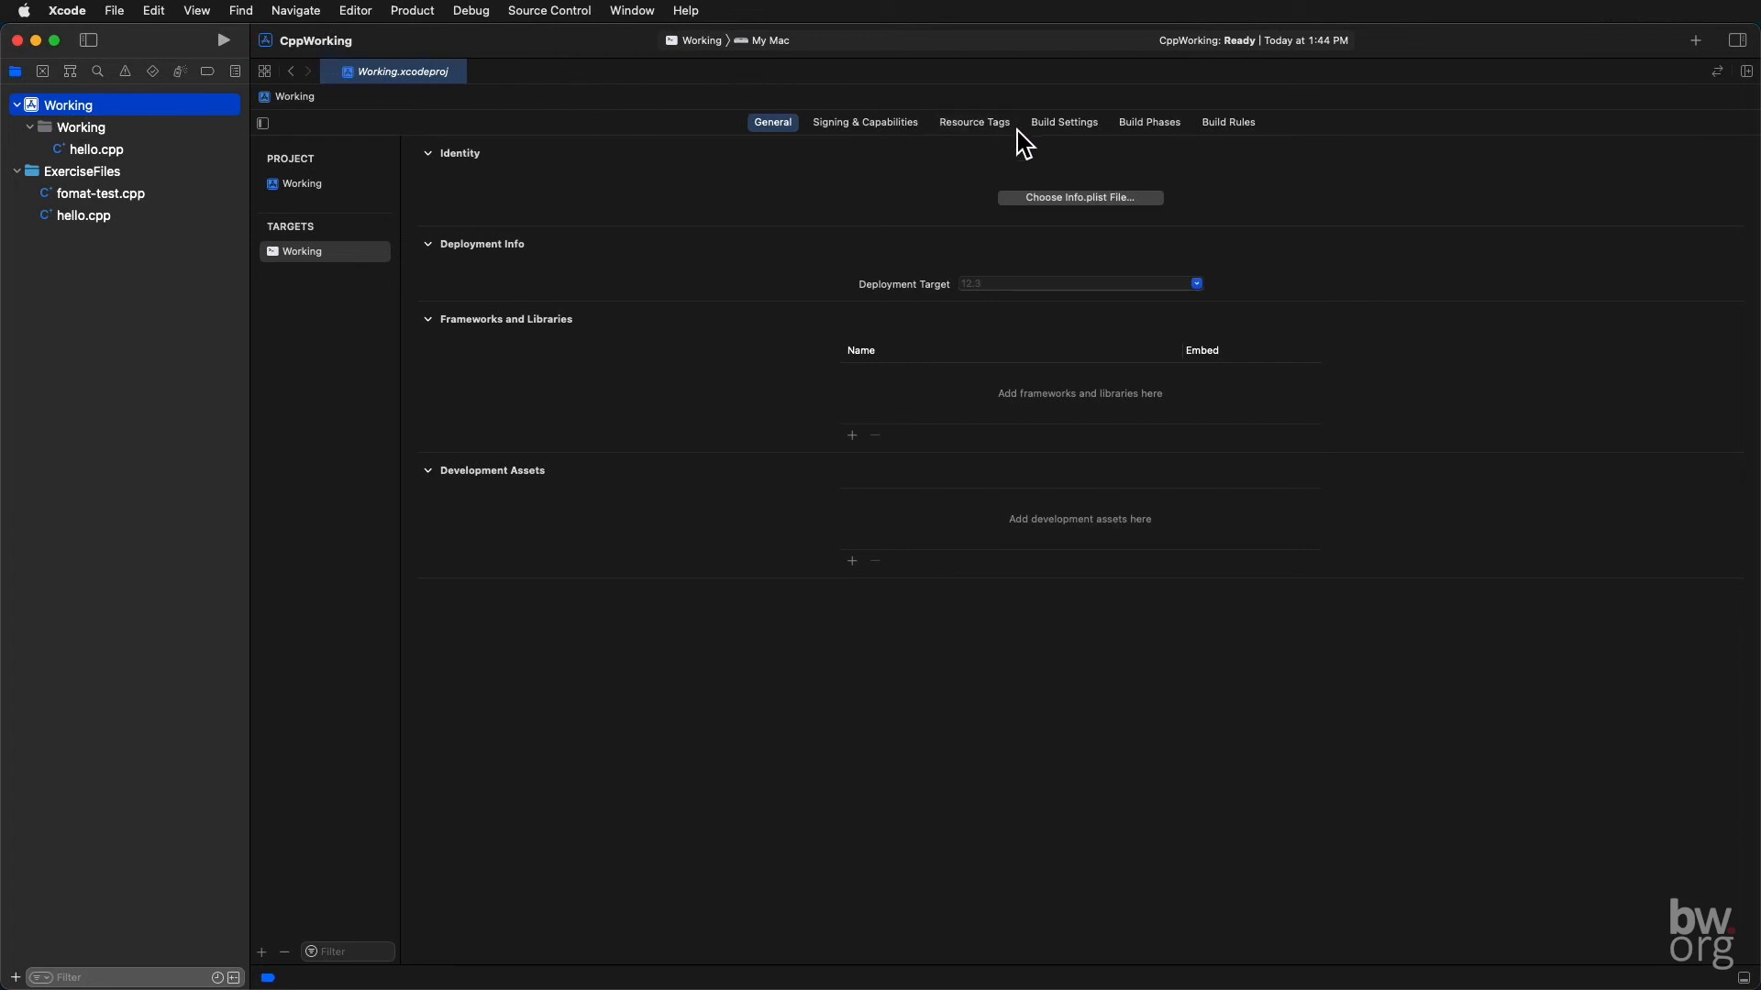
click(1062, 121)
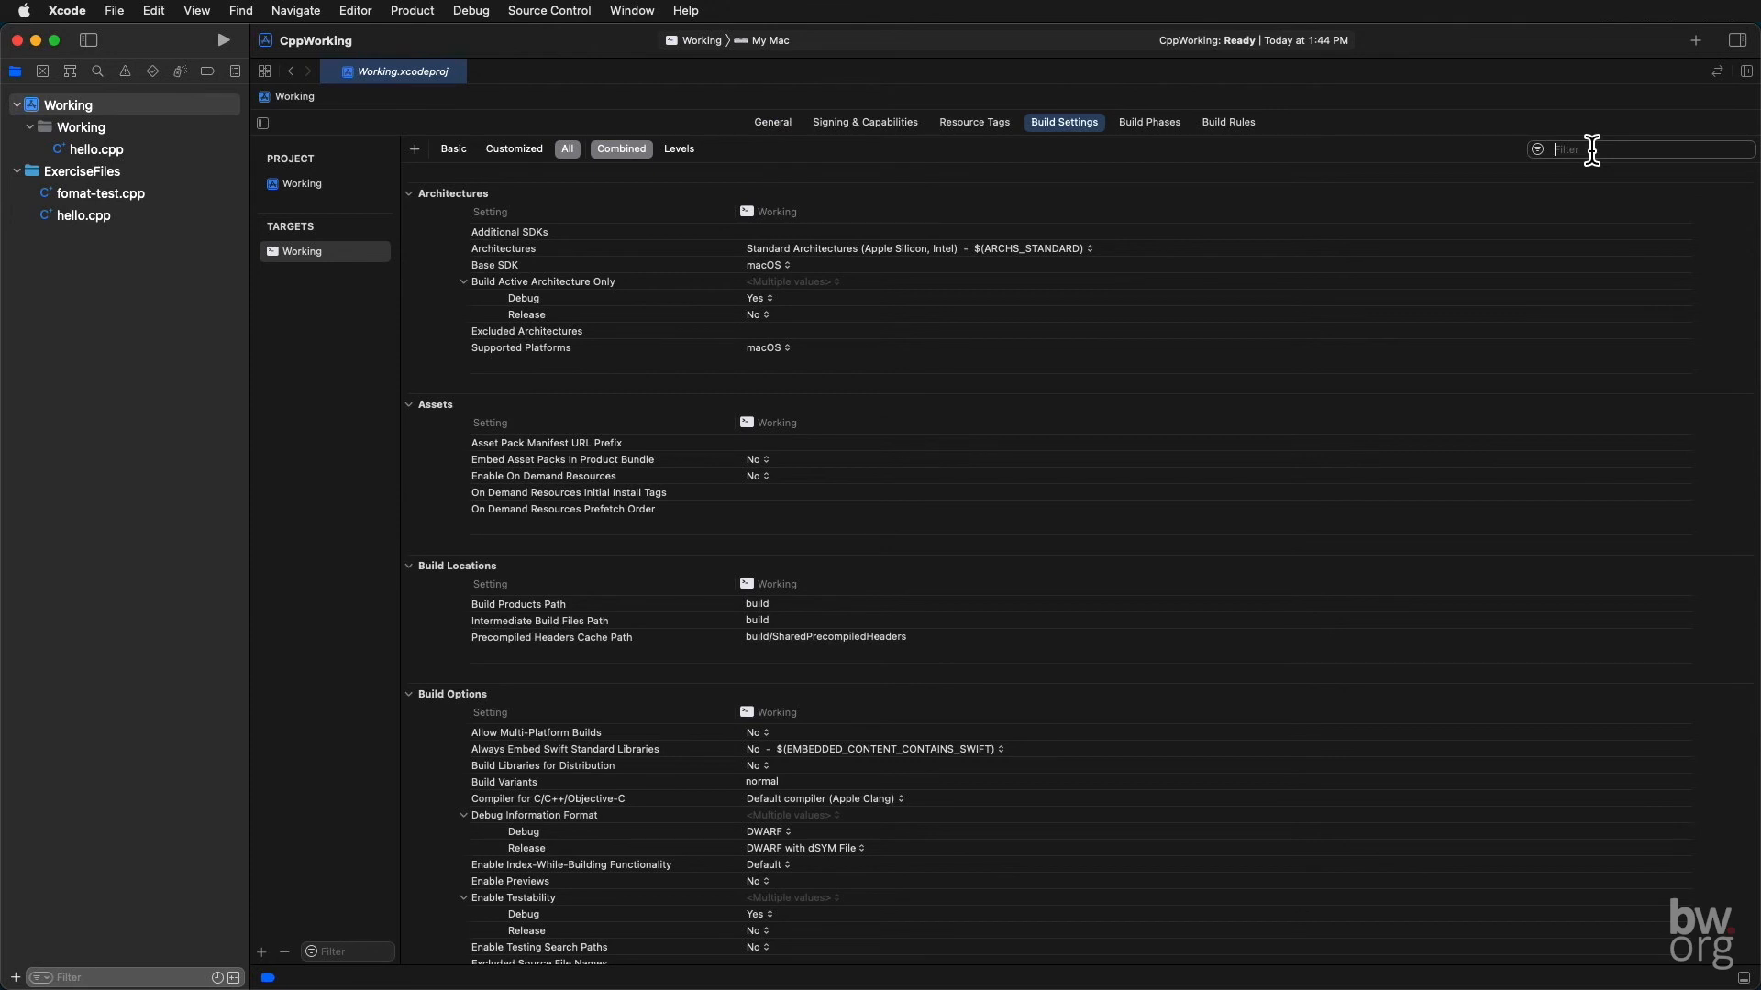
text(language)
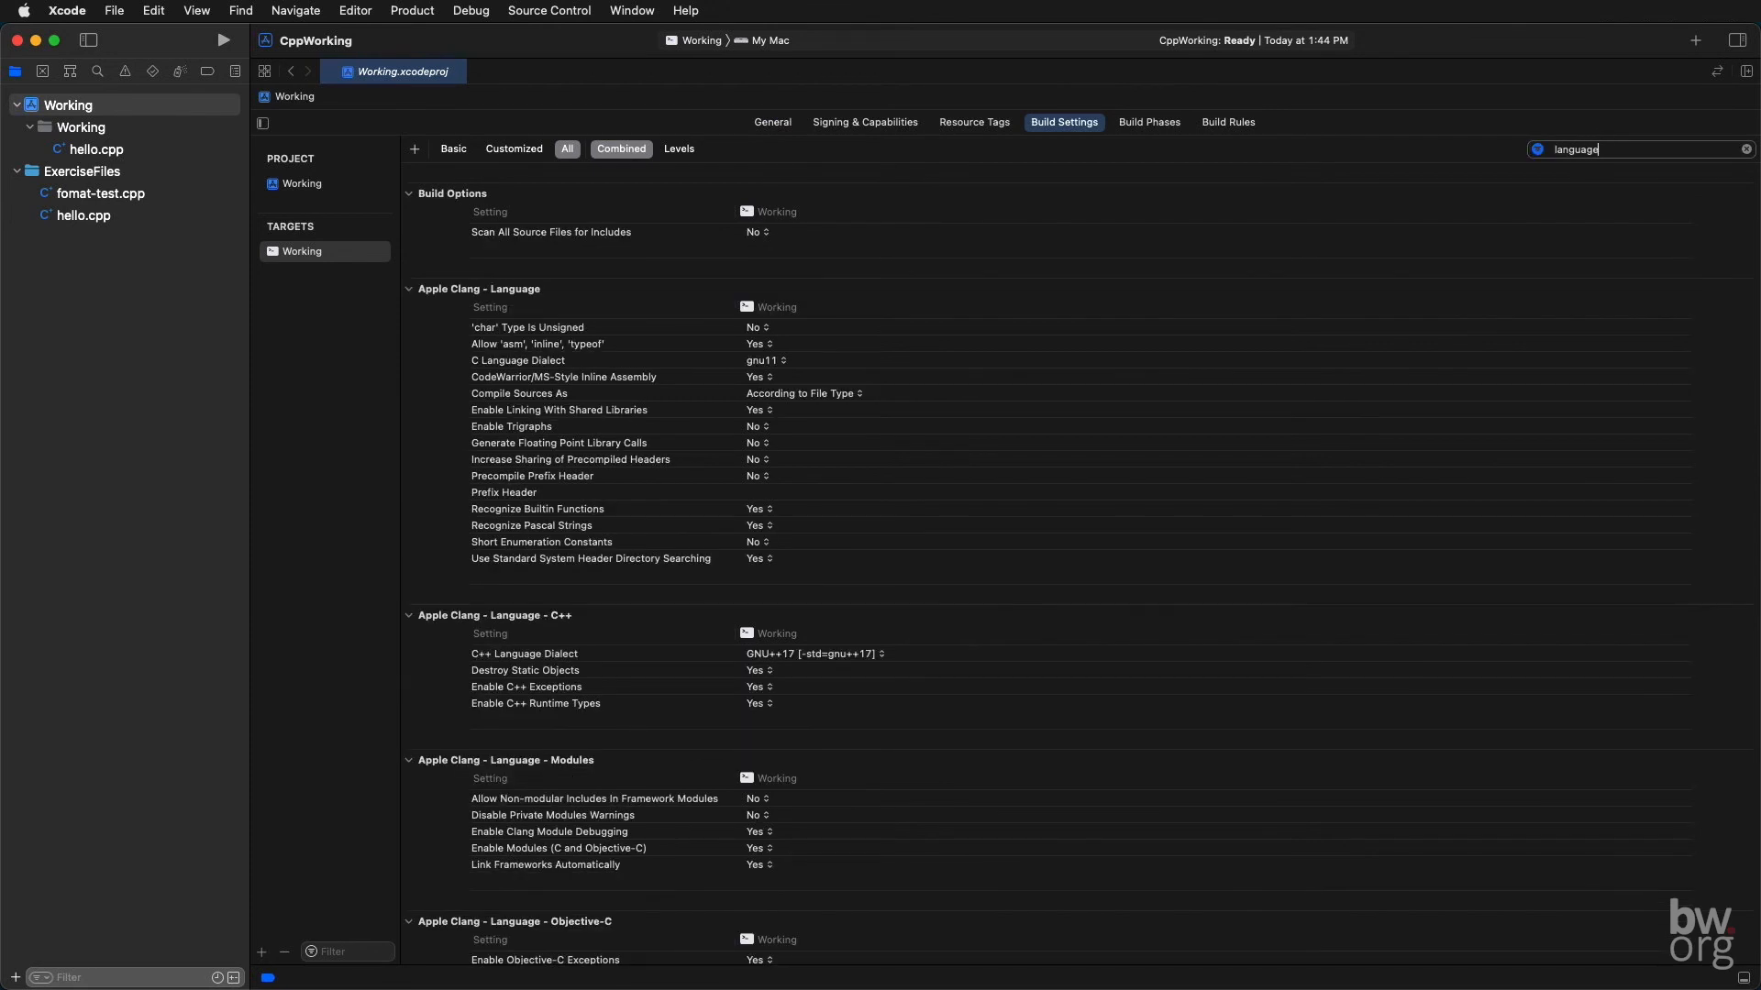
mouse_move(589, 354)
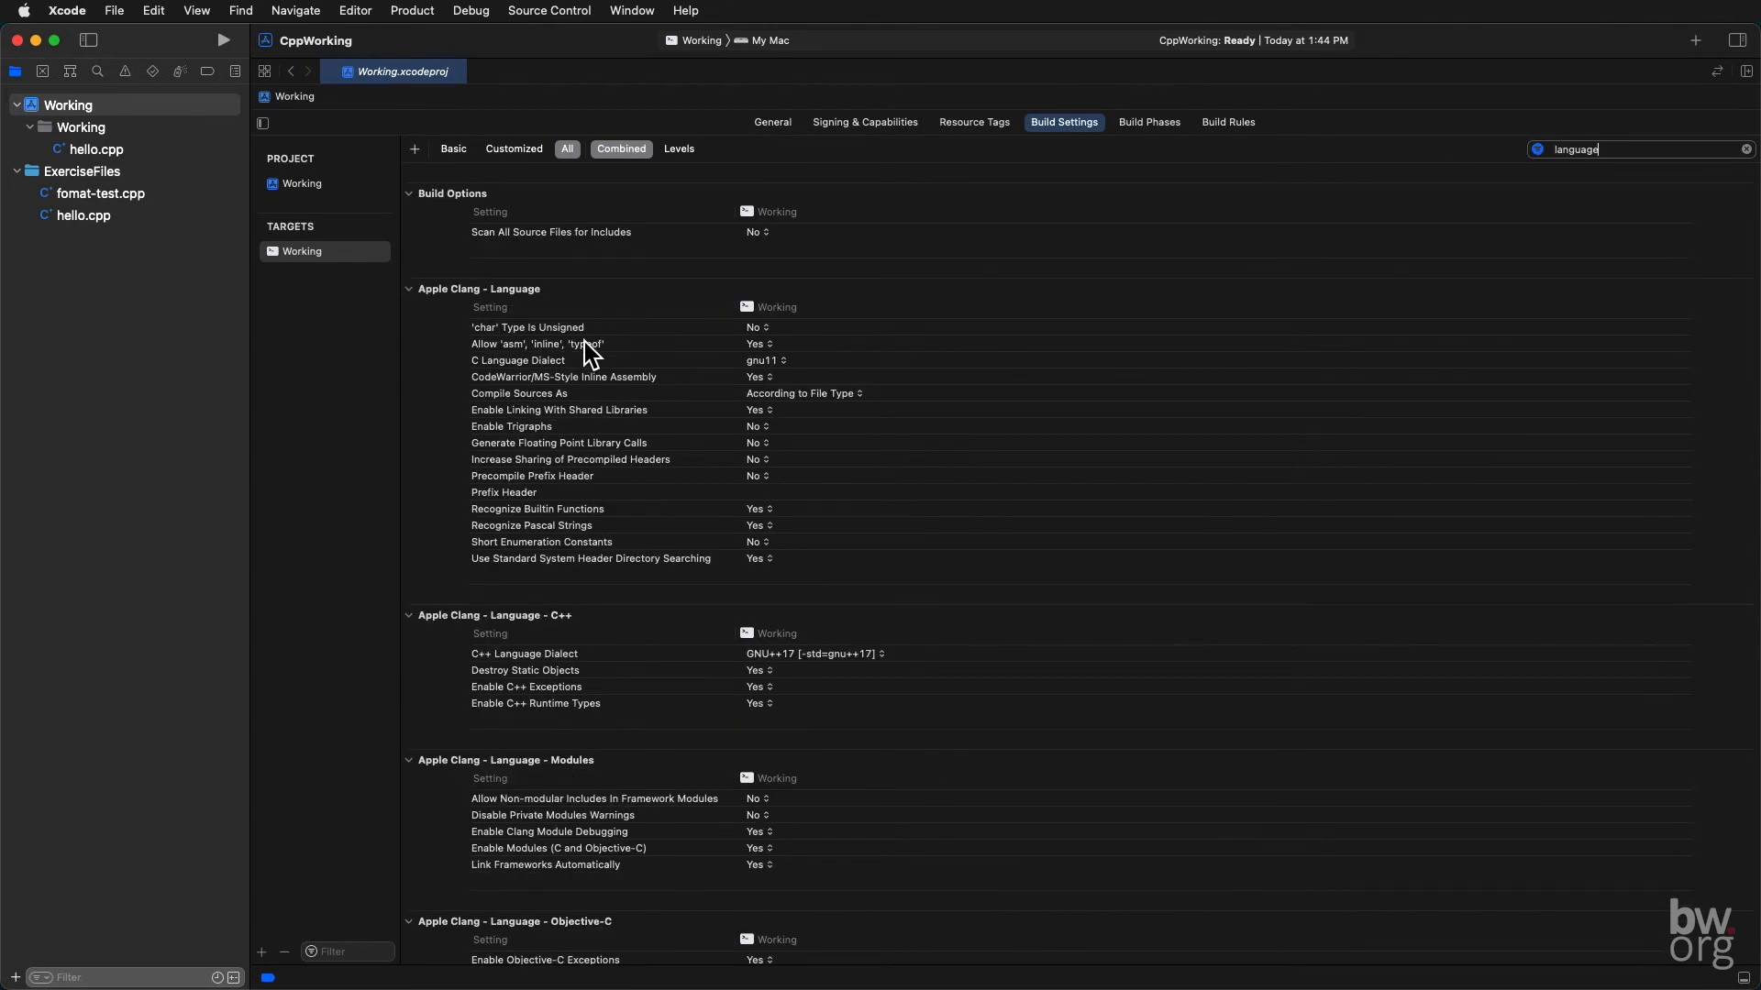
mouse_move(466, 626)
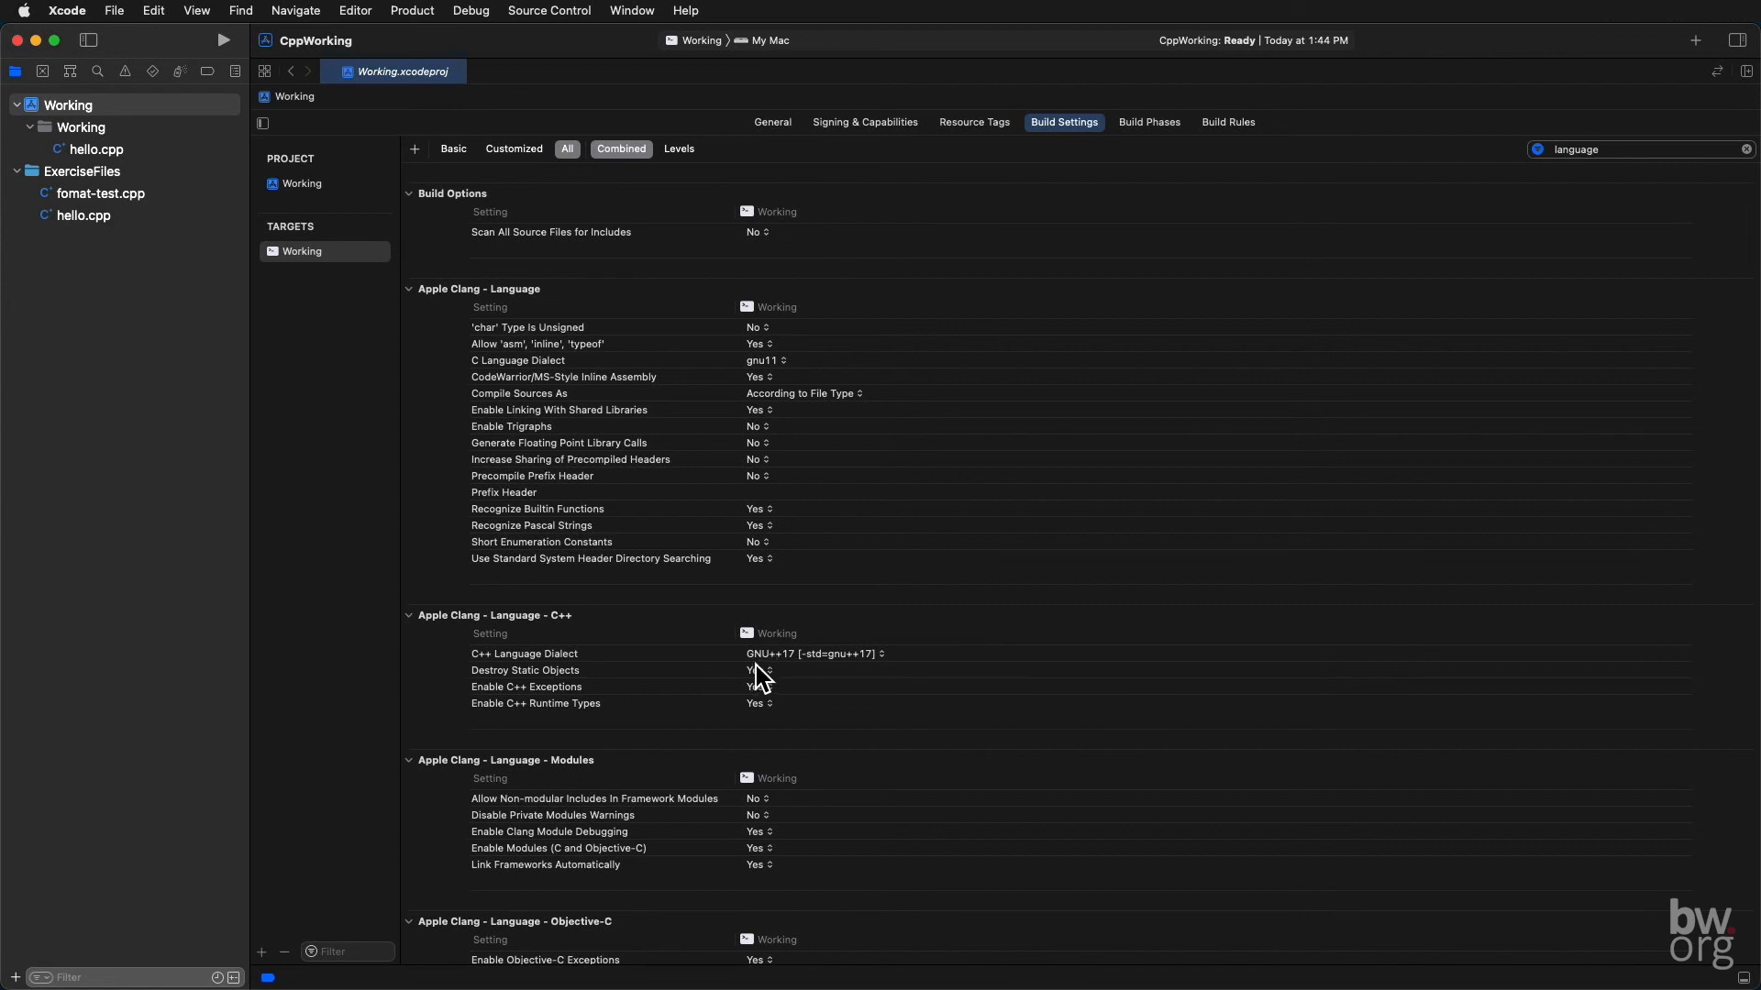
click(815, 653)
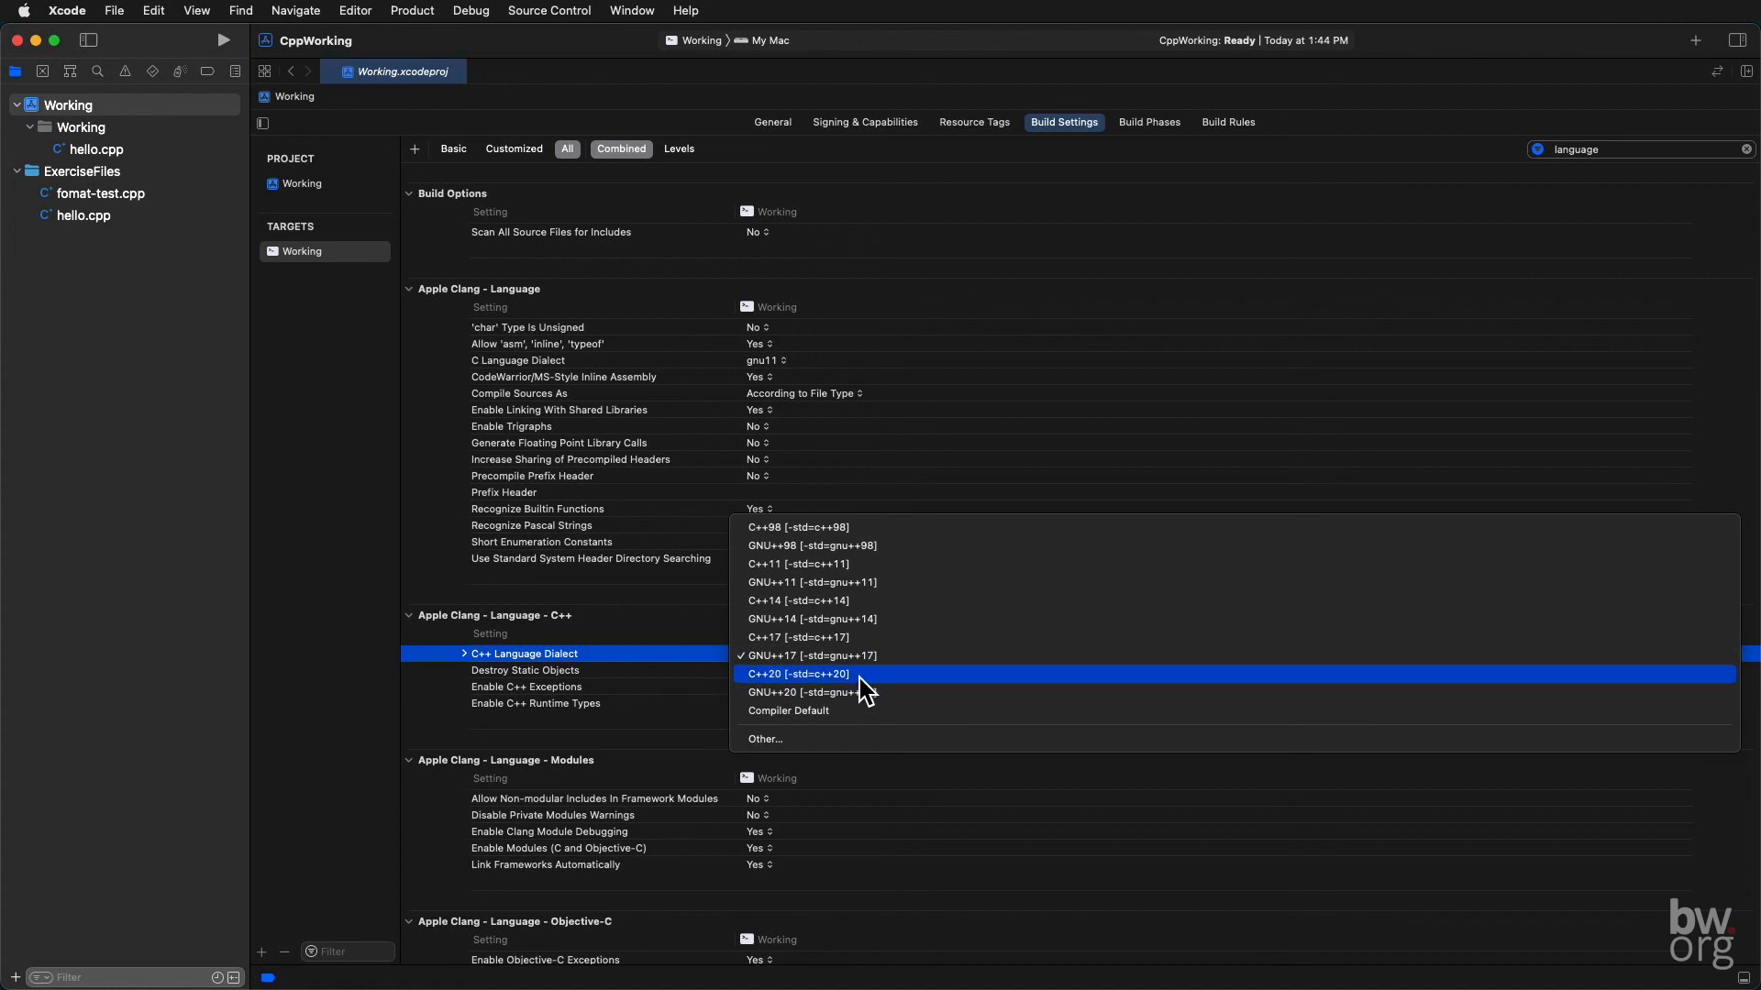
mouse_move(842, 691)
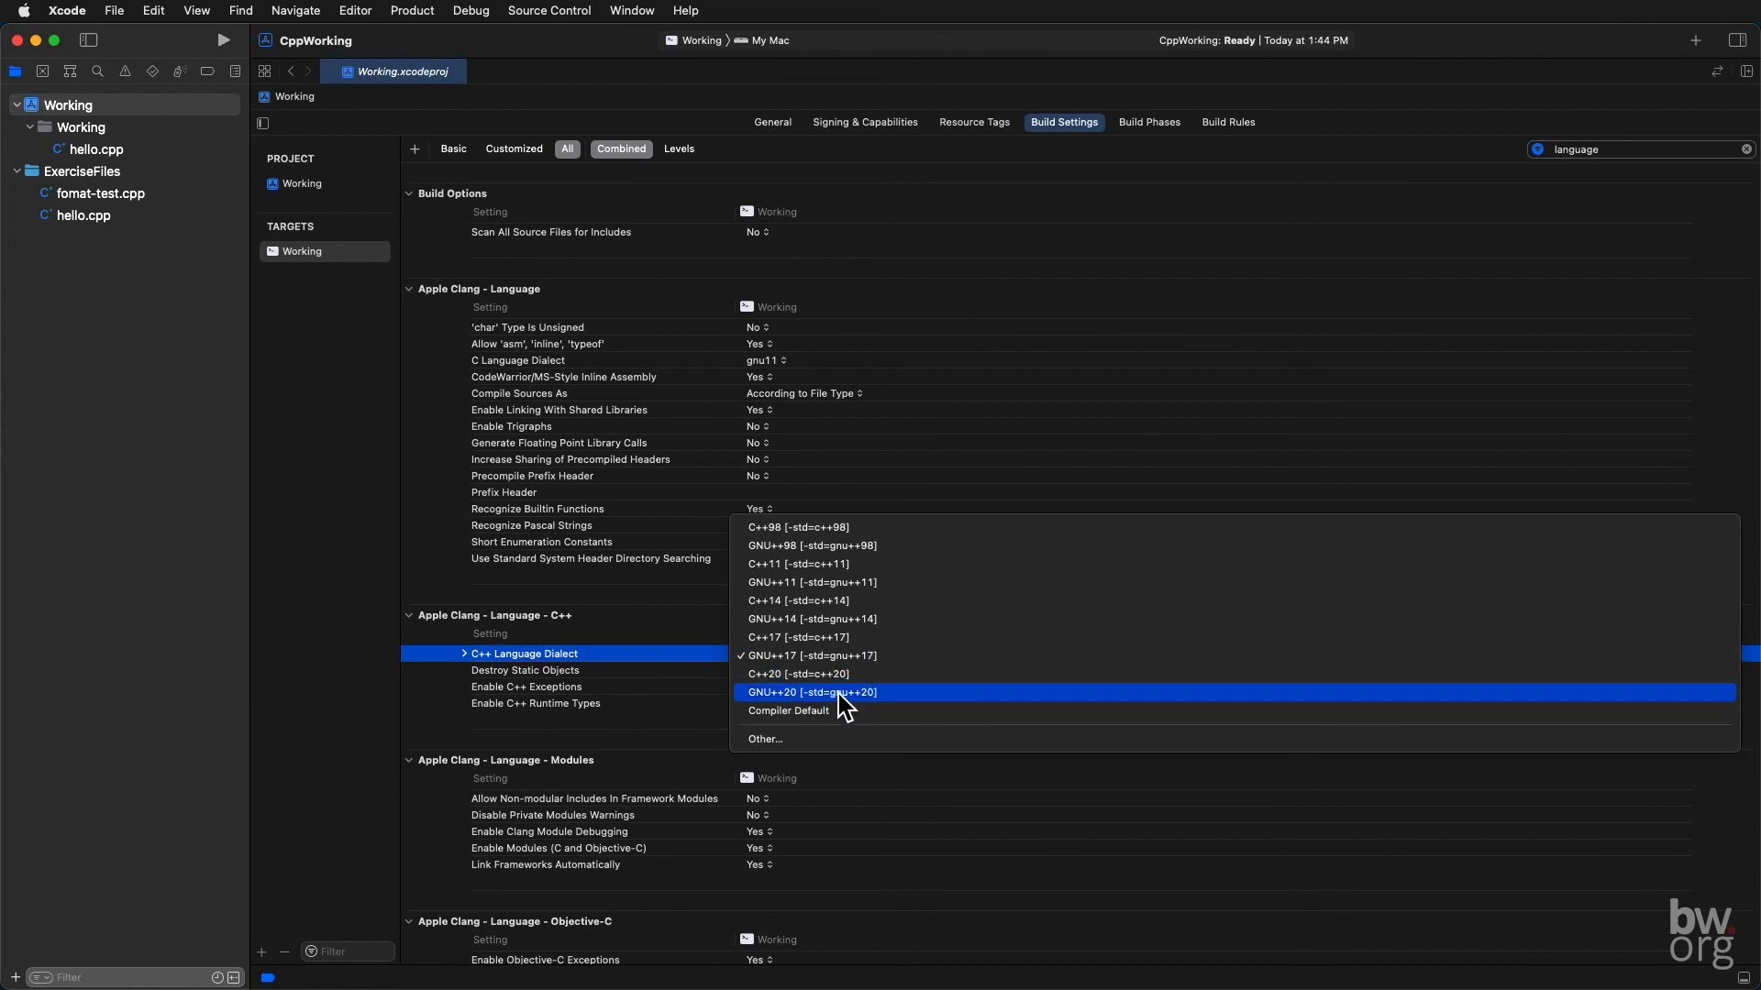
mouse_move(884, 697)
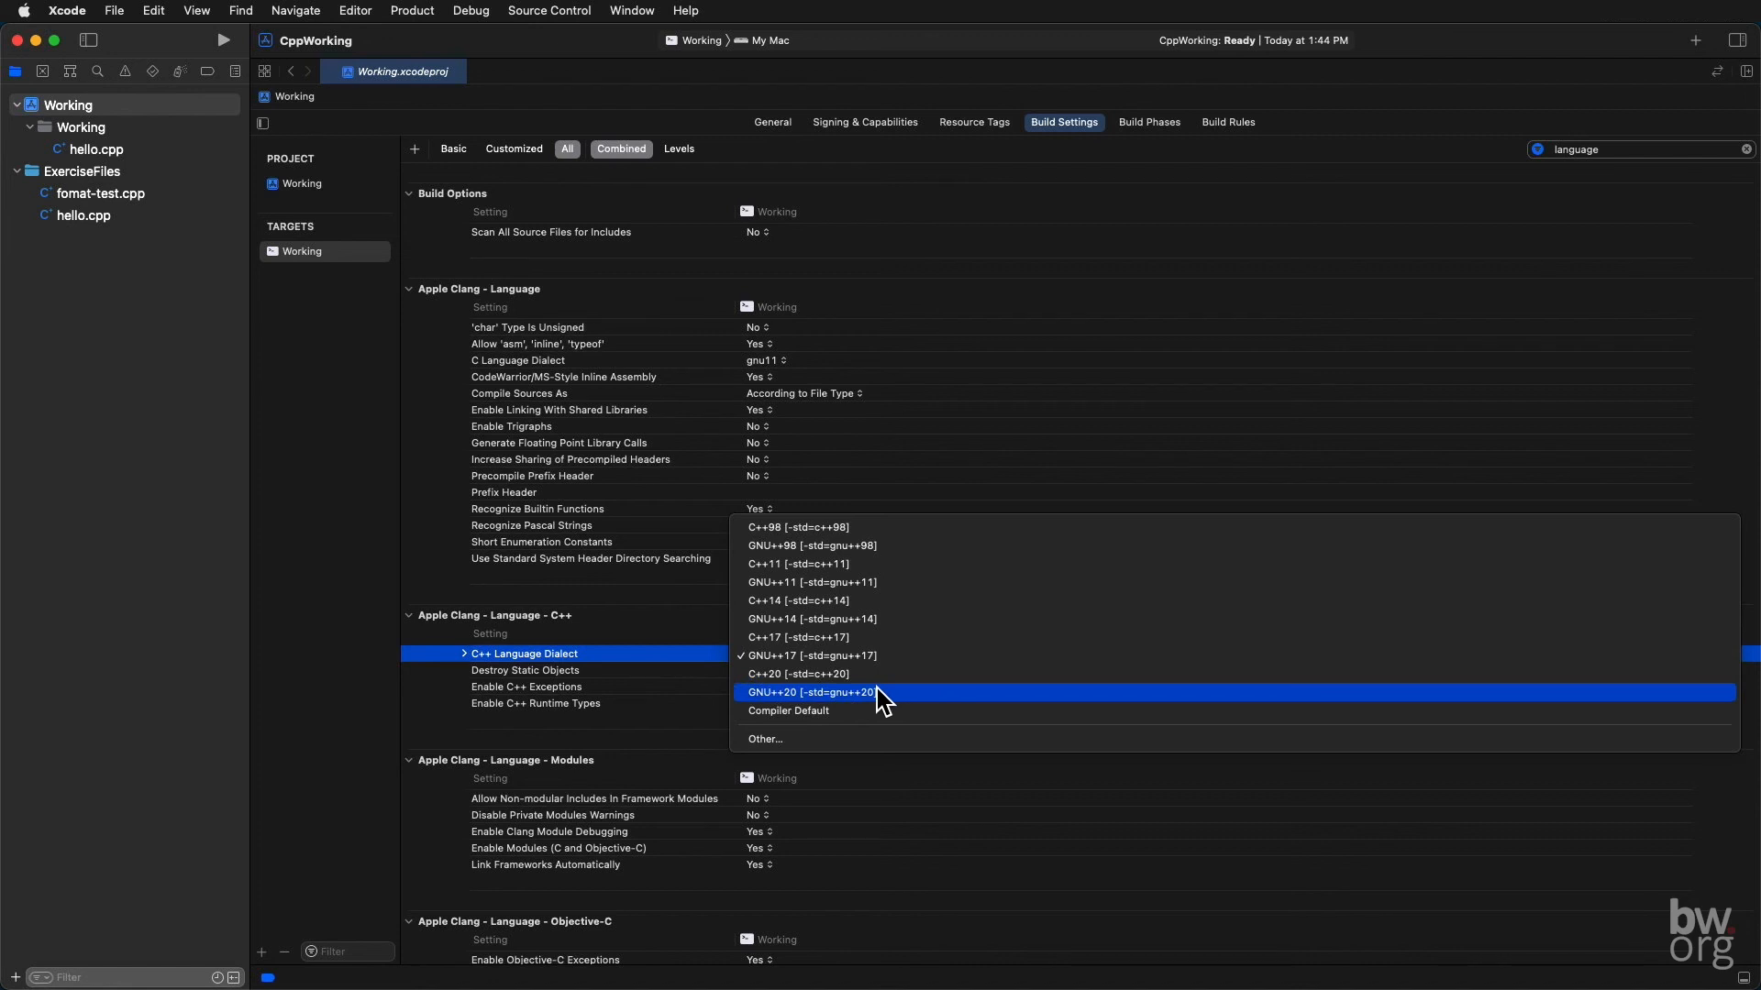
mouse_move(876, 697)
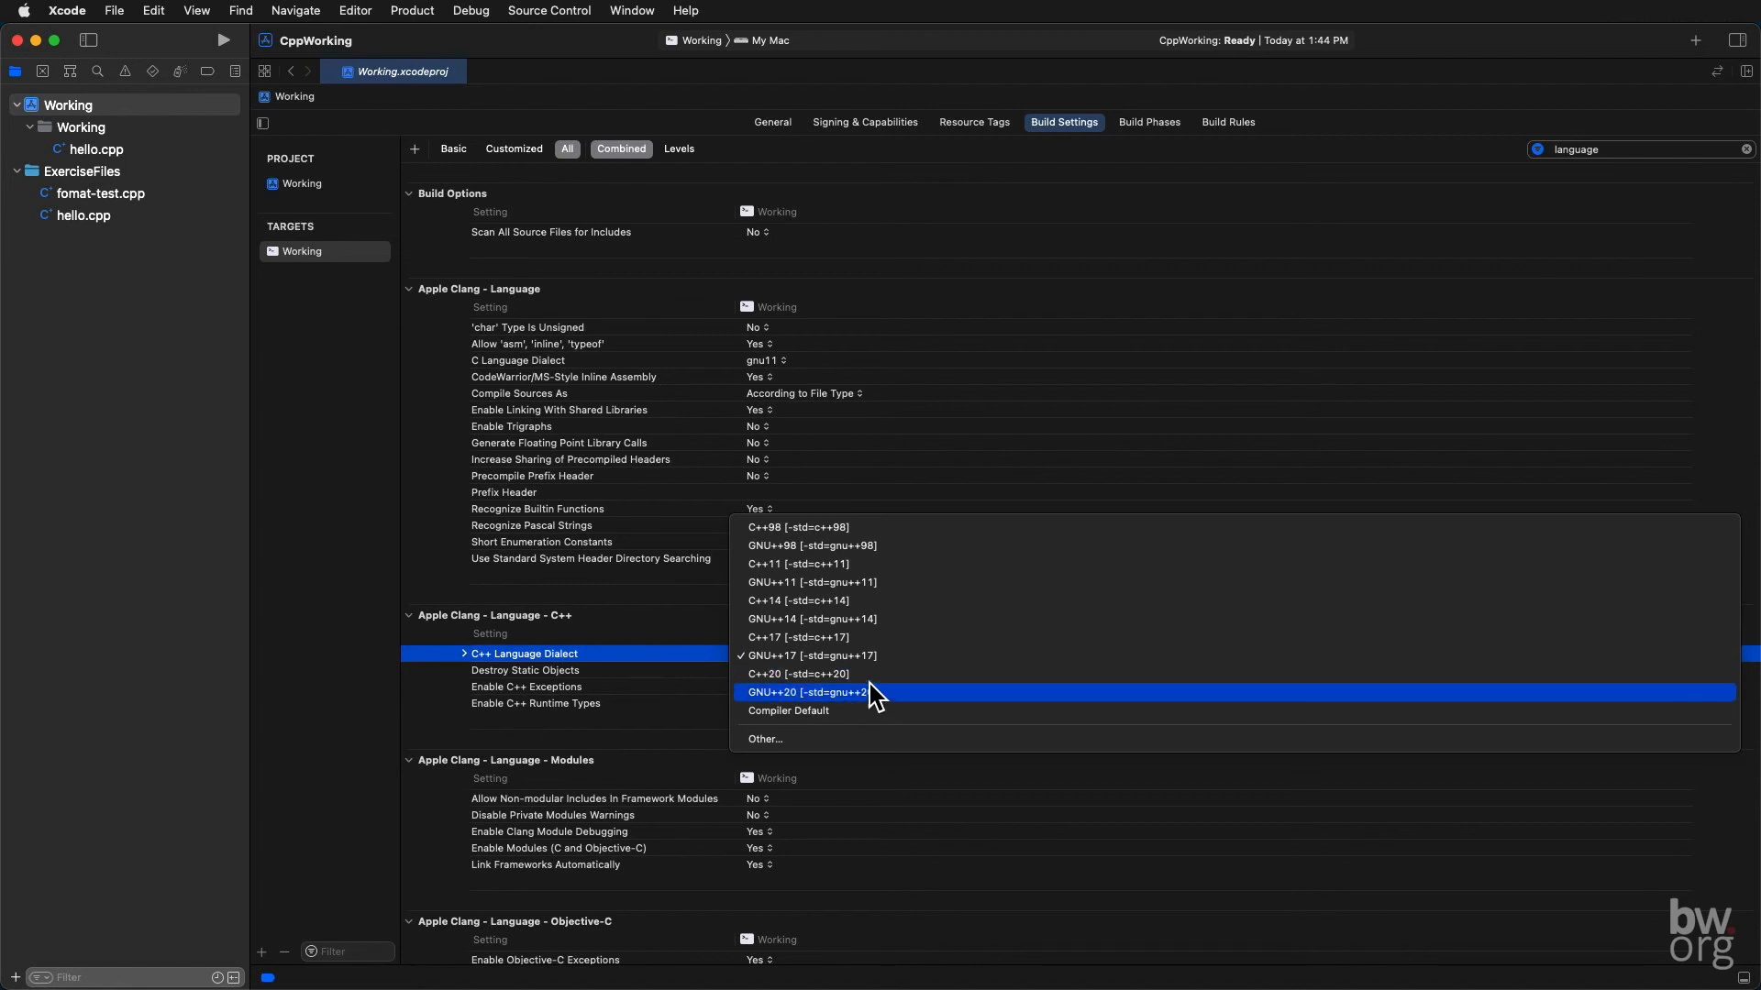
click(805, 691)
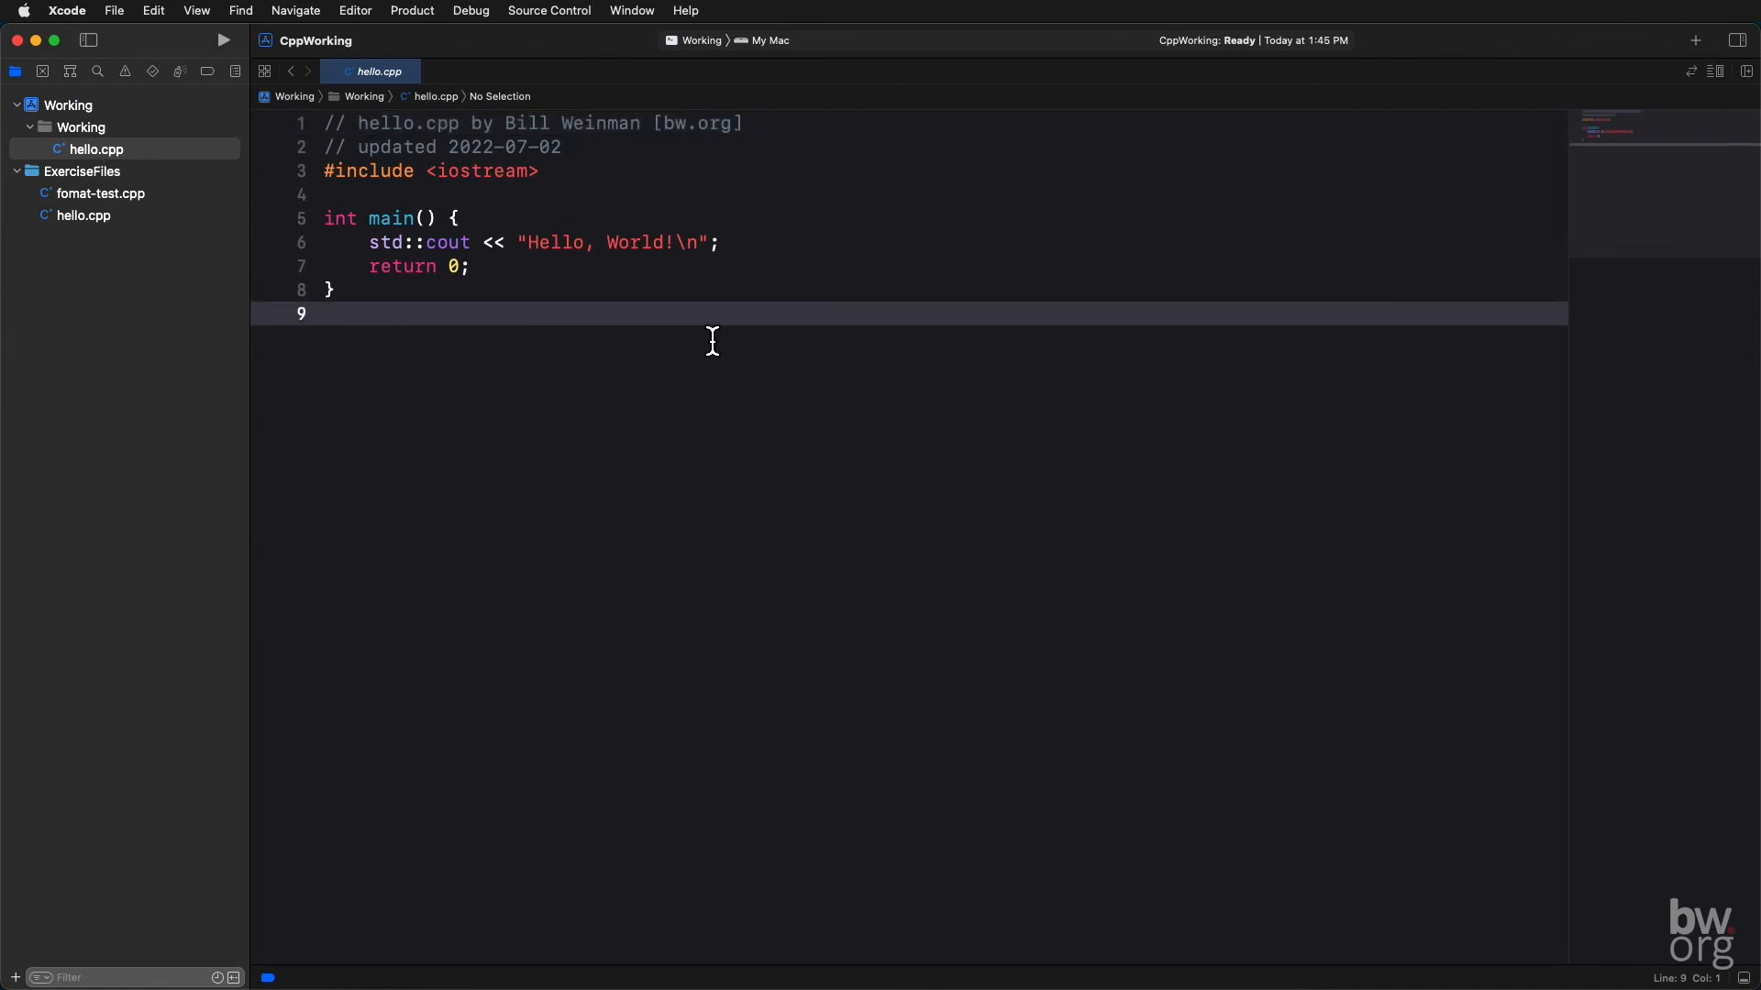
Step: Build and run hello.cpp with Cmd+R, printing Hello, World! with exit code 0
key(cmd+r)
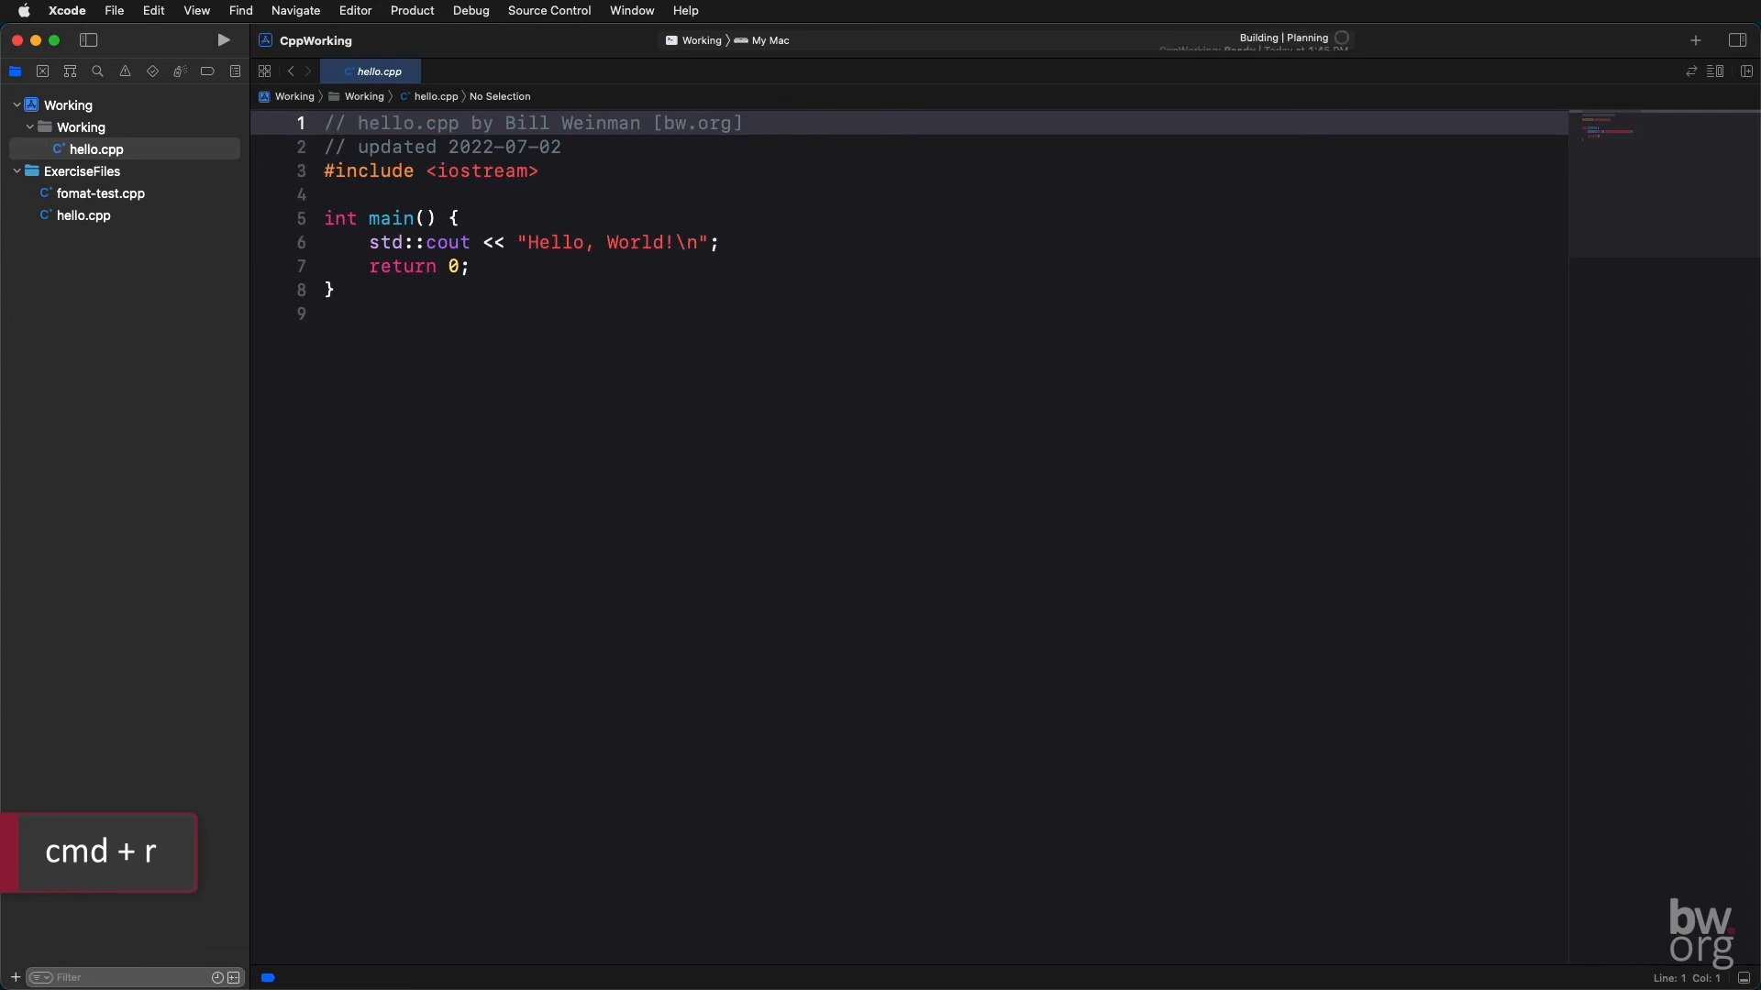
key(cmd+r)
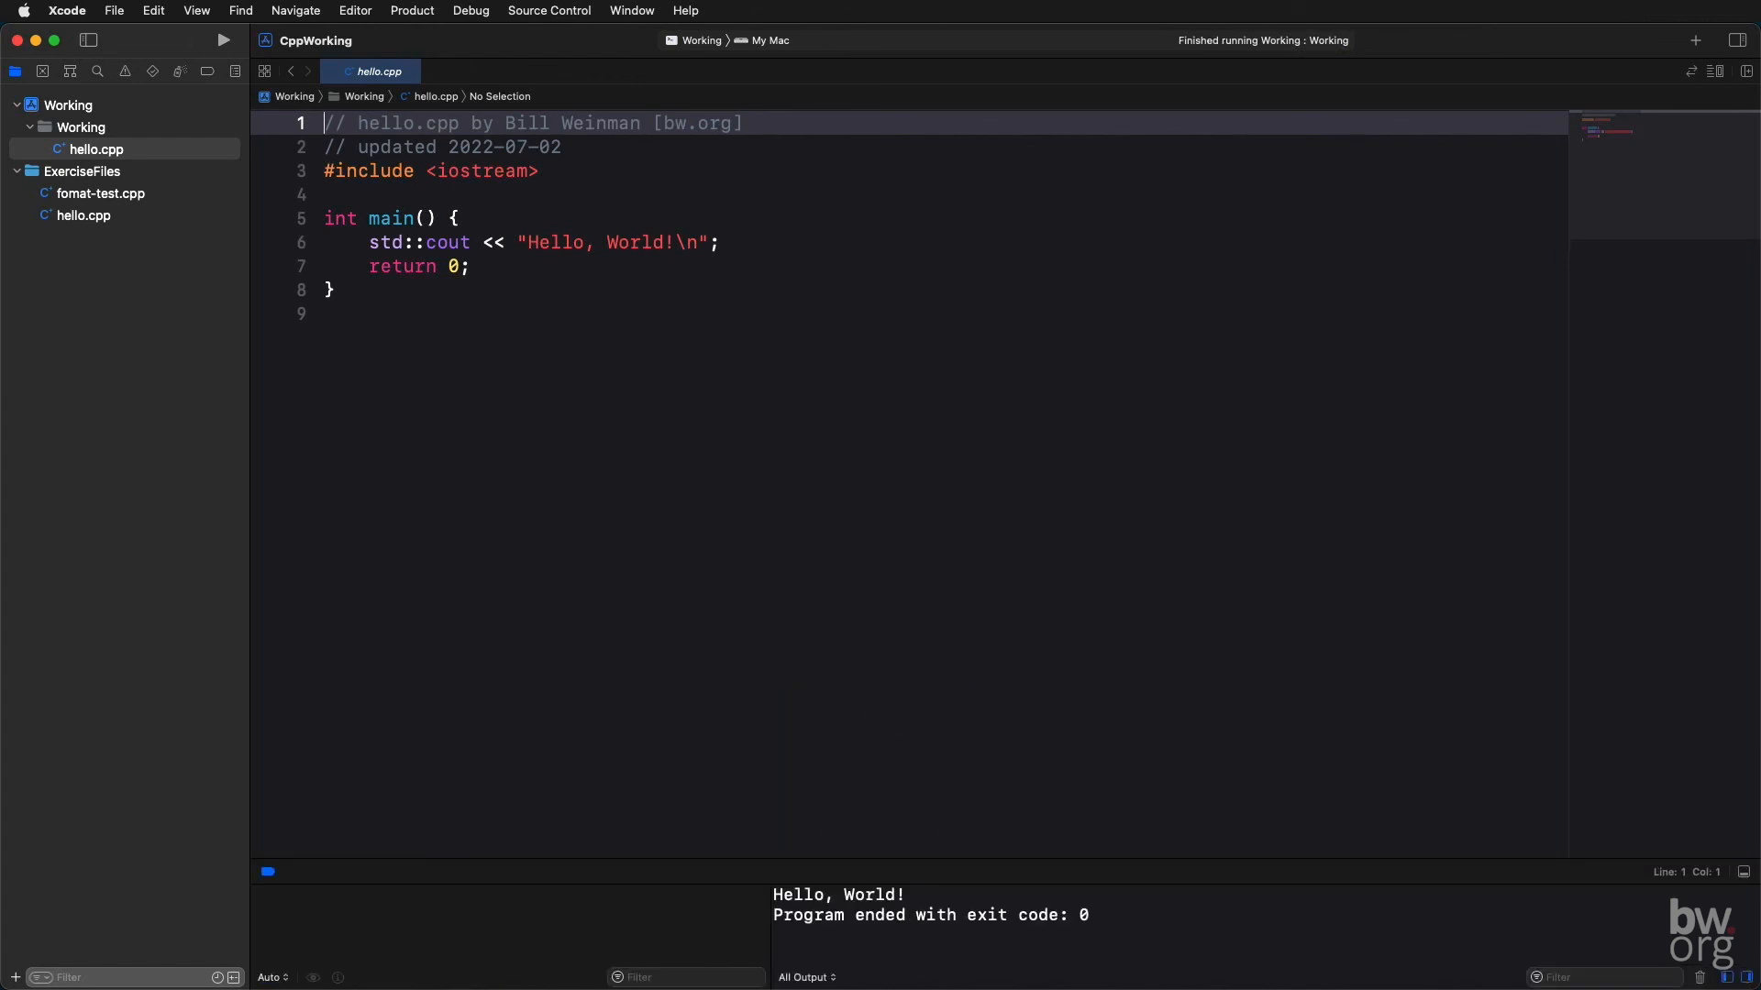
mouse_move(737, 396)
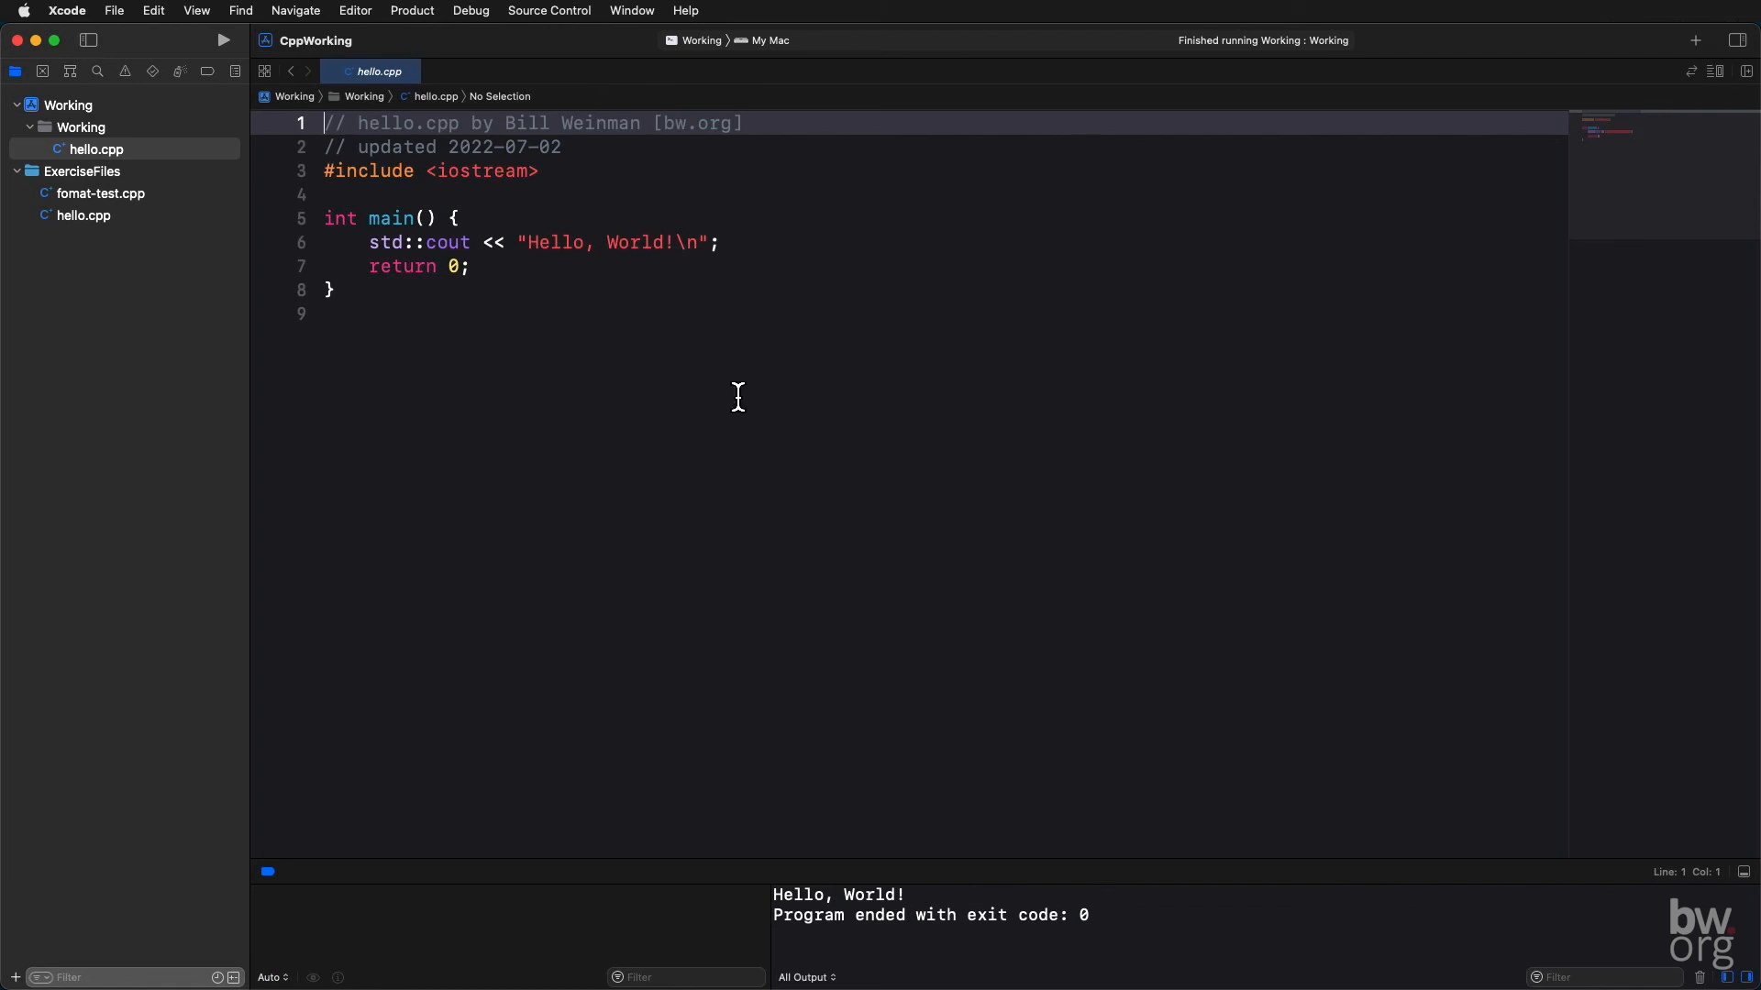
mouse_move(539, 930)
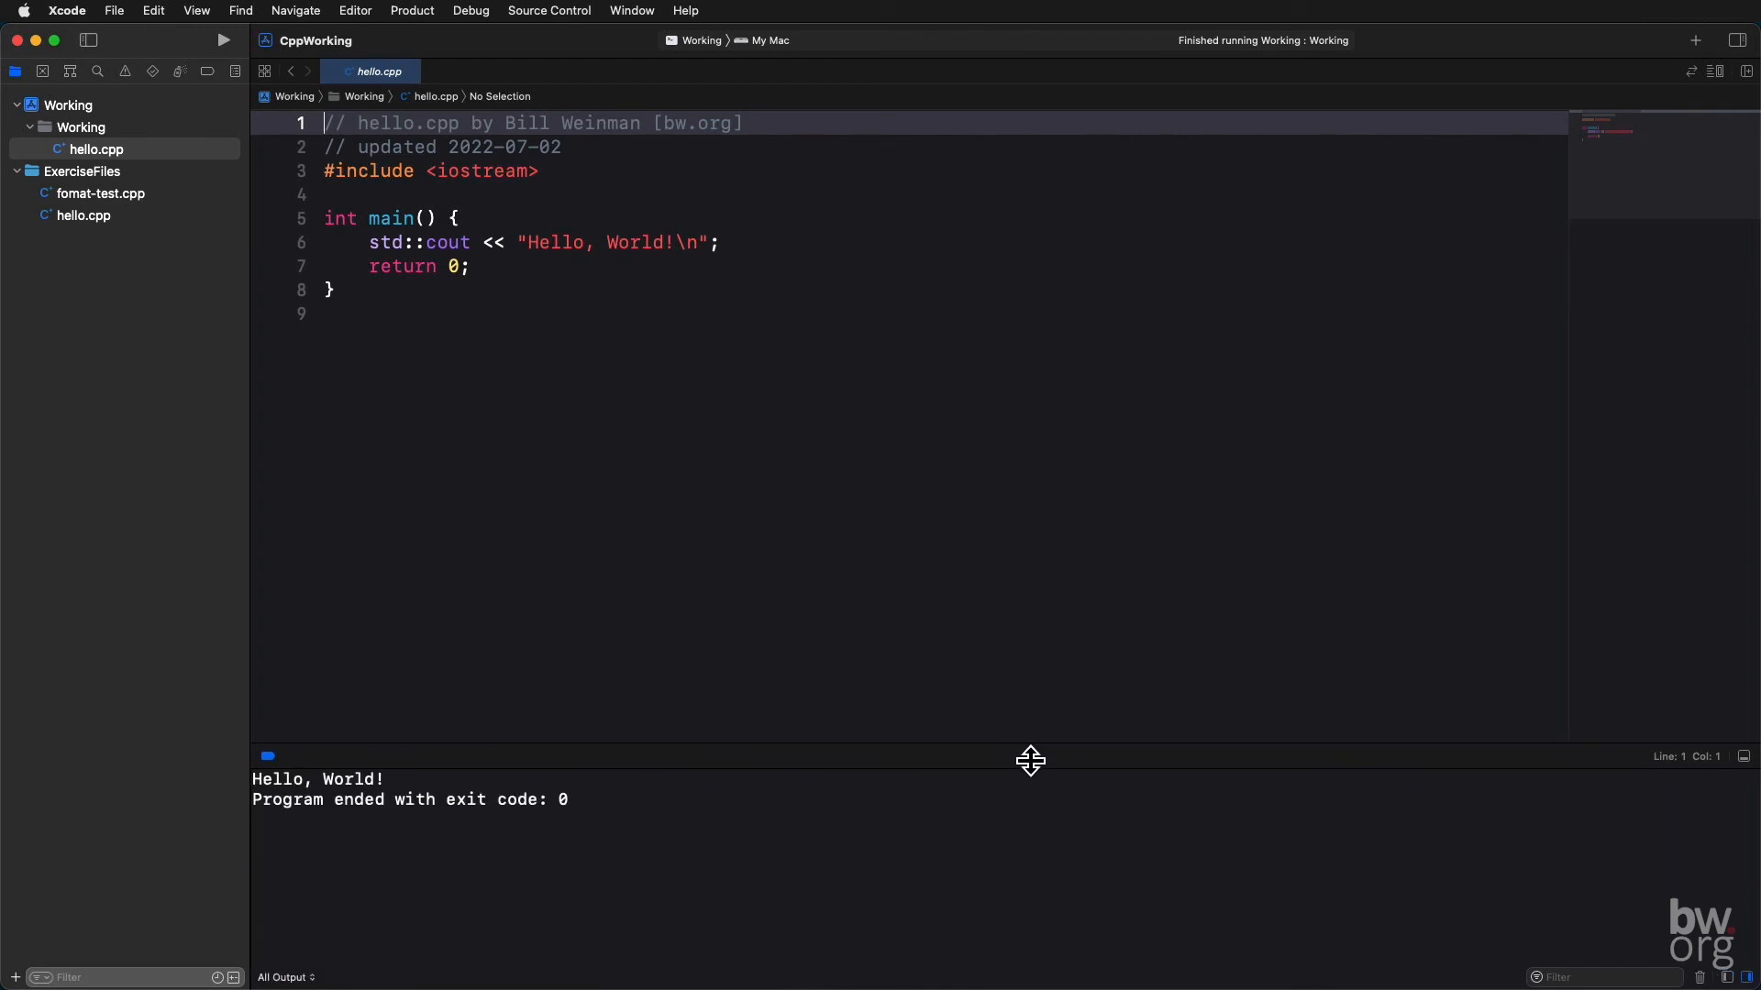
mouse_move(659, 539)
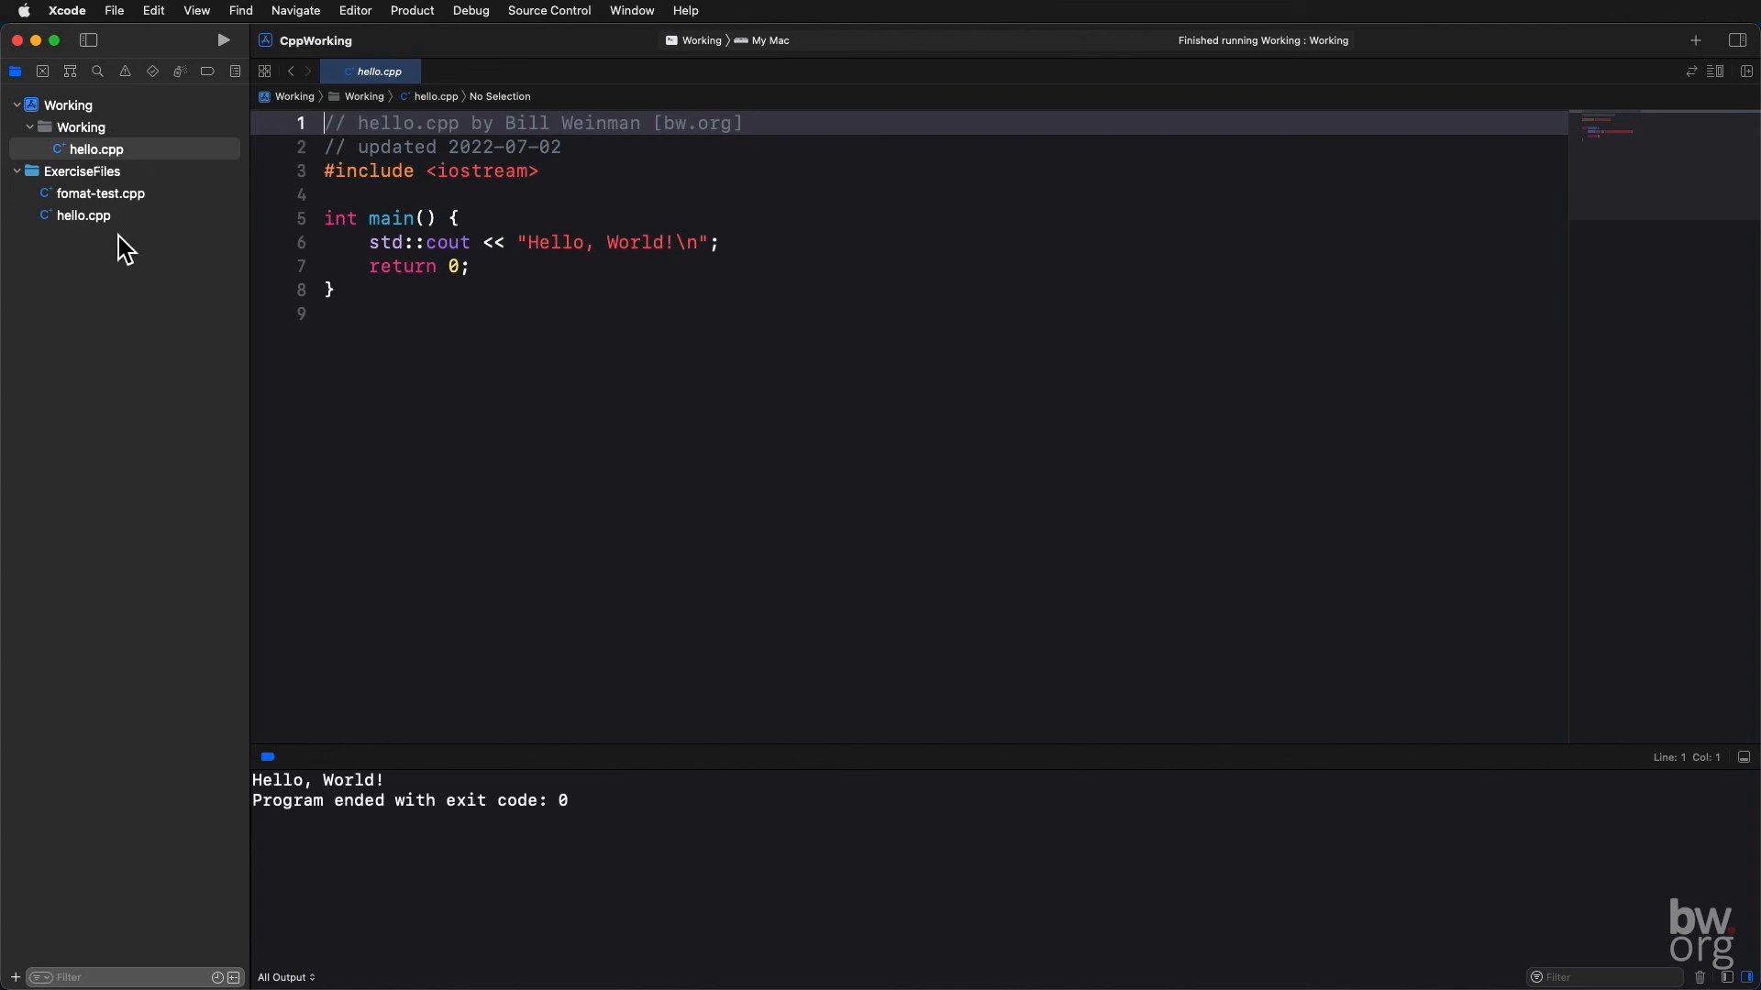
mouse_move(1163, 497)
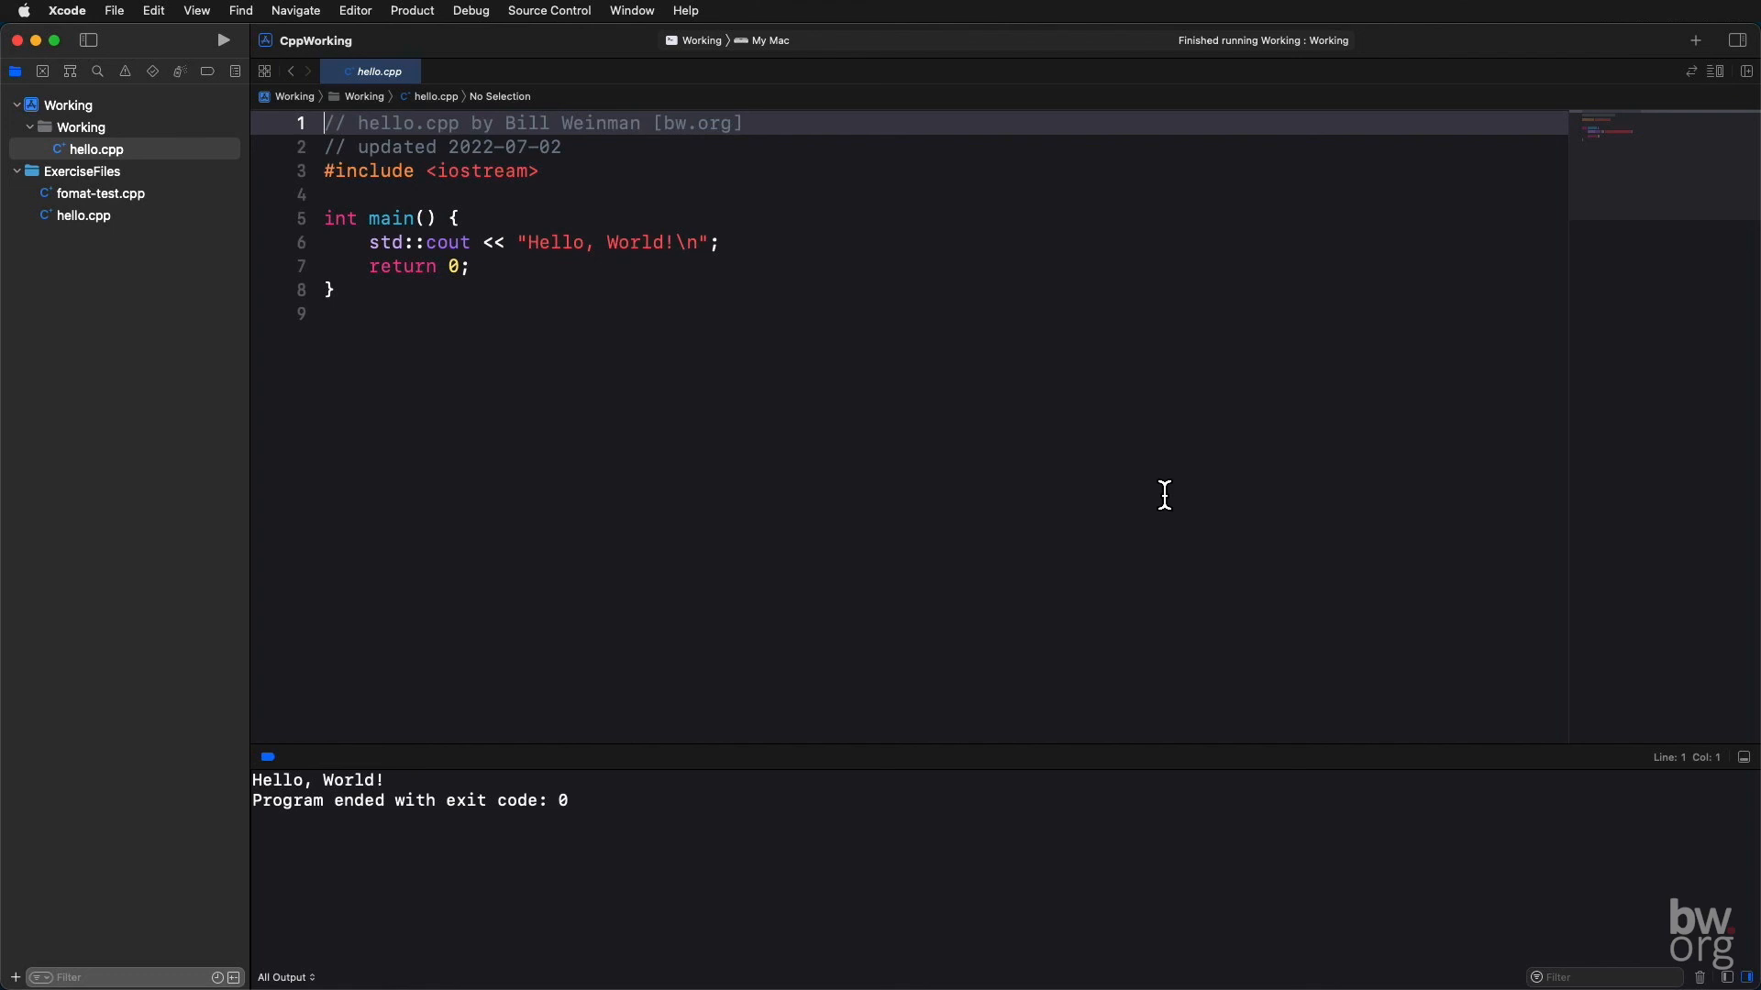